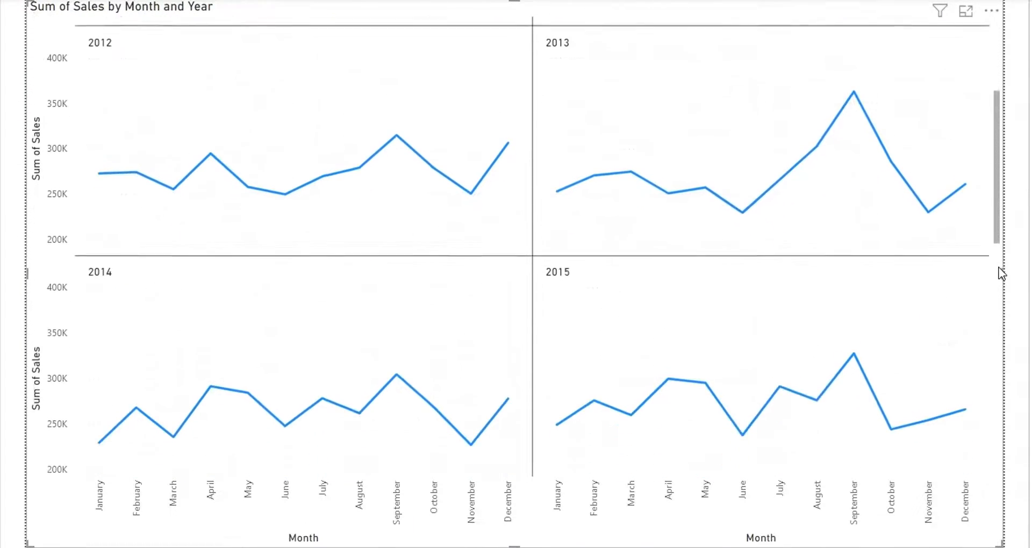
# - Connect to an Excel workbook source and choose Seasonality.xlsx
pyautogui.scroll(-3)
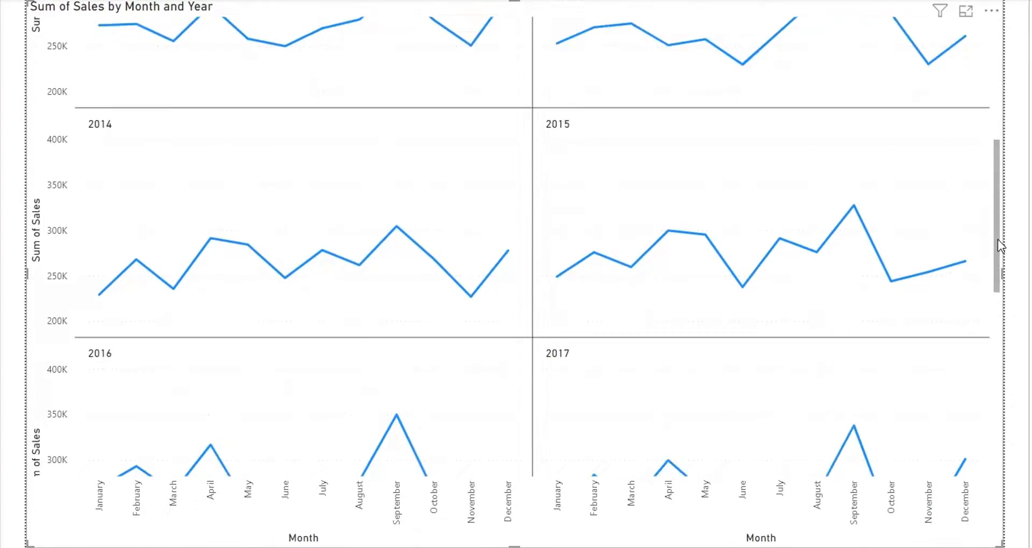
pyautogui.scroll(-3)
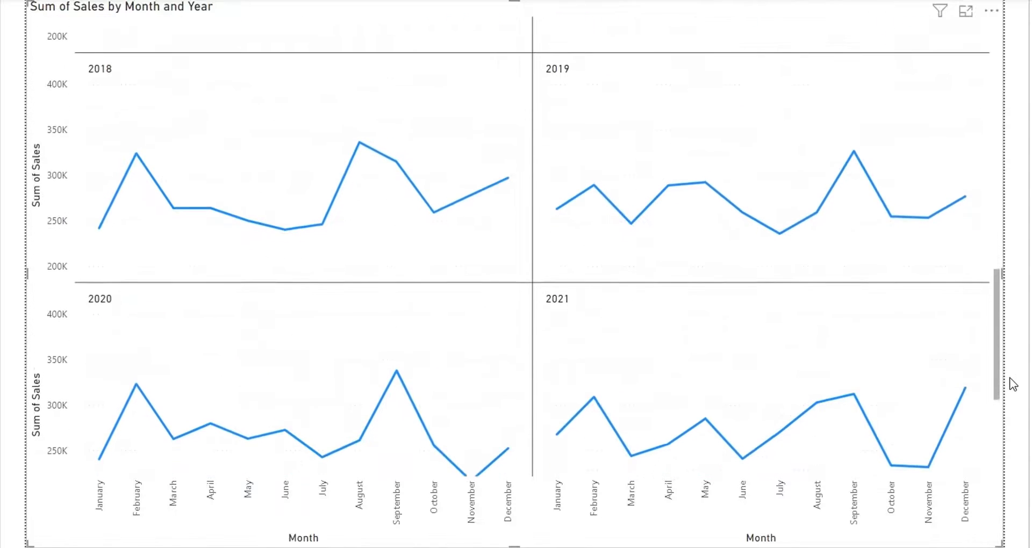
pyautogui.scroll(-3)
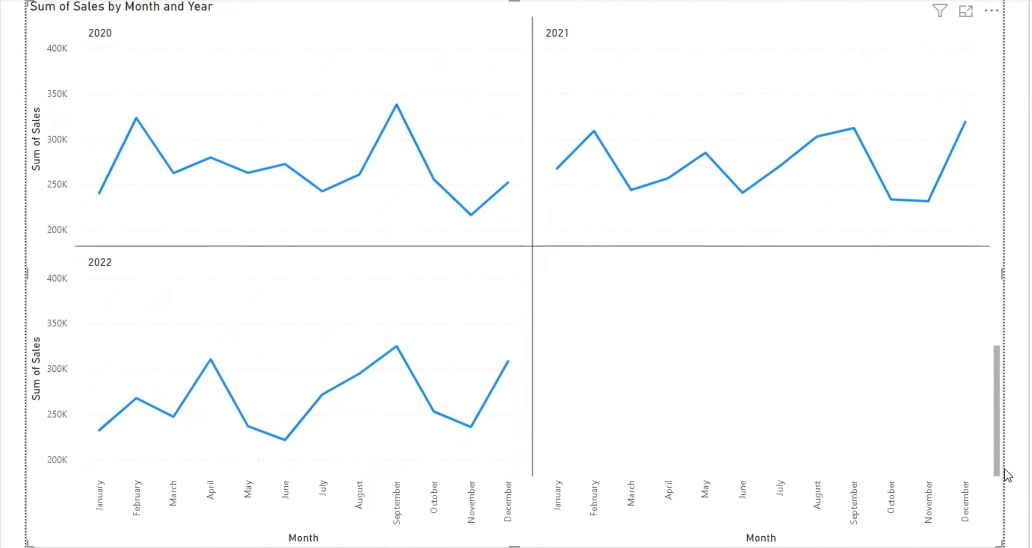
pyautogui.scroll(3)
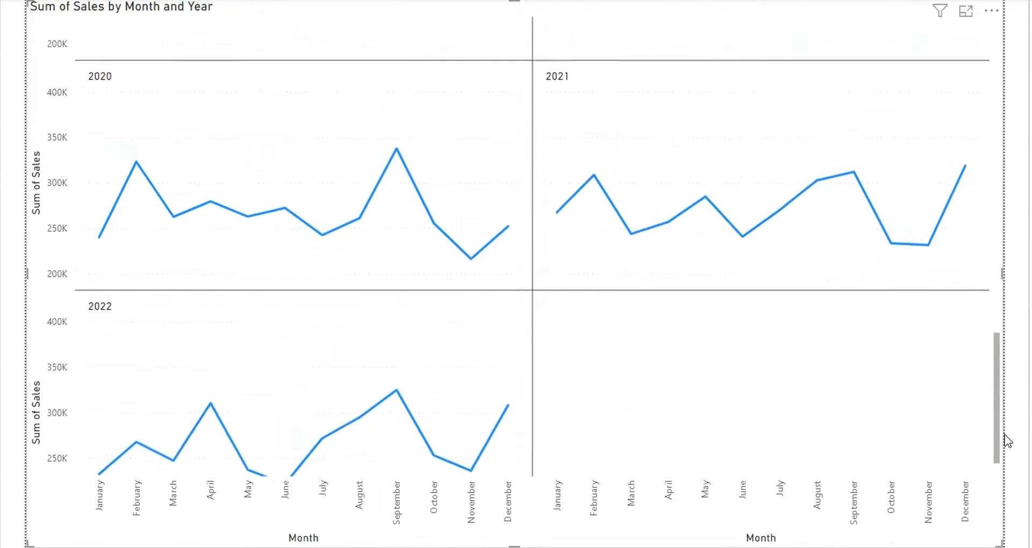
pyautogui.scroll(3)
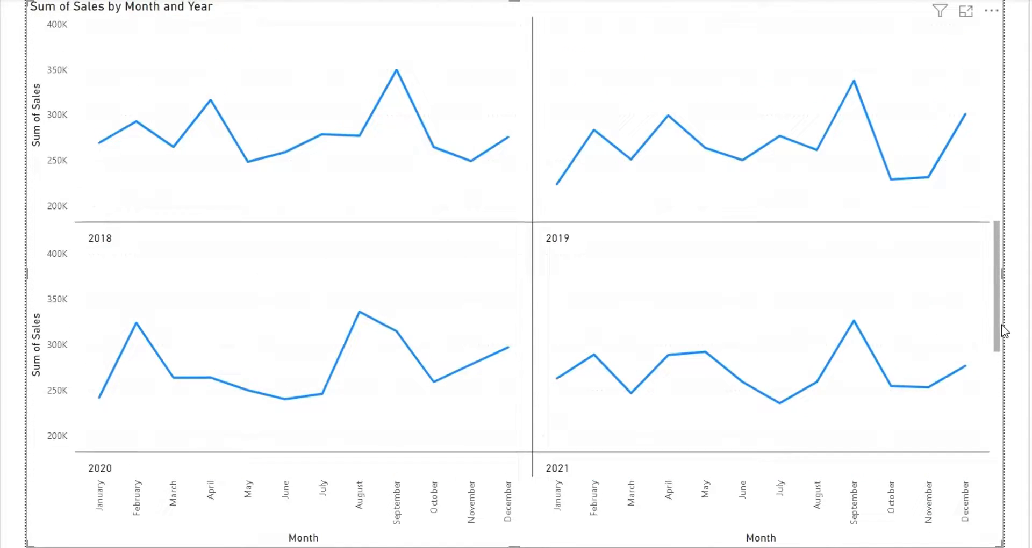
pyautogui.scroll(3)
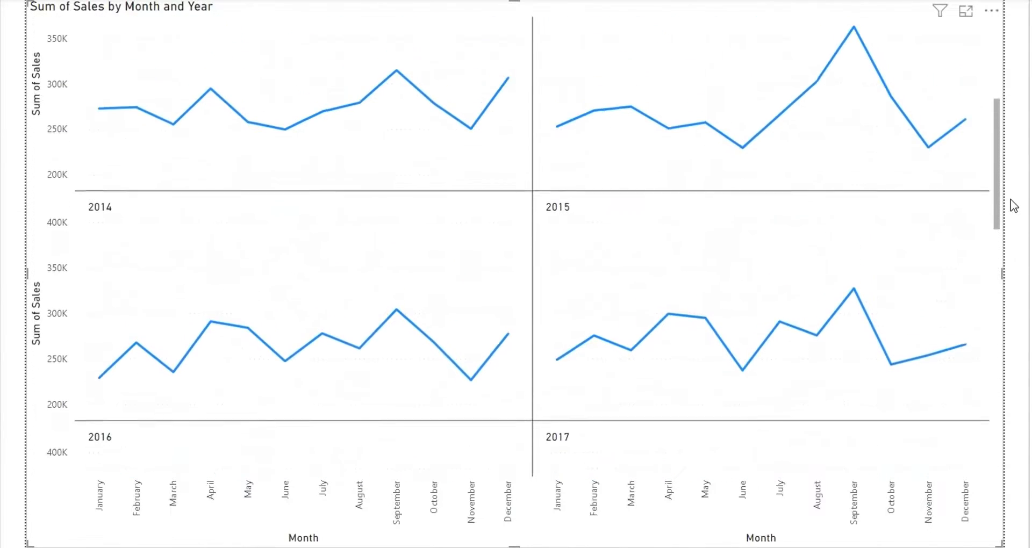
pyautogui.scroll(3)
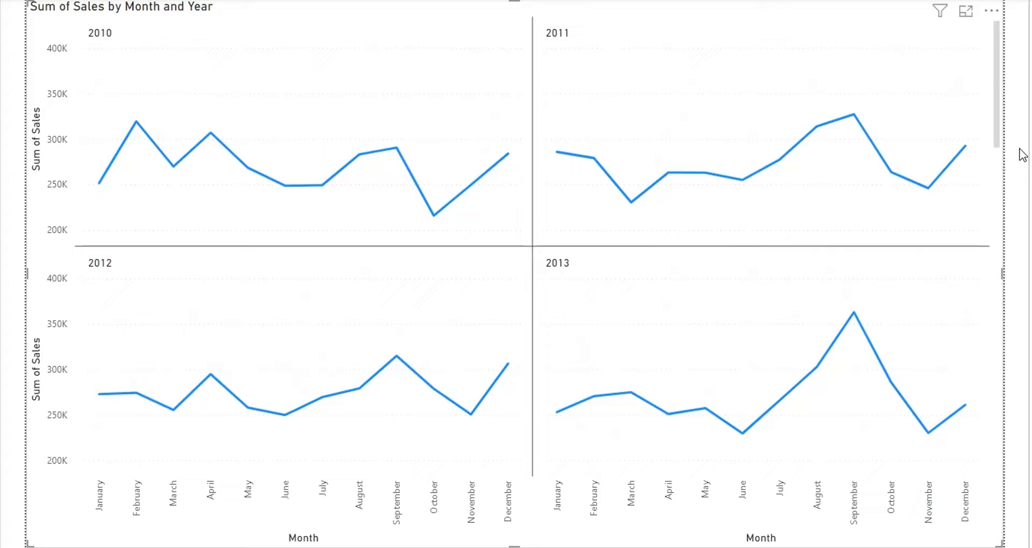
pyautogui.moveTo(1011, 267)
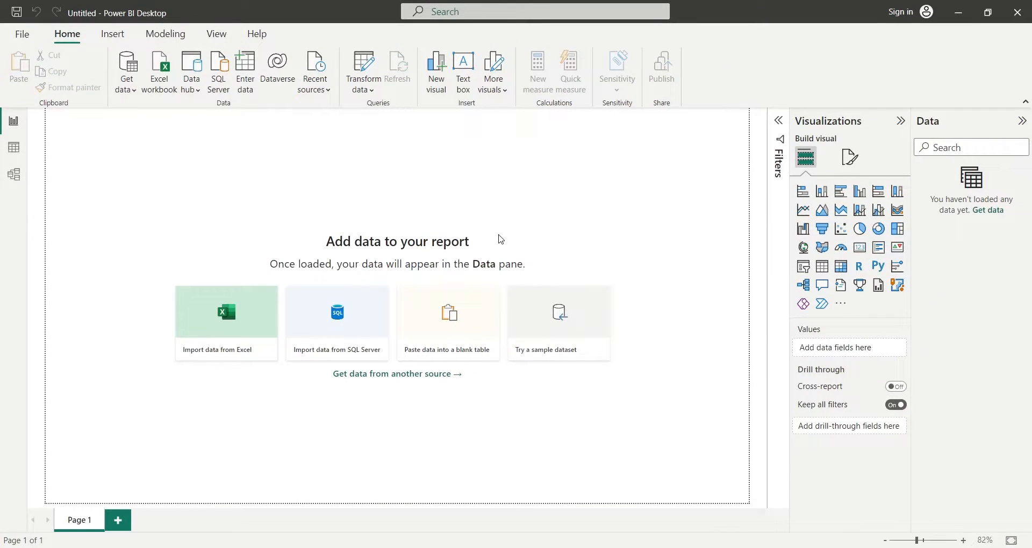
pyautogui.moveTo(493, 251)
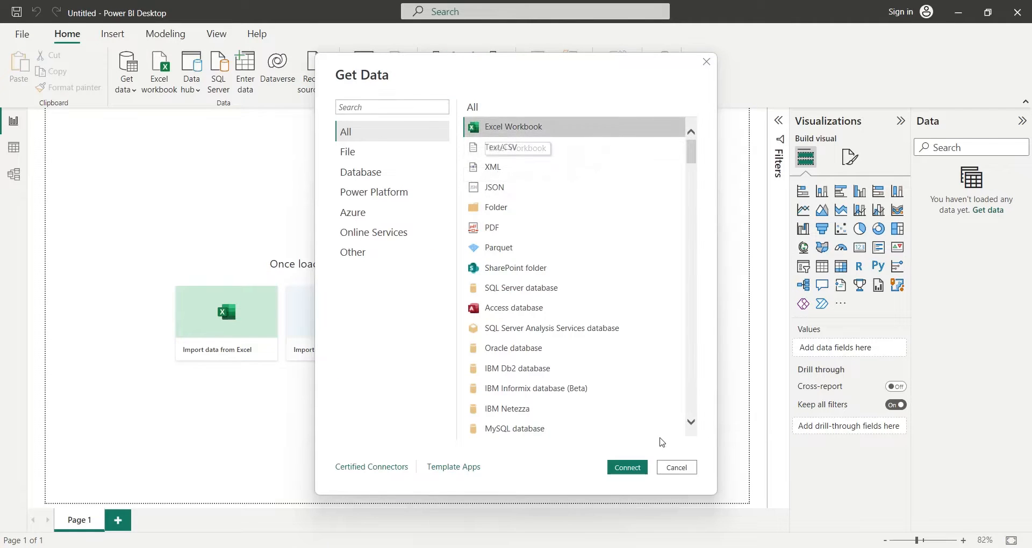
pyautogui.click(626, 467)
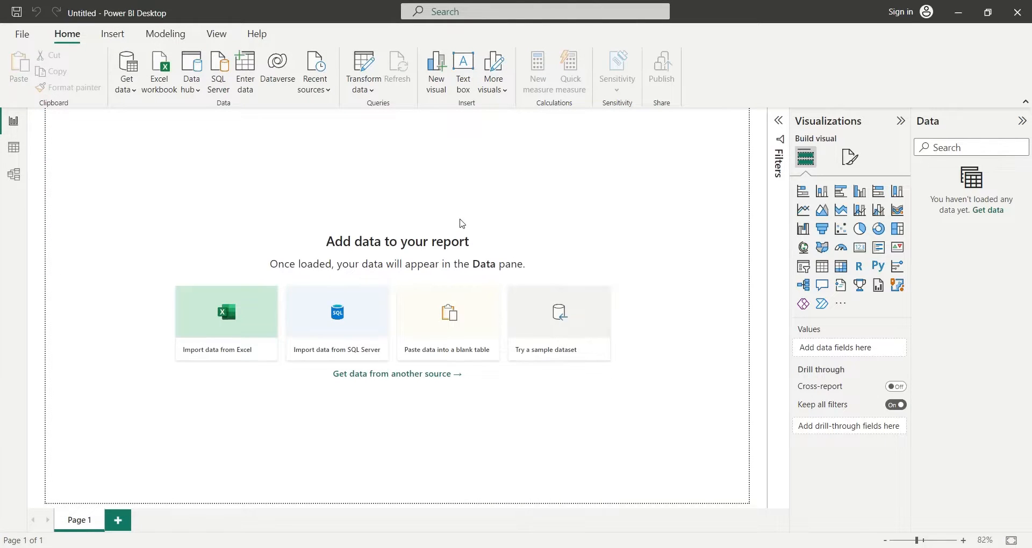
pyautogui.click(226, 312)
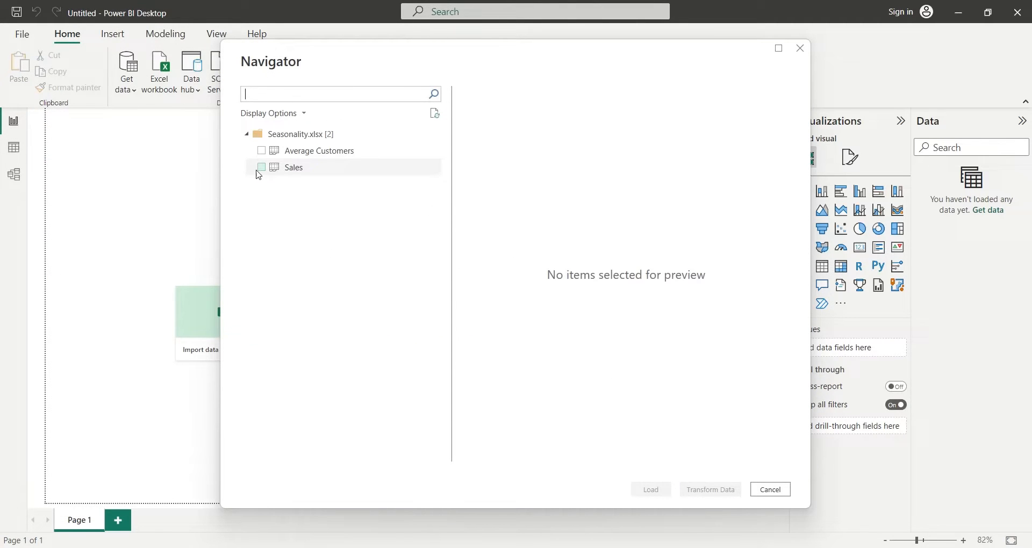
# - Load the Sales sheet and expand it to show Customers, Month and Sales fields
pyautogui.click(261, 167)
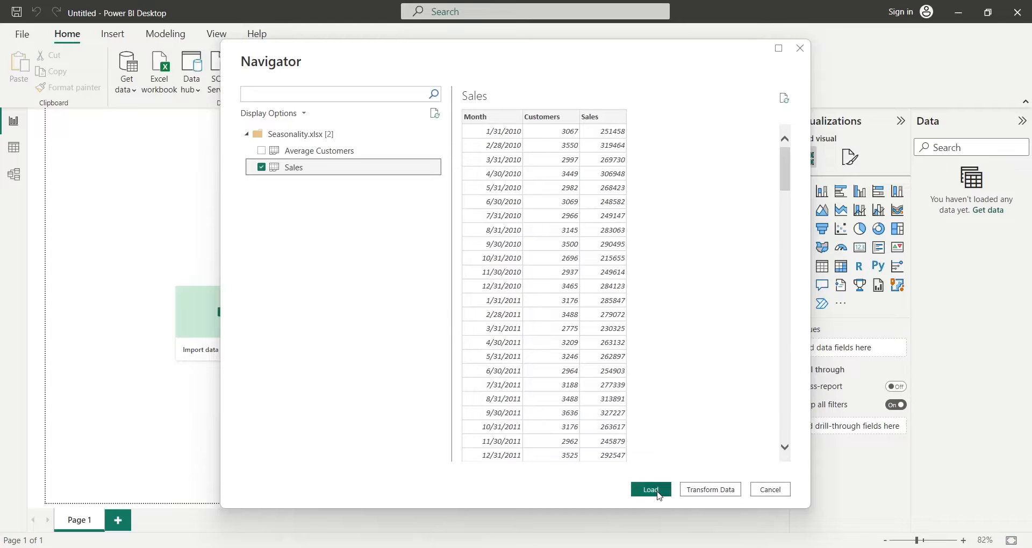
pyautogui.click(650, 490)
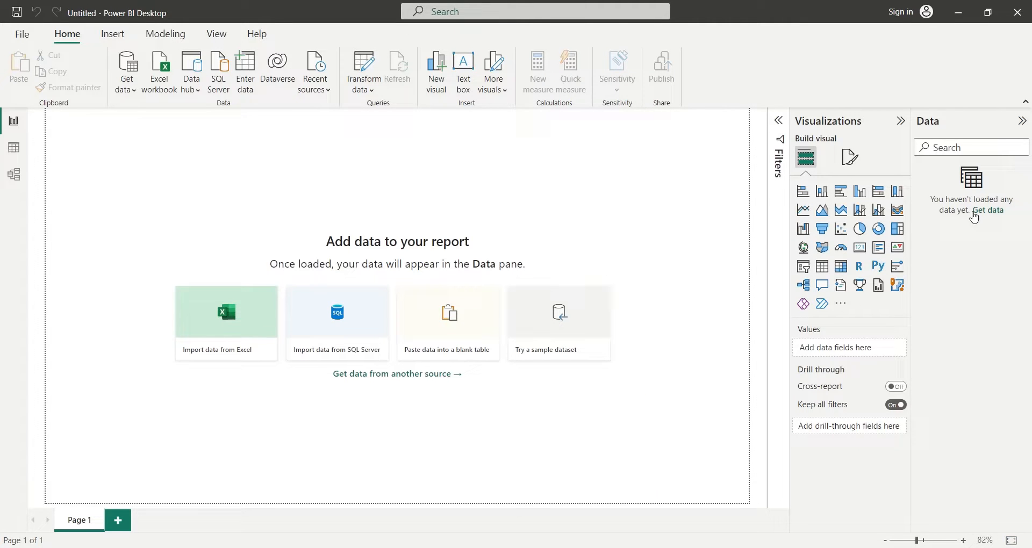
pyautogui.click(990, 211)
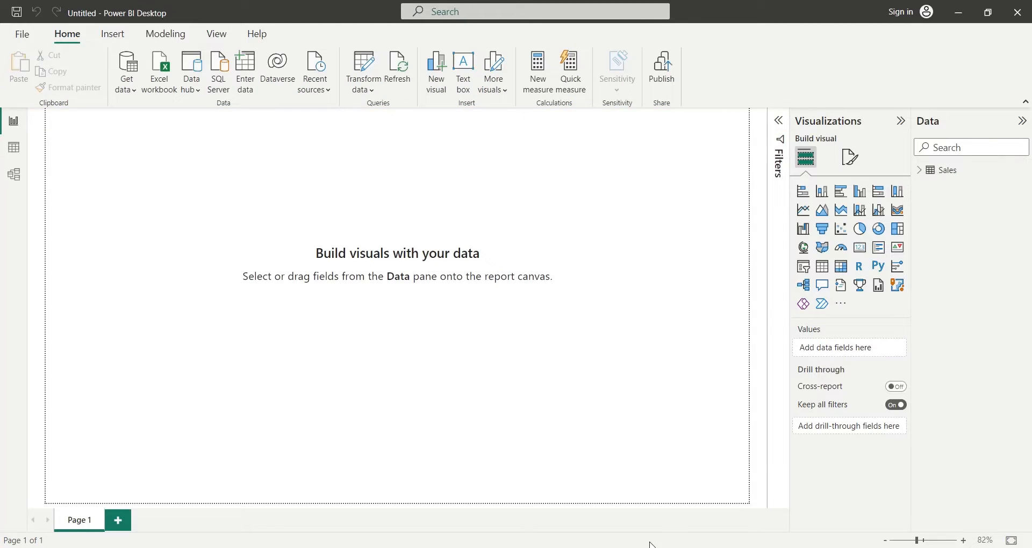
pyautogui.click(929, 170)
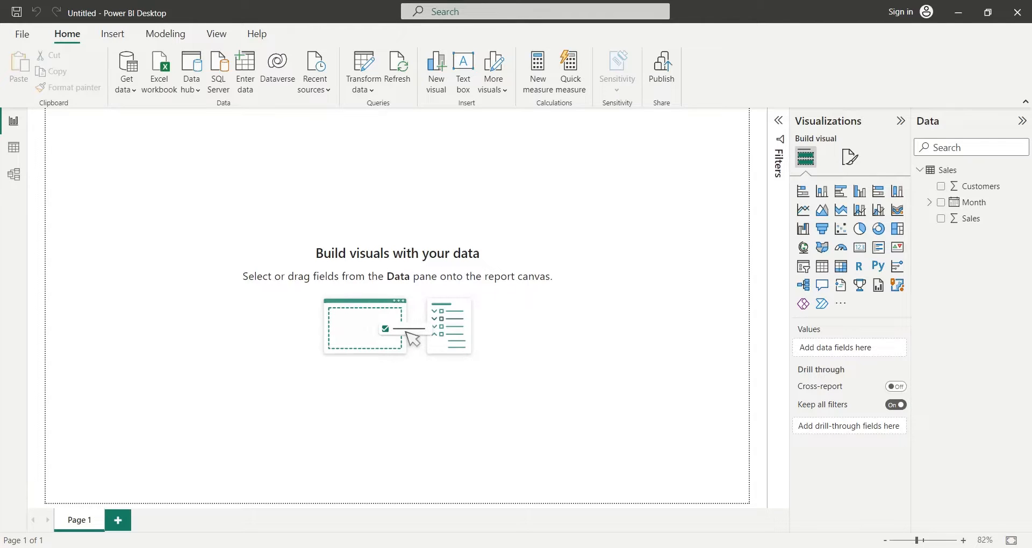
# - Add a 'Seasonality Analysis' text box title at font size 32 across the page top
pyautogui.click(463, 71)
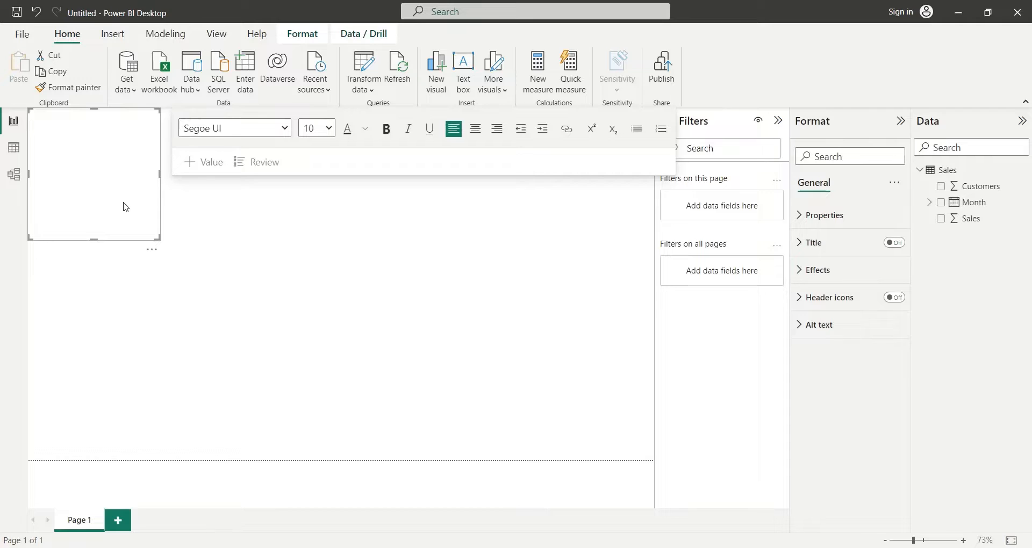
pyautogui.write('Seasonality Analysis')
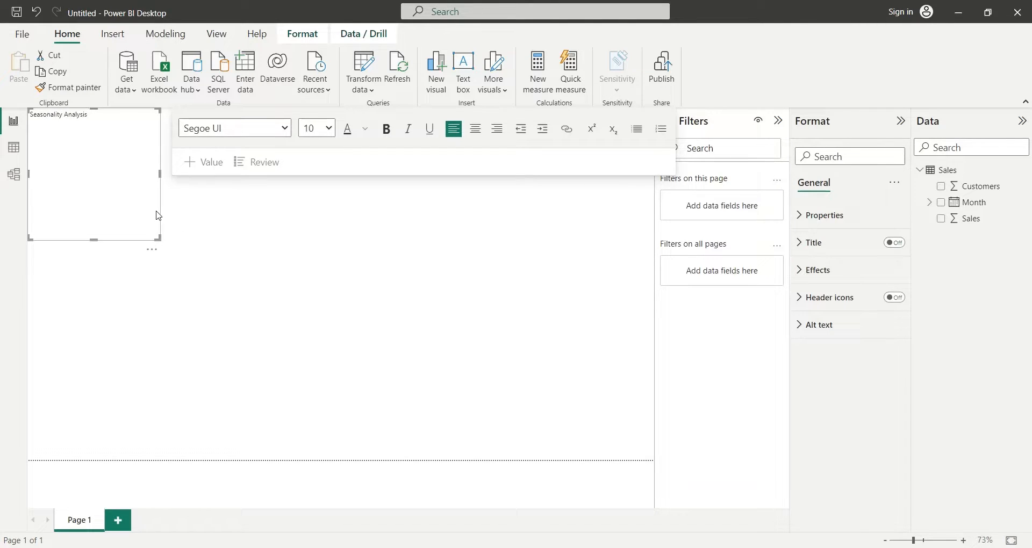
pyautogui.click(329, 128)
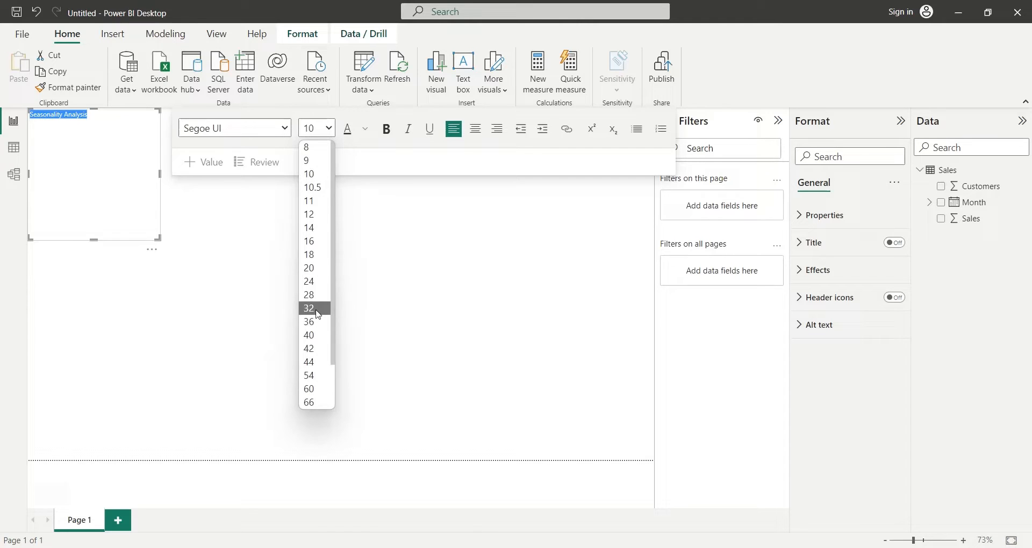
pyautogui.click(309, 308)
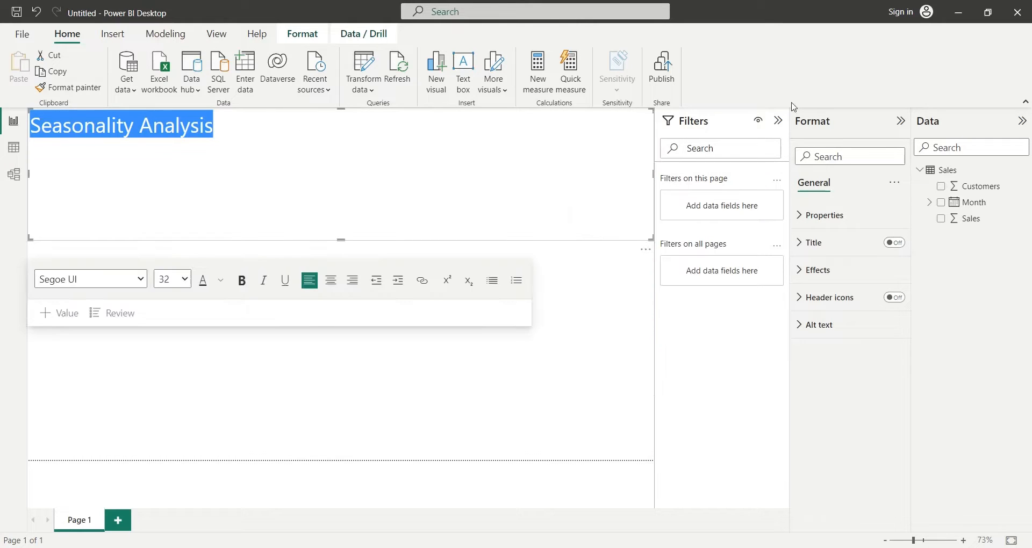
pyautogui.click(347, 146)
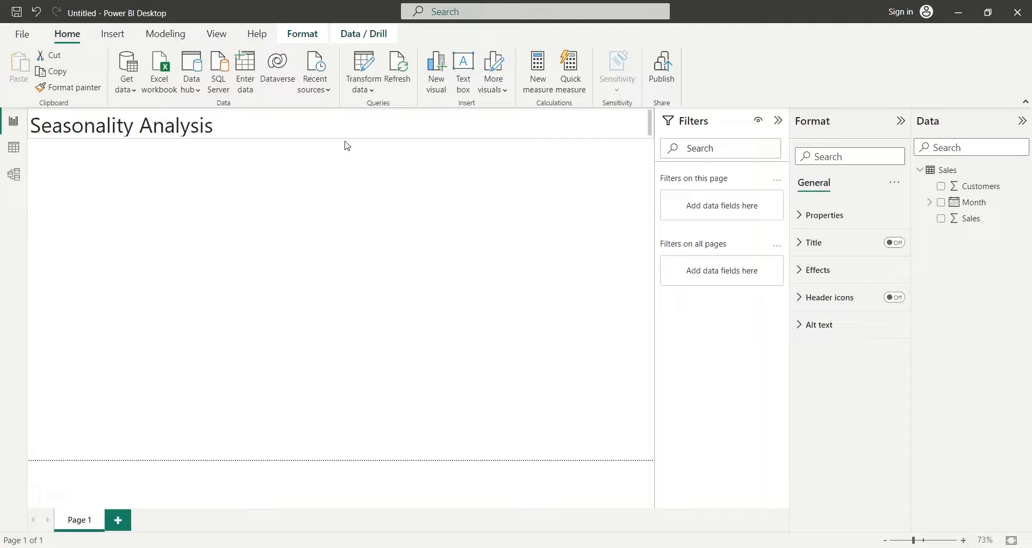
pyautogui.click(112, 33)
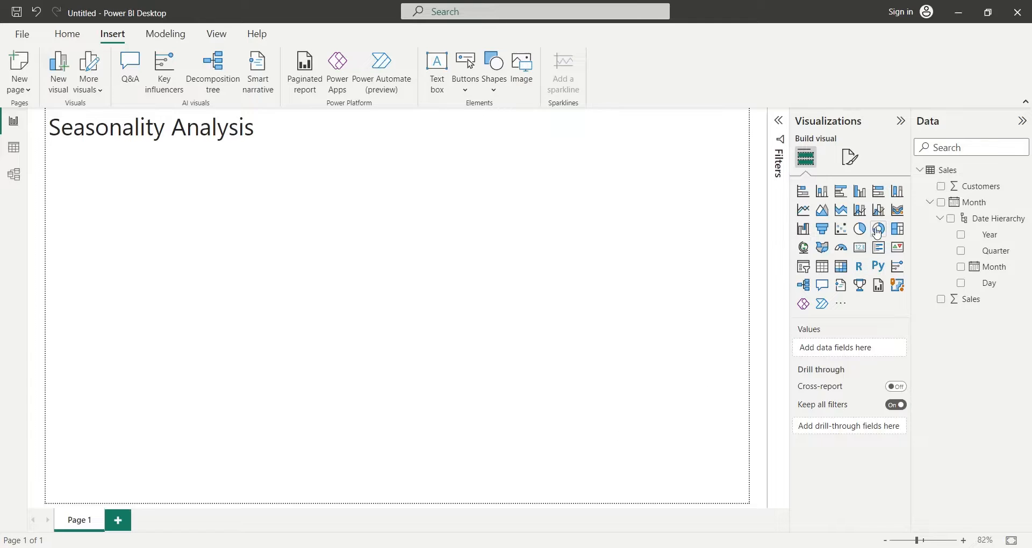
# - Add a line and clustered column combo chart sized to sit below the title
pyautogui.click(859, 210)
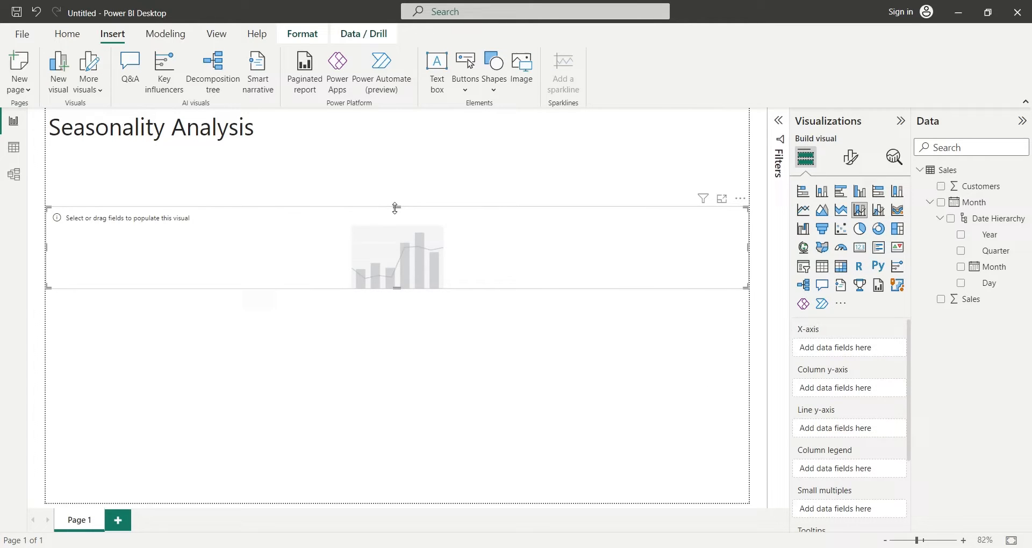
pyautogui.moveTo(396, 208); pyautogui.dragTo(395, 152)
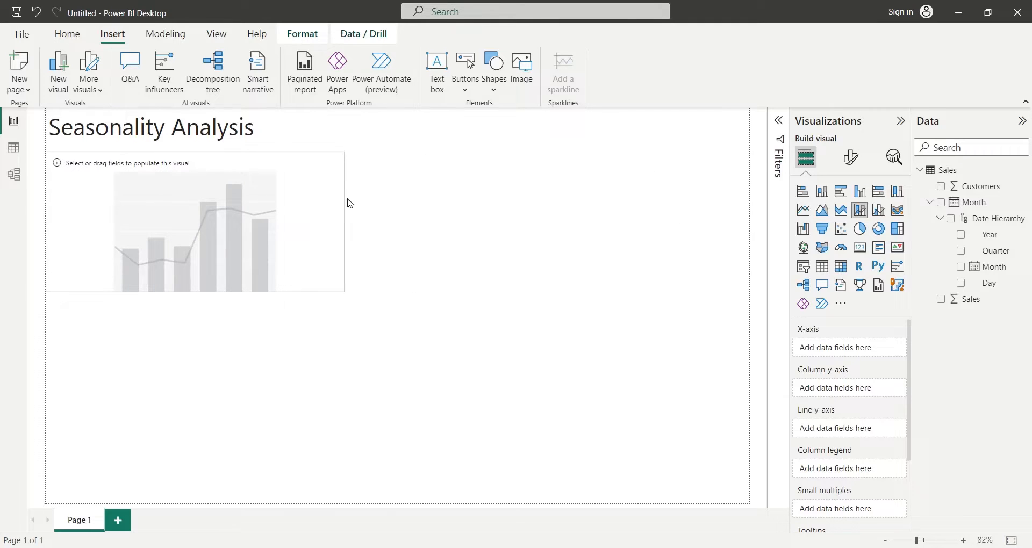
pyautogui.click(194, 220)
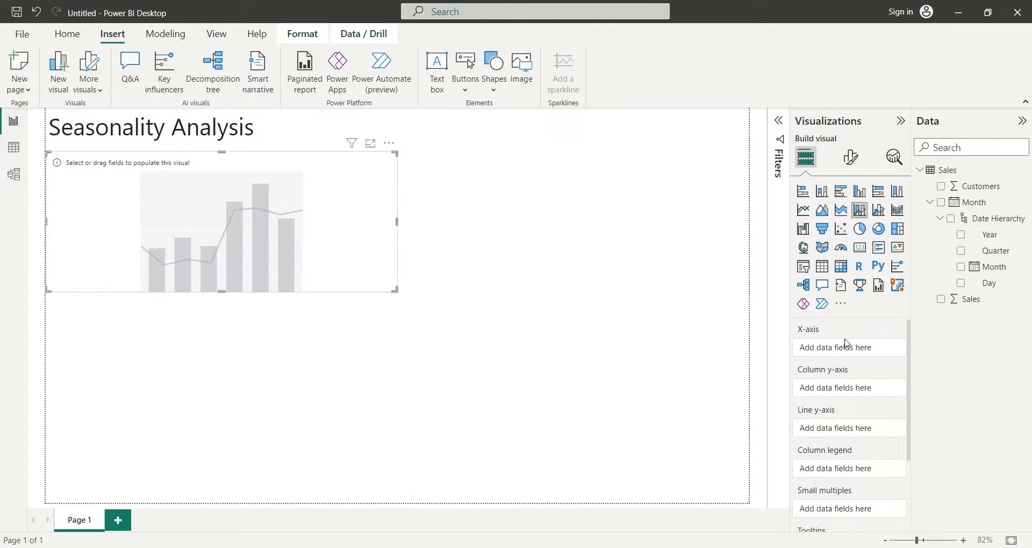
pyautogui.moveTo(970, 299)
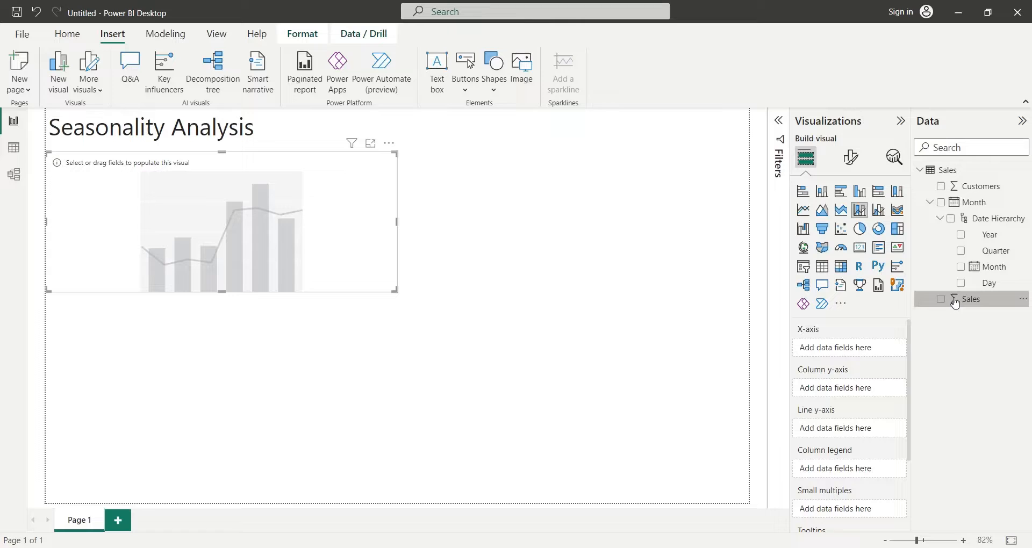
# - Plot Customers as columns and Sales (renamed Sales 2022) as the line, by Month
pyautogui.moveTo(955, 299); pyautogui.dragTo(840, 426)
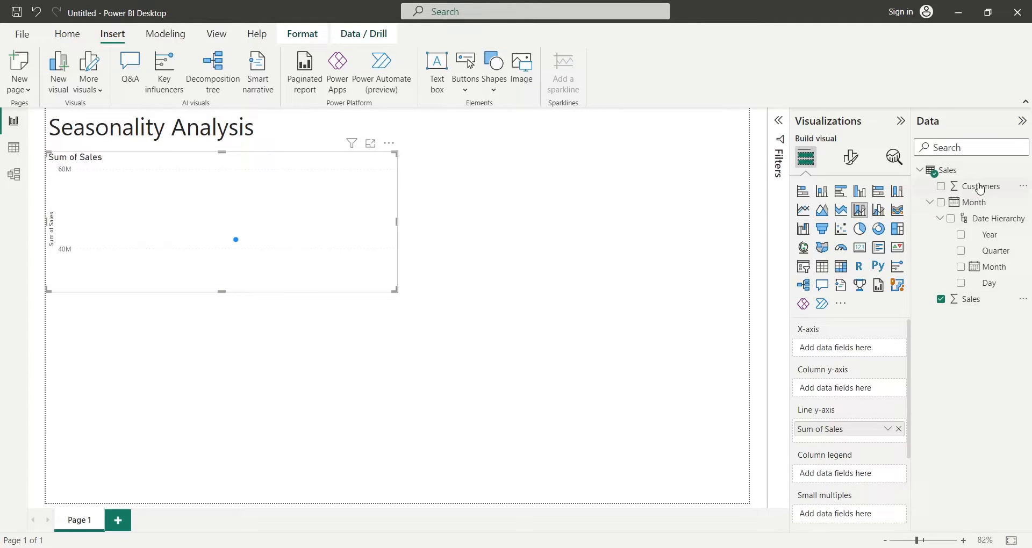
pyautogui.click(941, 187)
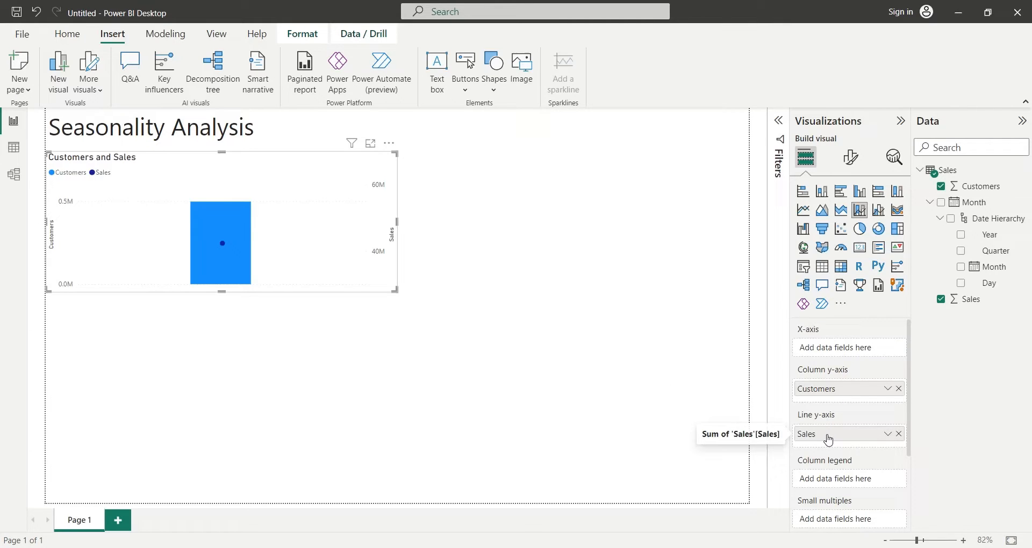
pyautogui.click(843, 434)
pyautogui.write(' 2022')
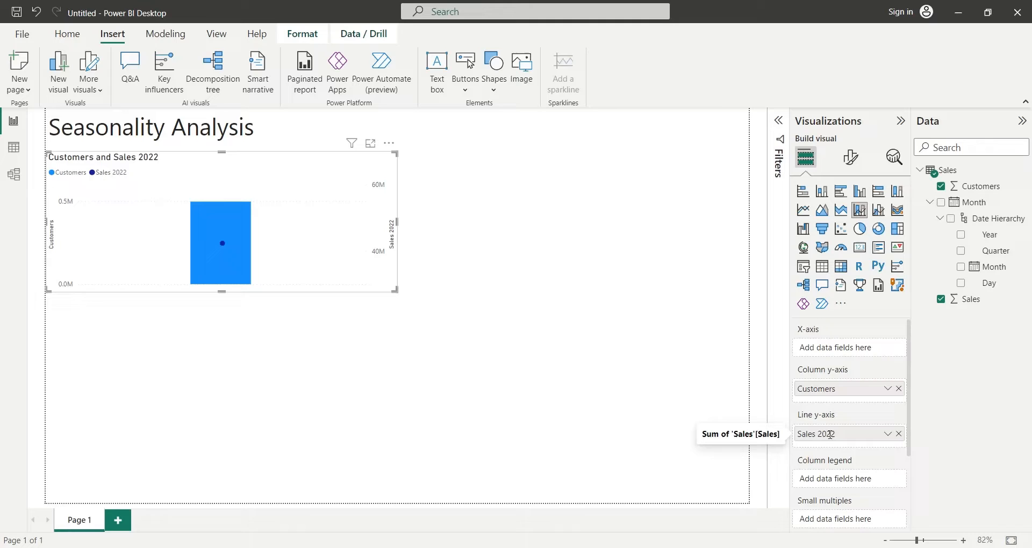
pyautogui.moveTo(845, 355)
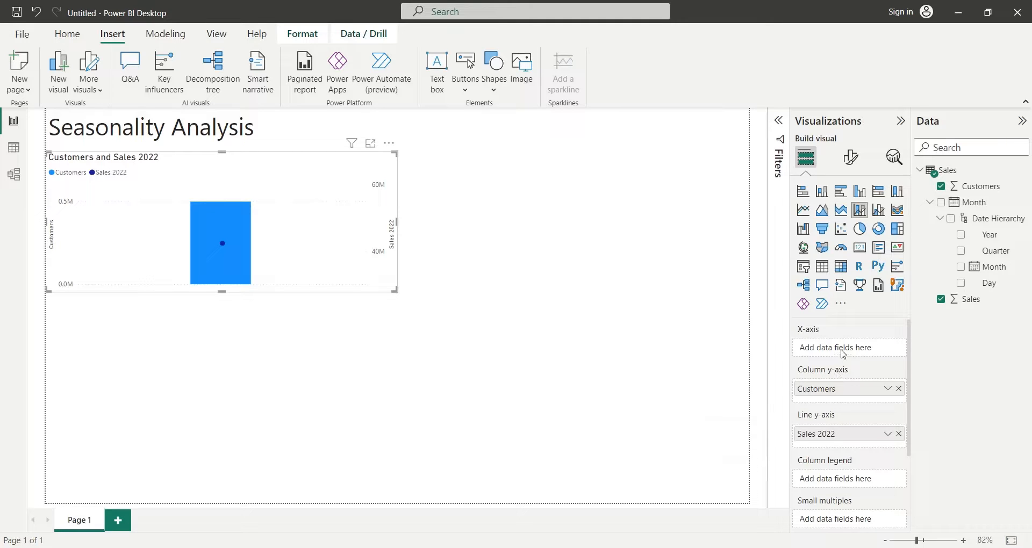
pyautogui.moveTo(881, 355)
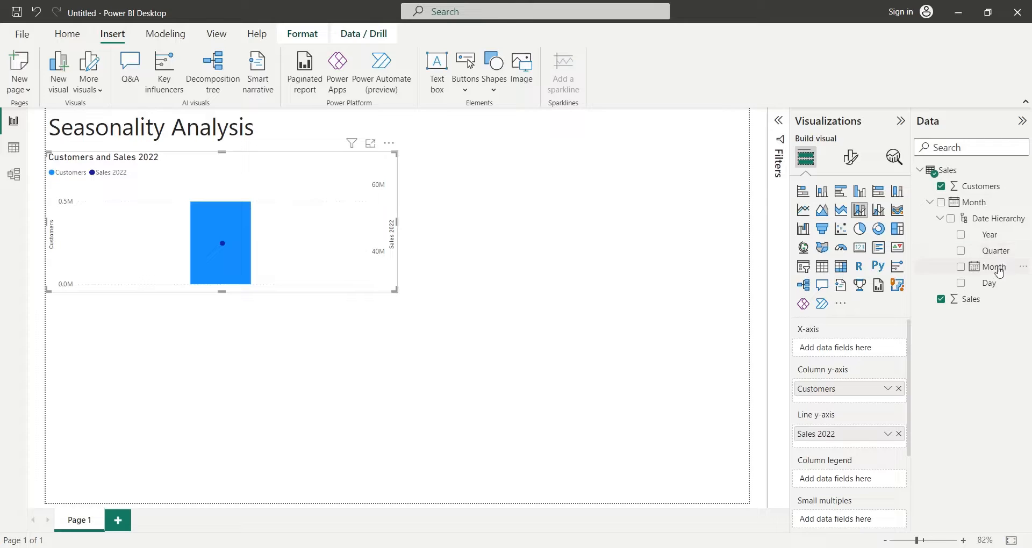
pyautogui.click(962, 267)
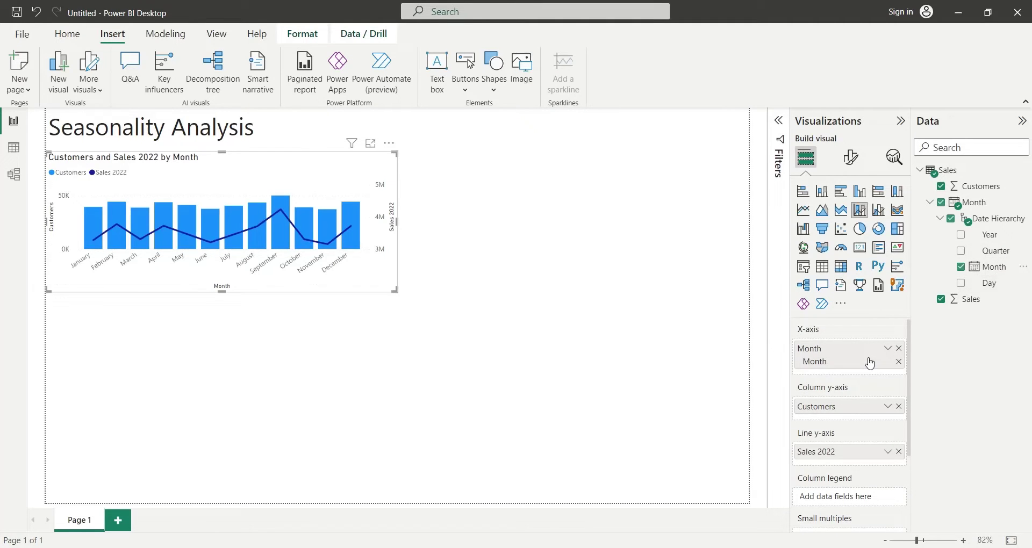
pyautogui.moveTo(761, 131)
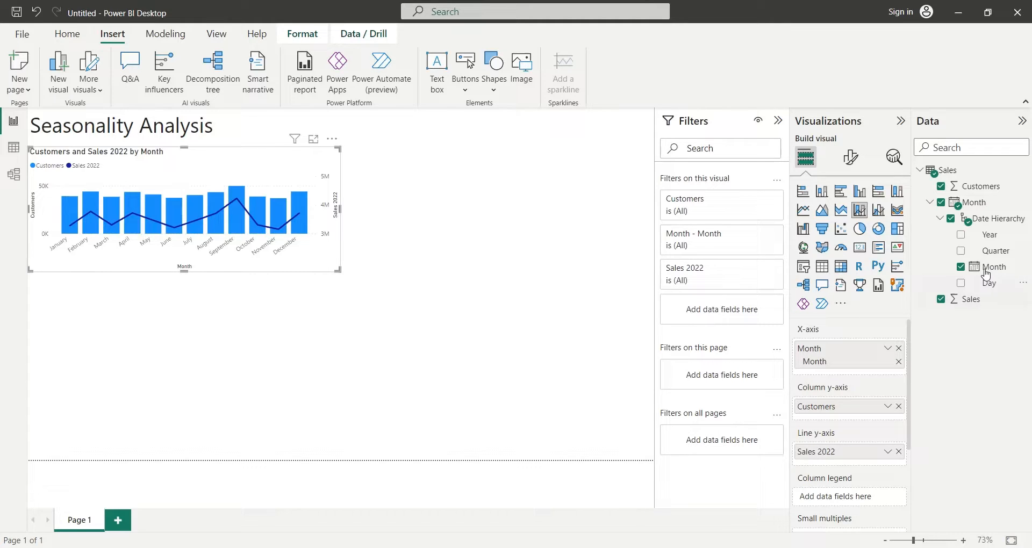
pyautogui.moveTo(998, 241)
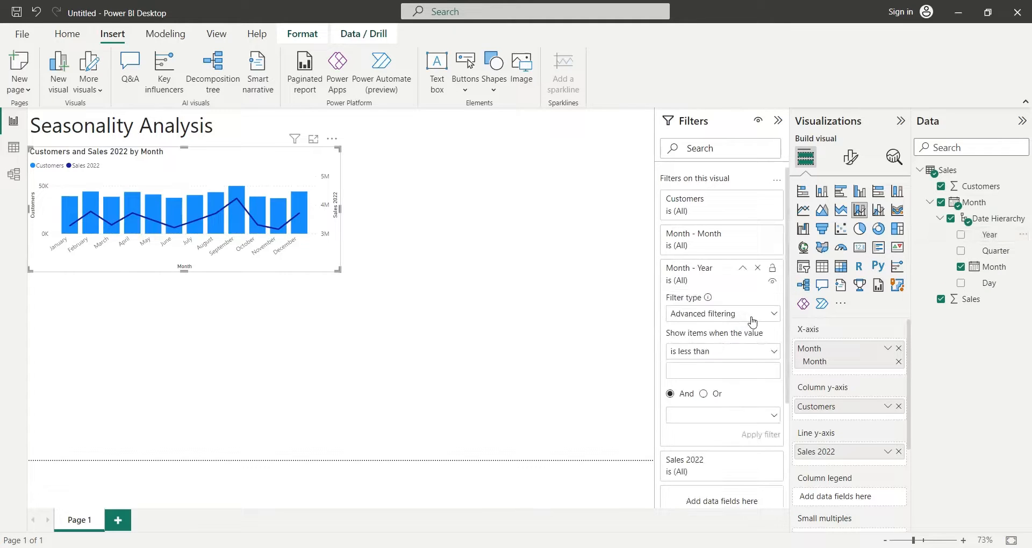
# - Filter the combo chart to year 2022 with basic filtering and collapse the Filters pane
pyautogui.click(722, 313)
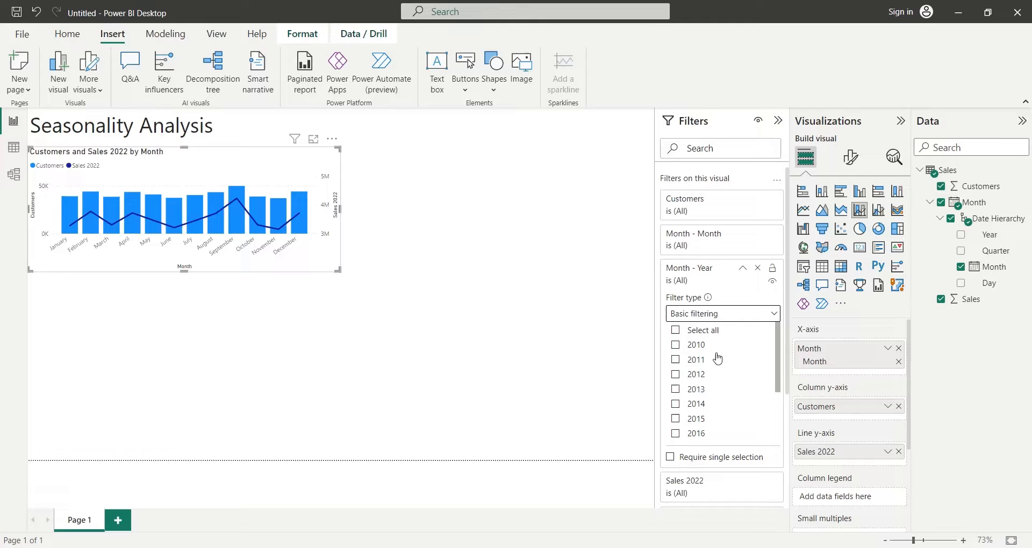
pyautogui.scroll(-3)
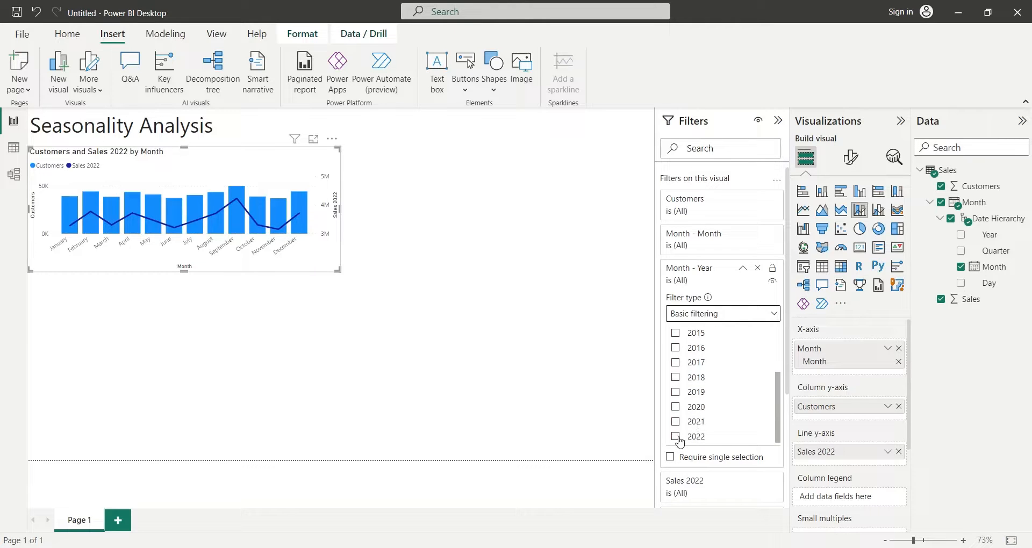
pyautogui.click(676, 437)
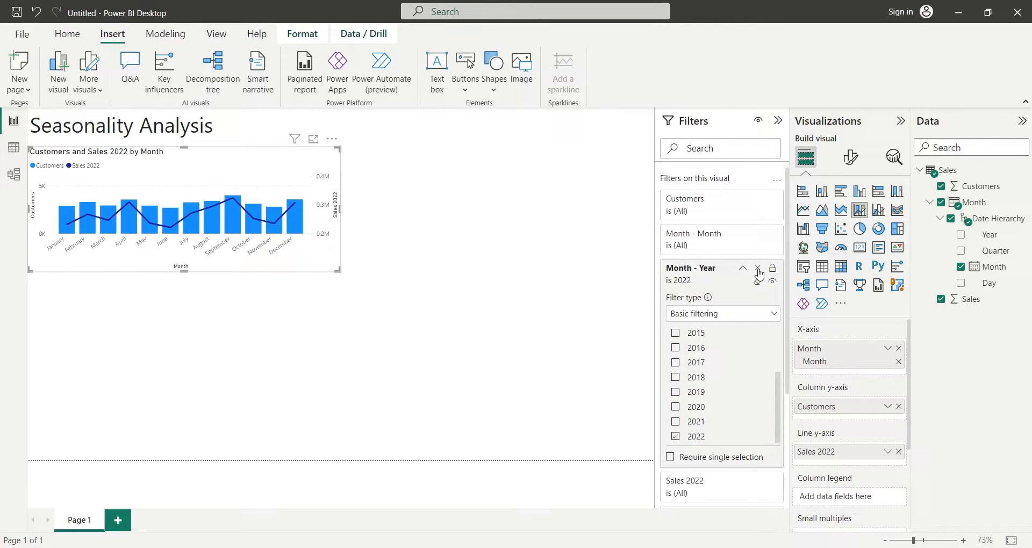
pyautogui.click(778, 120)
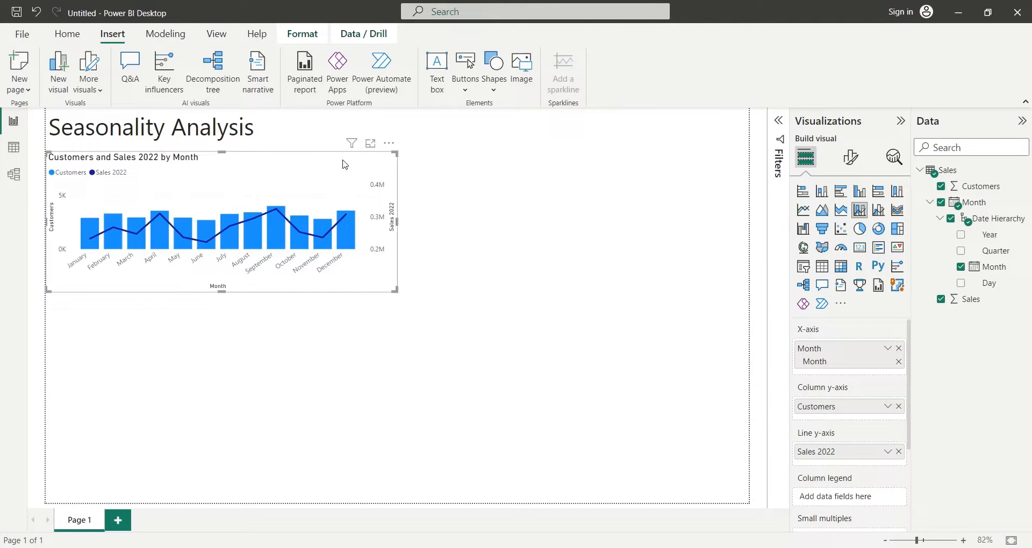
pyautogui.click(495, 210)
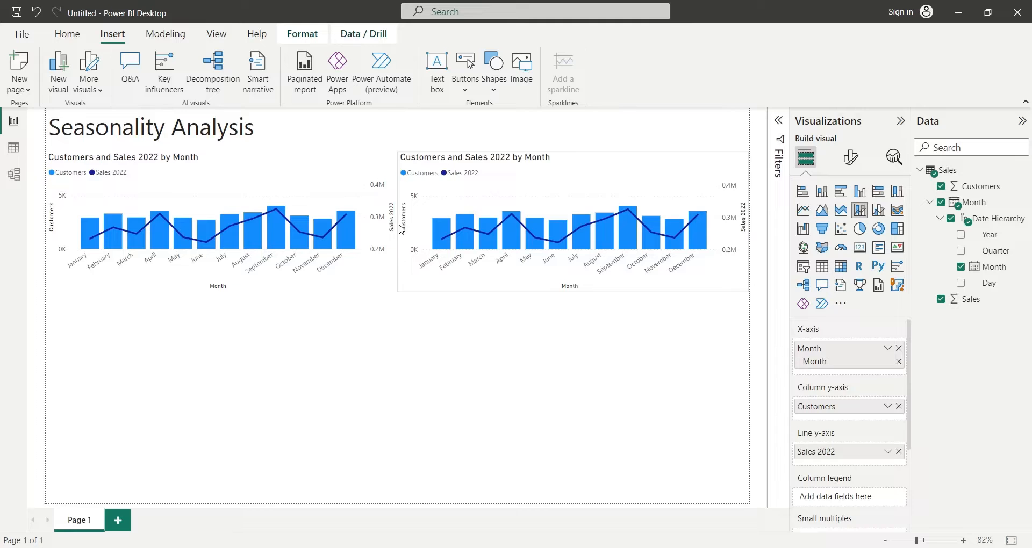
# - Make the copied chart show Average of Sales and Customers by Month with the 2022 filter removed
pyautogui.click(573, 217)
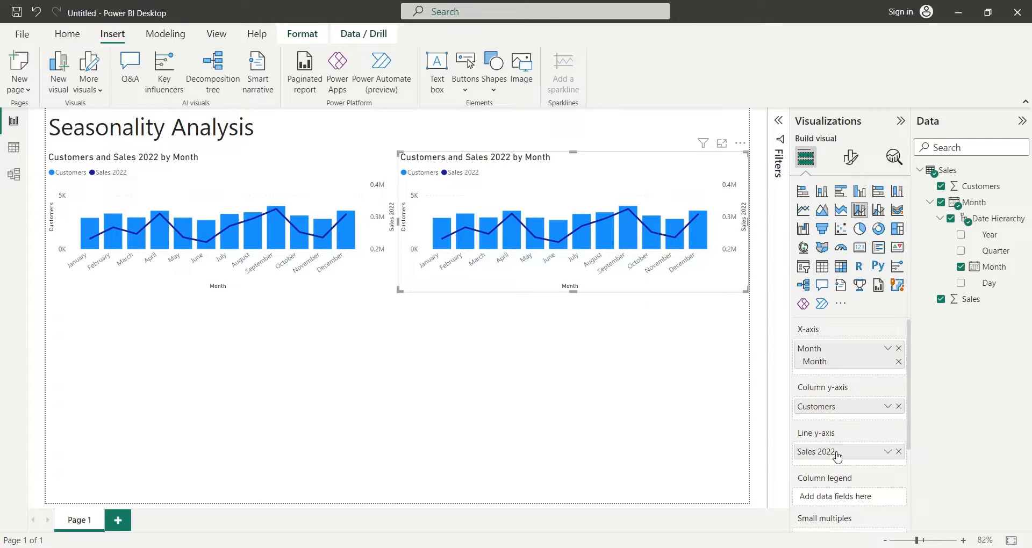
pyautogui.doubleClick(824, 453)
pyautogui.write('(Average)')
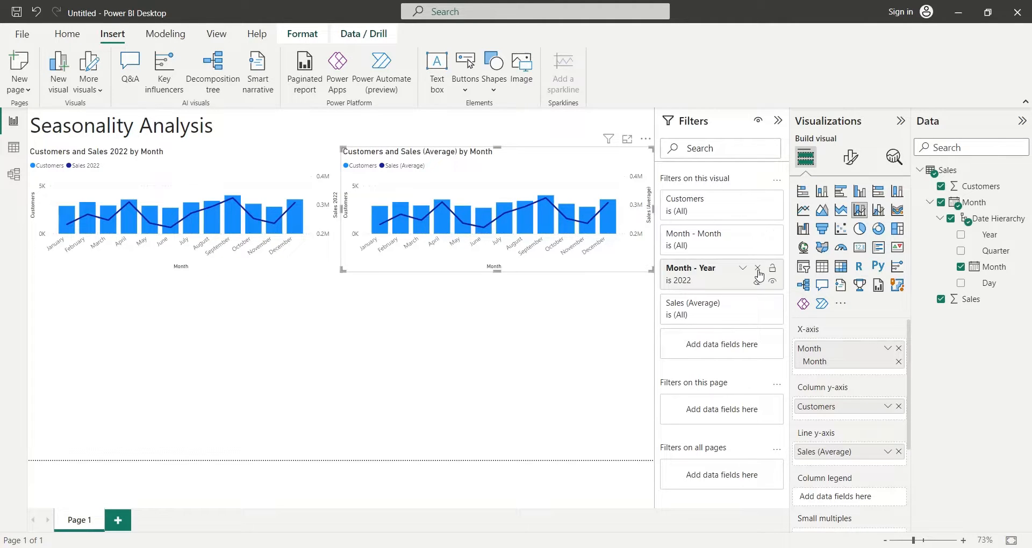
pyautogui.click(777, 121)
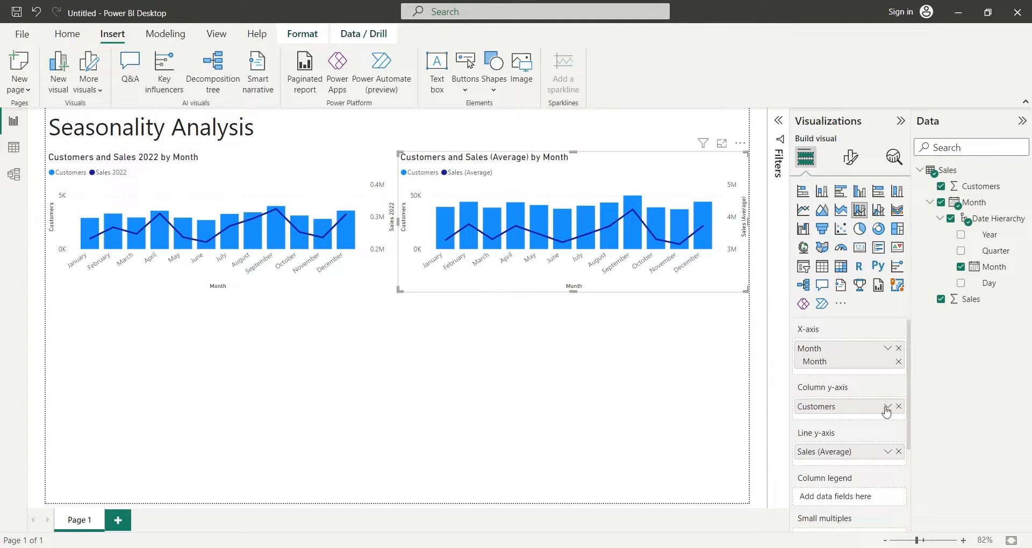
pyautogui.moveTo(880, 424)
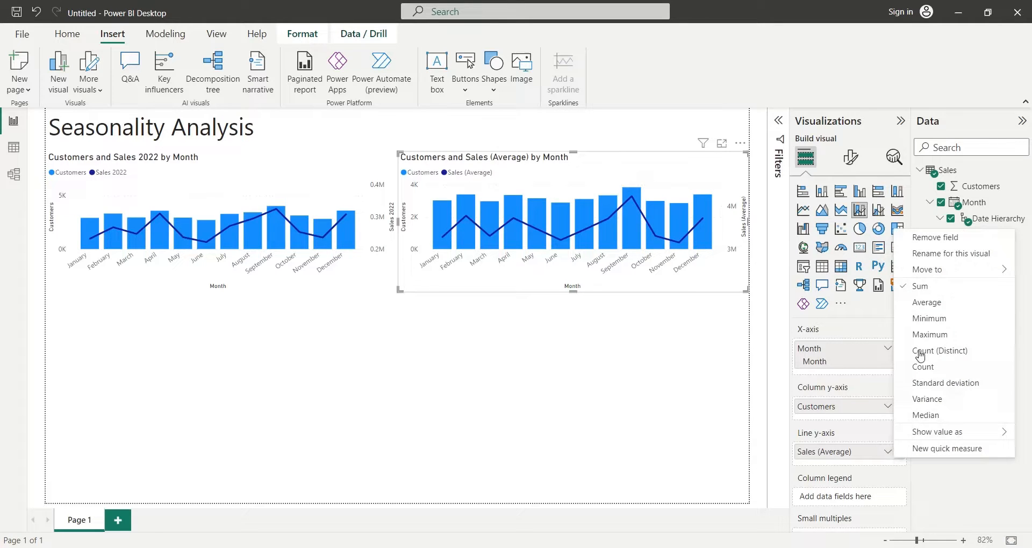
pyautogui.click(671, 362)
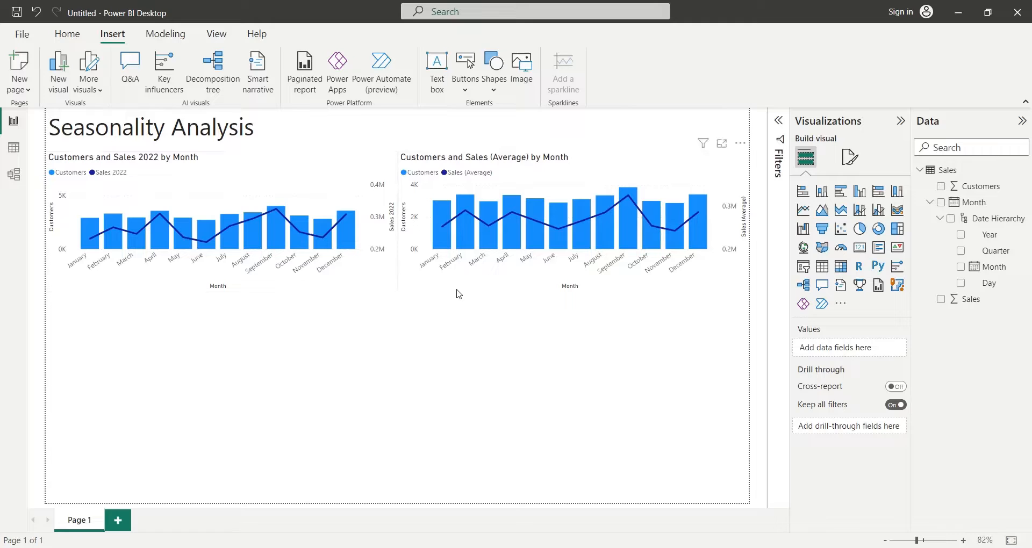
pyautogui.click(570, 224)
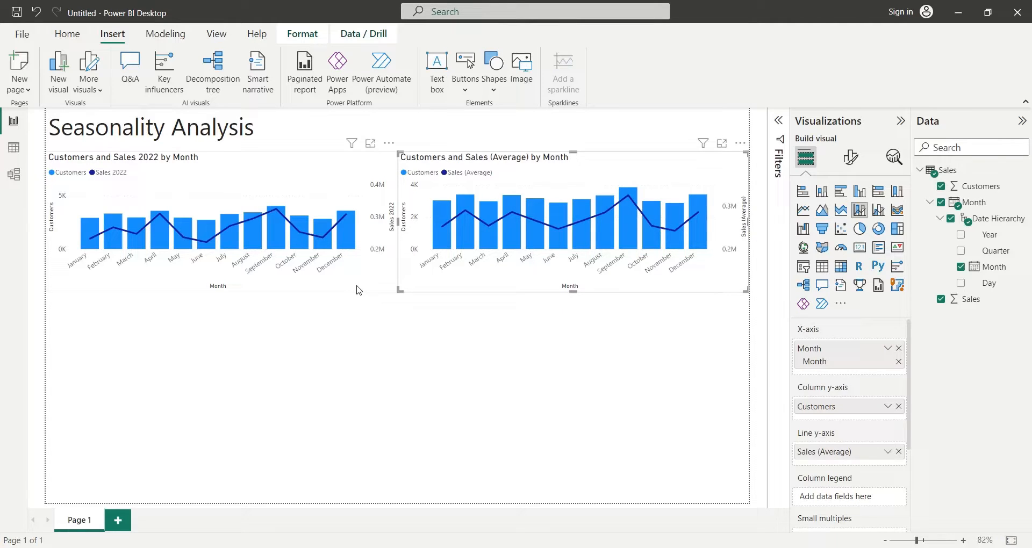
pyautogui.click(433, 353)
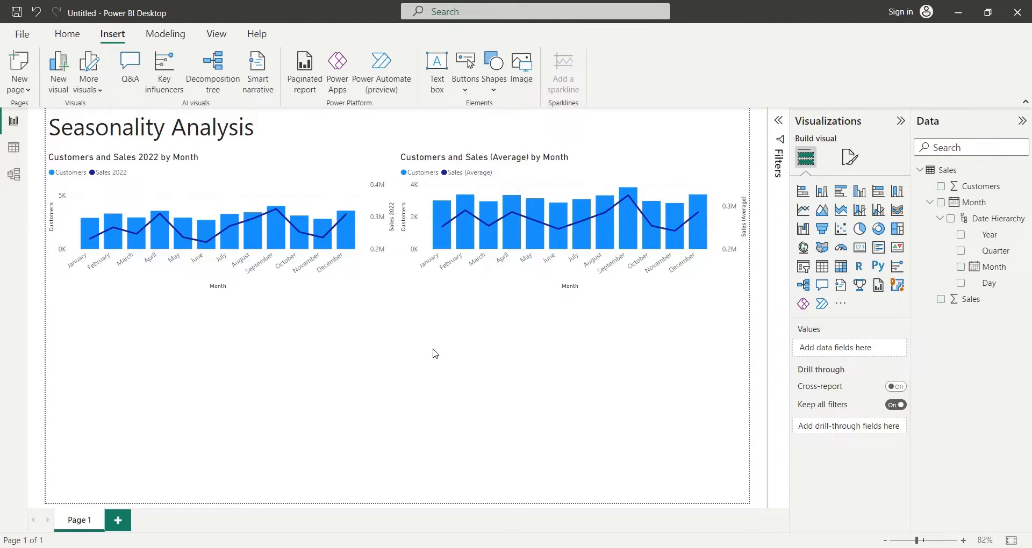
pyautogui.moveTo(380, 353)
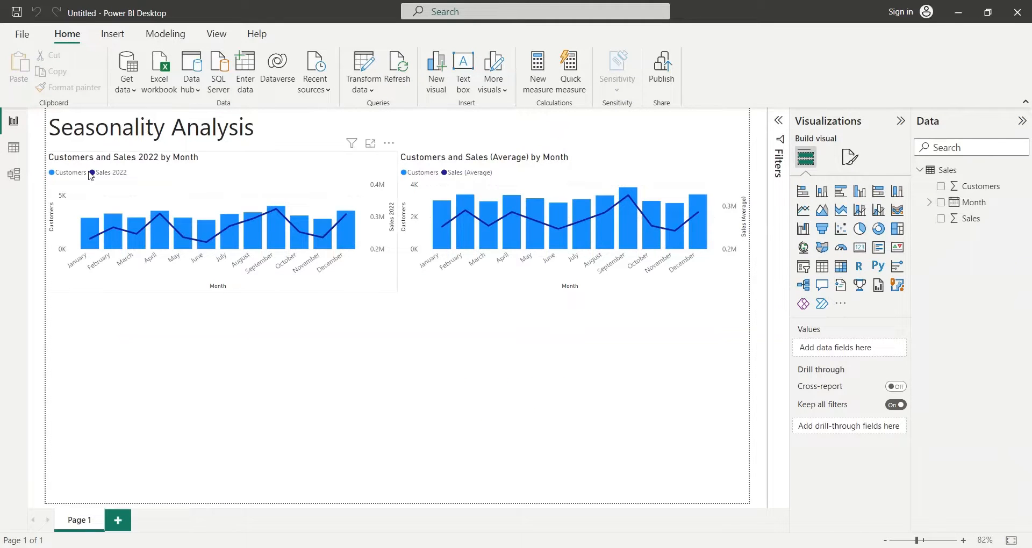
# - In Table view, add calculated column M = MONTH(Sales[Month]) to the Sales table
pyautogui.click(13, 147)
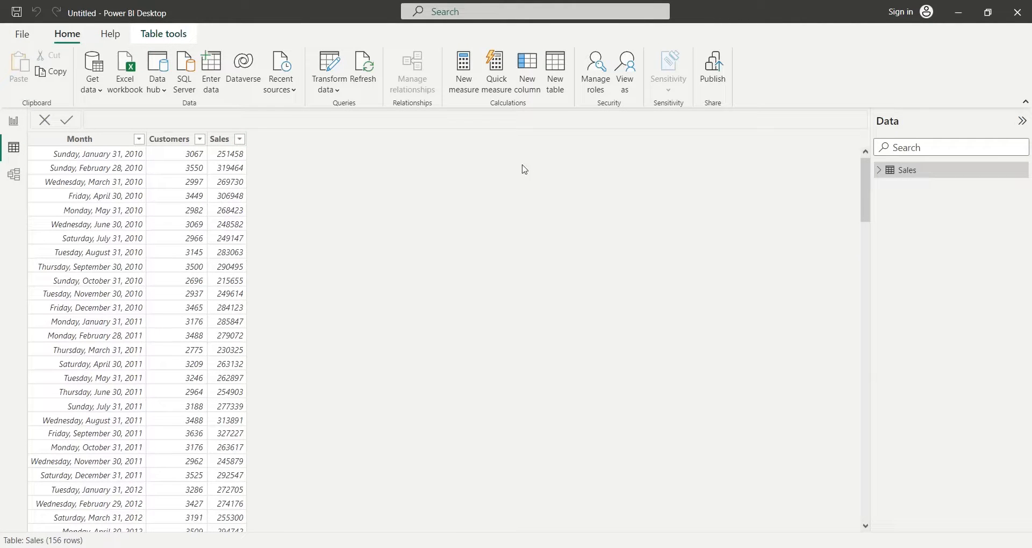
pyautogui.click(907, 169)
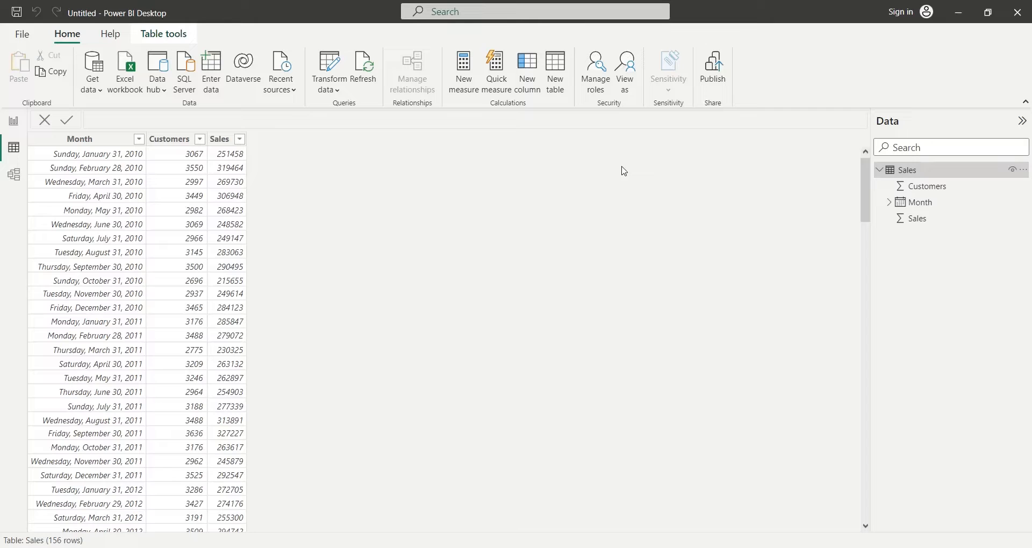
pyautogui.moveTo(349, 223)
pyautogui.write('M = m')
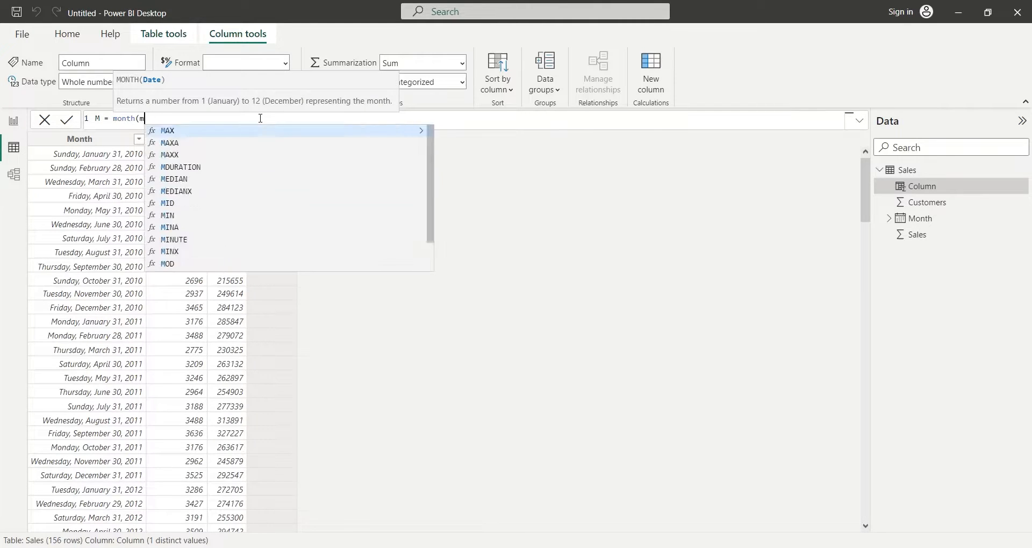
pyautogui.write('onth')
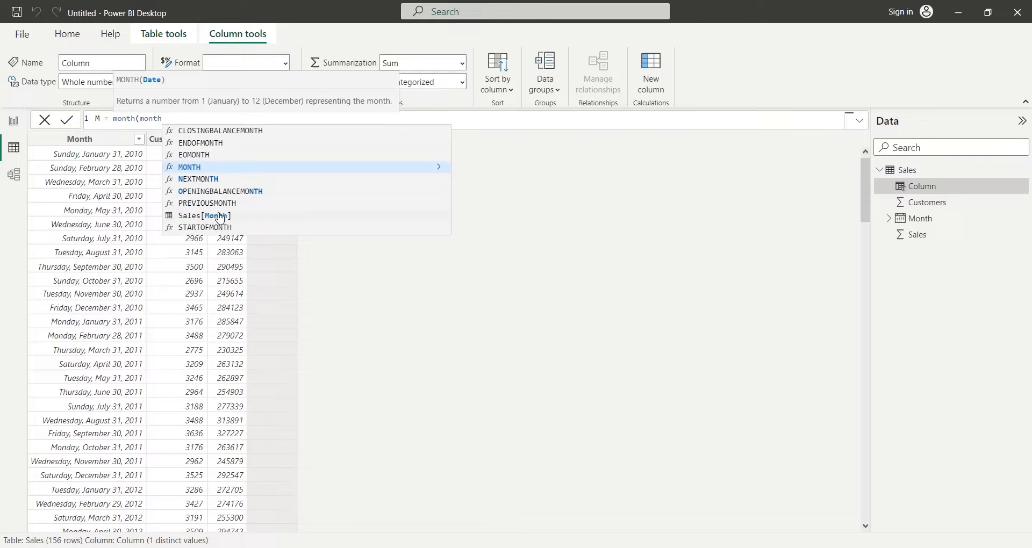
pyautogui.click(205, 216)
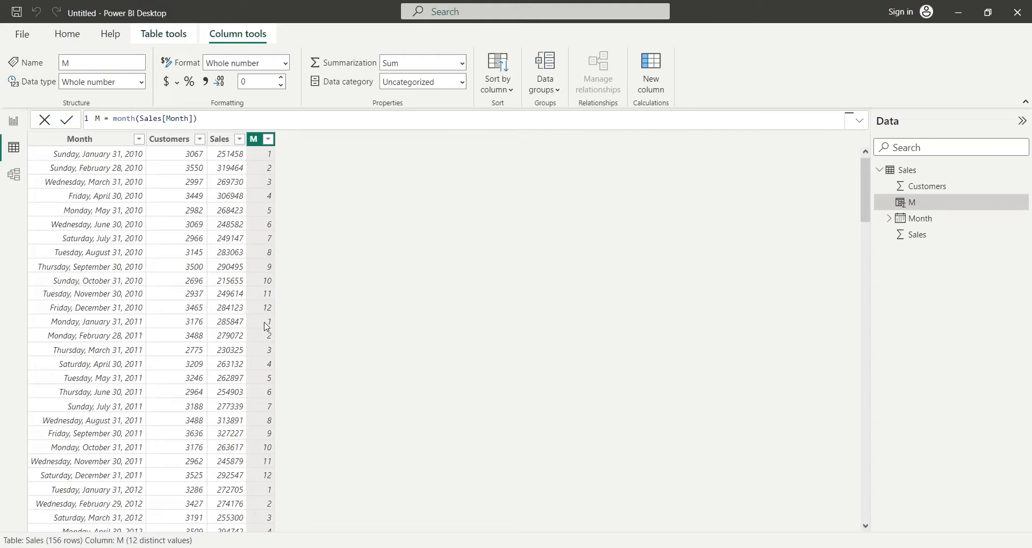
pyautogui.moveTo(273, 342)
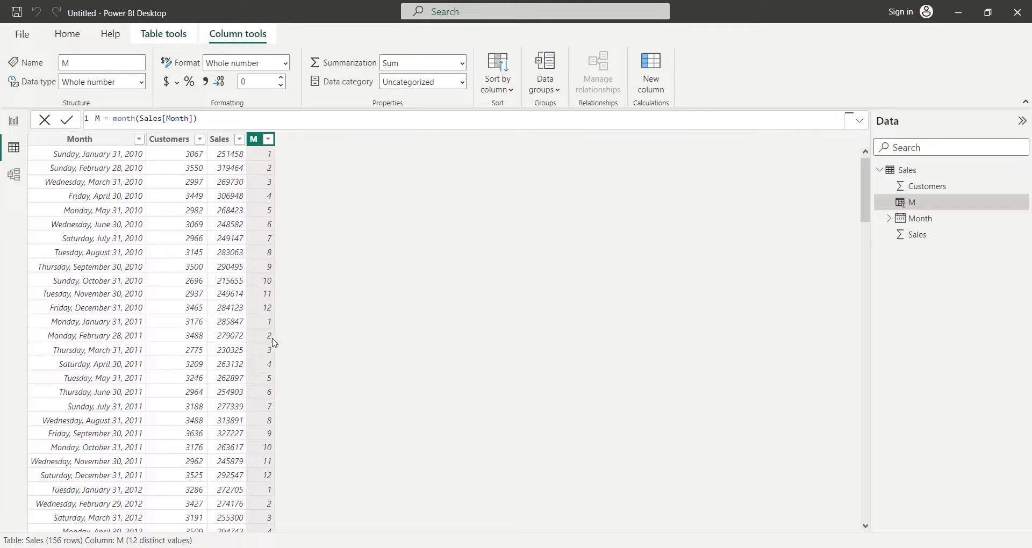
pyautogui.moveTo(560, 222)
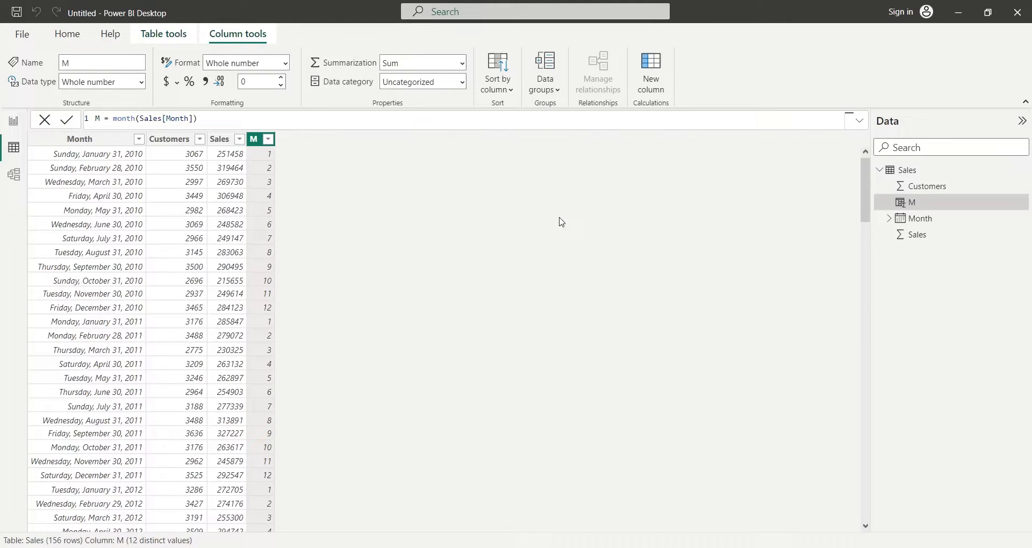
pyautogui.moveTo(446, 156)
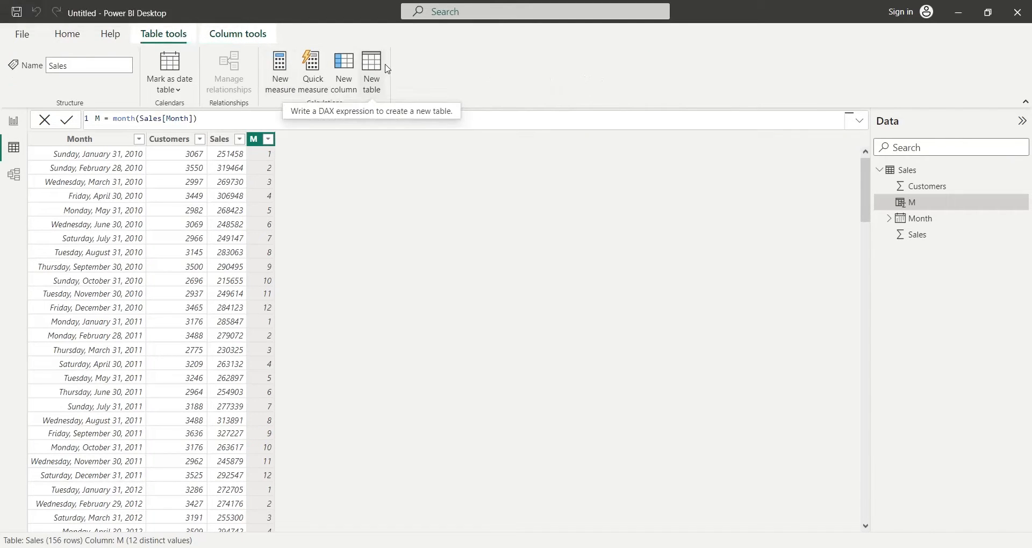
# - Create calculated table Sales Analysis = DISTINCT(Sales[M]) listing month numbers 1-12
pyautogui.click(371, 70)
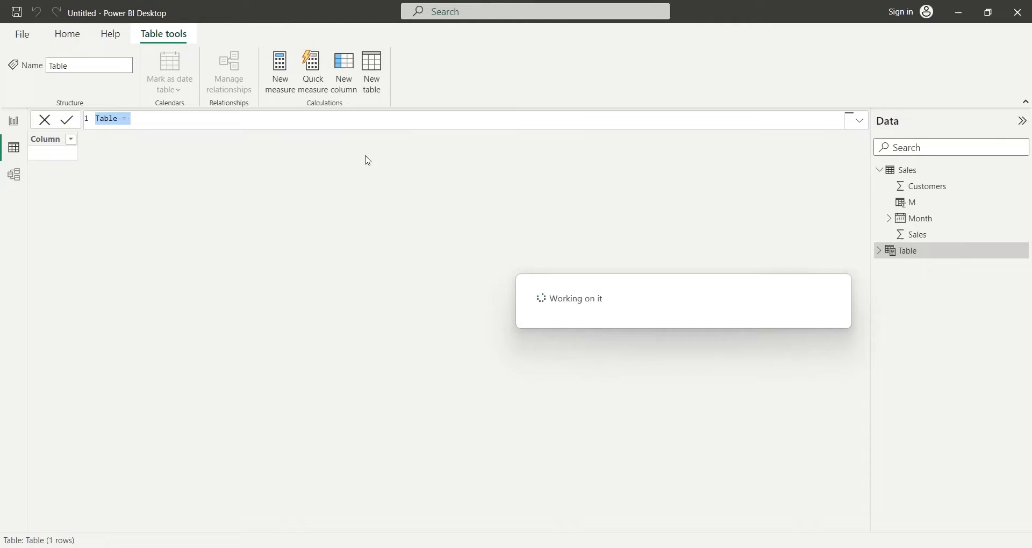
pyautogui.write('Sales')
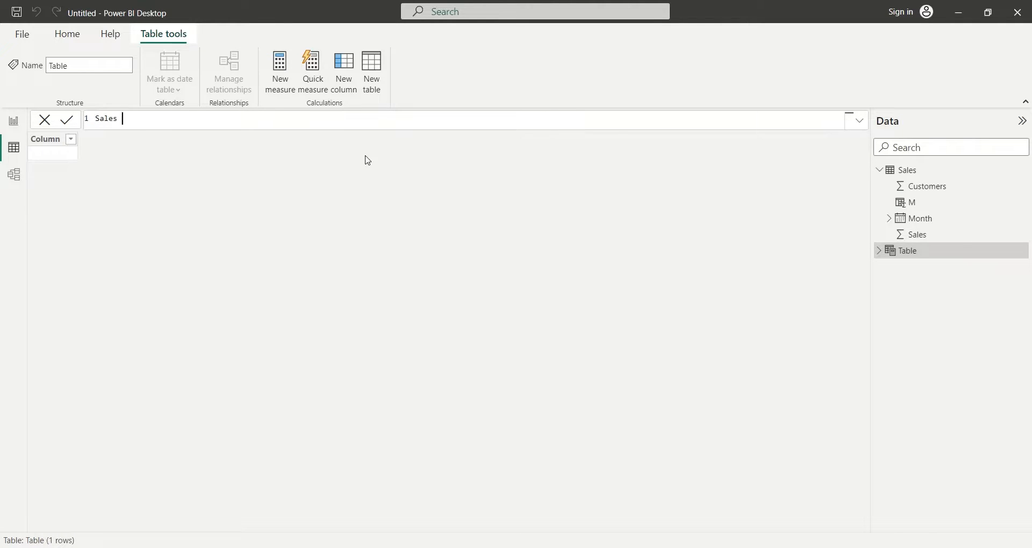
pyautogui.write('Analysis')
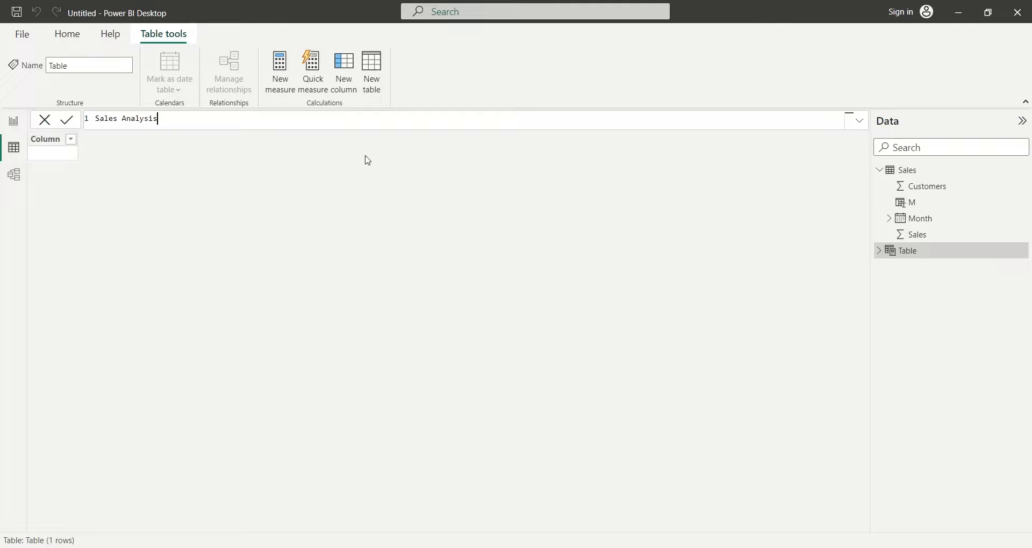
pyautogui.write('= d')
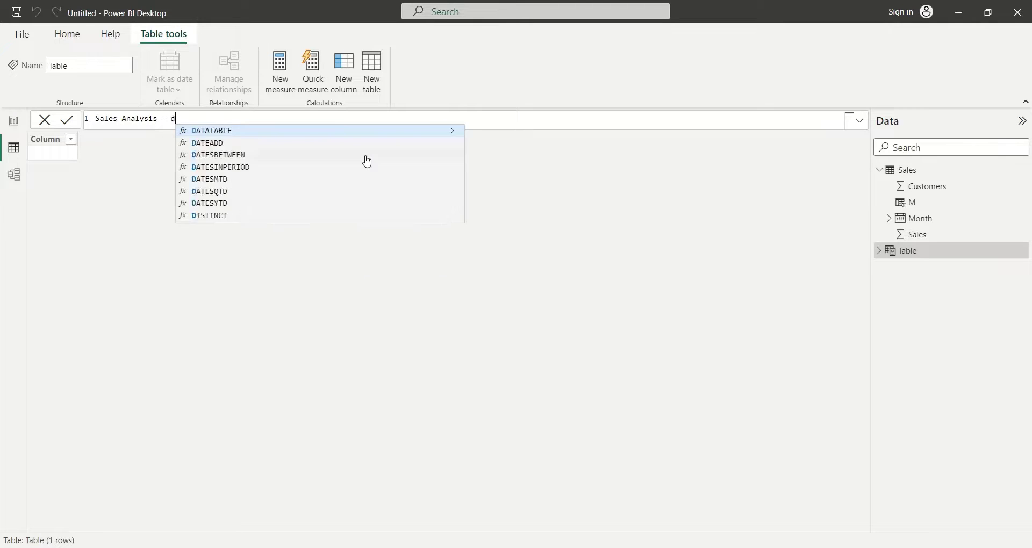
pyautogui.write('istinct(')
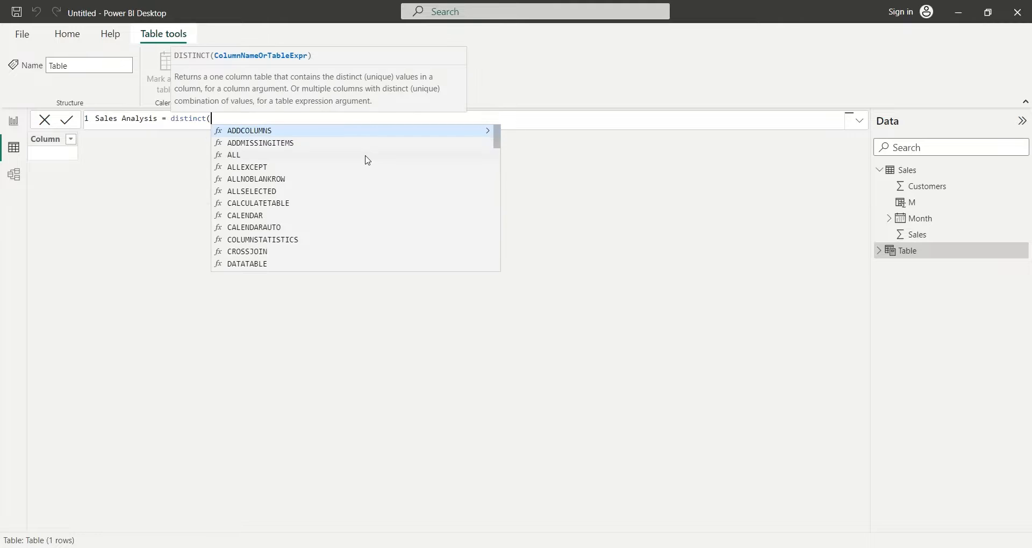
pyautogui.write('m')
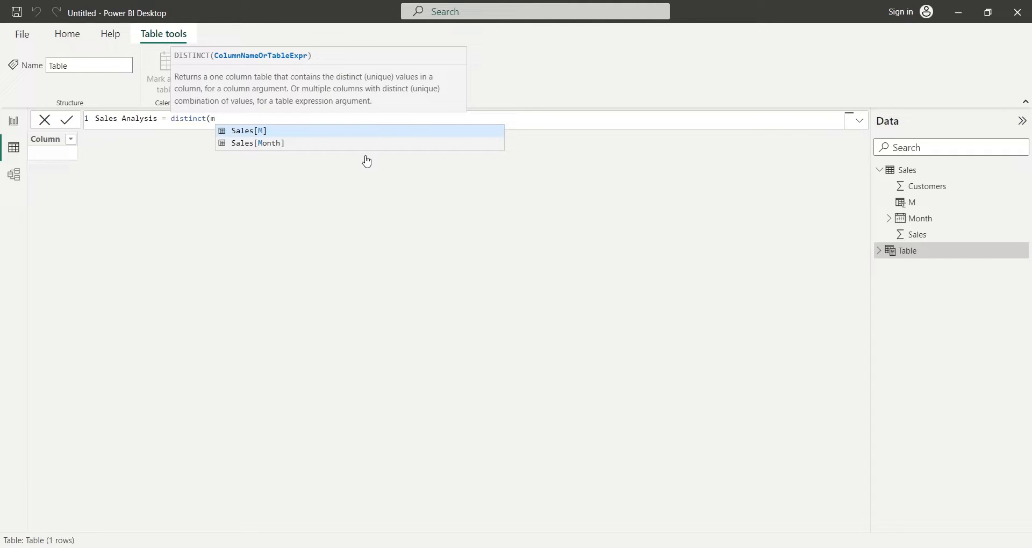
pyautogui.click(248, 130)
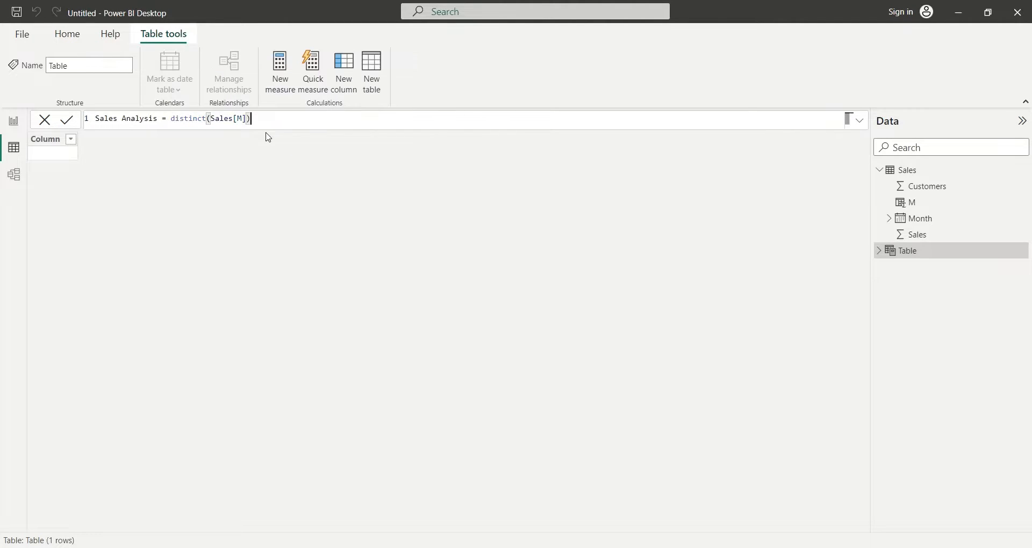
pyautogui.click(66, 119)
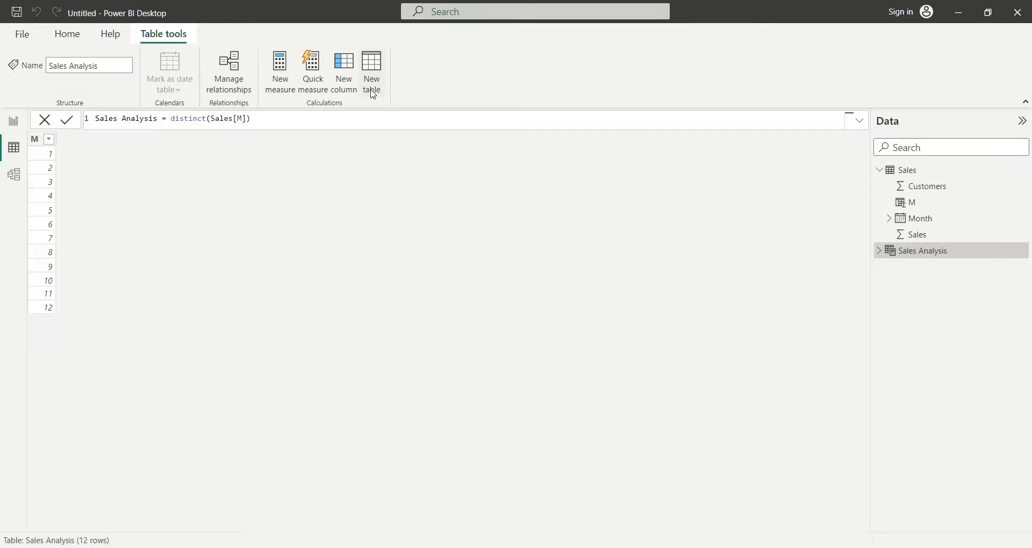
pyautogui.moveTo(337, 184)
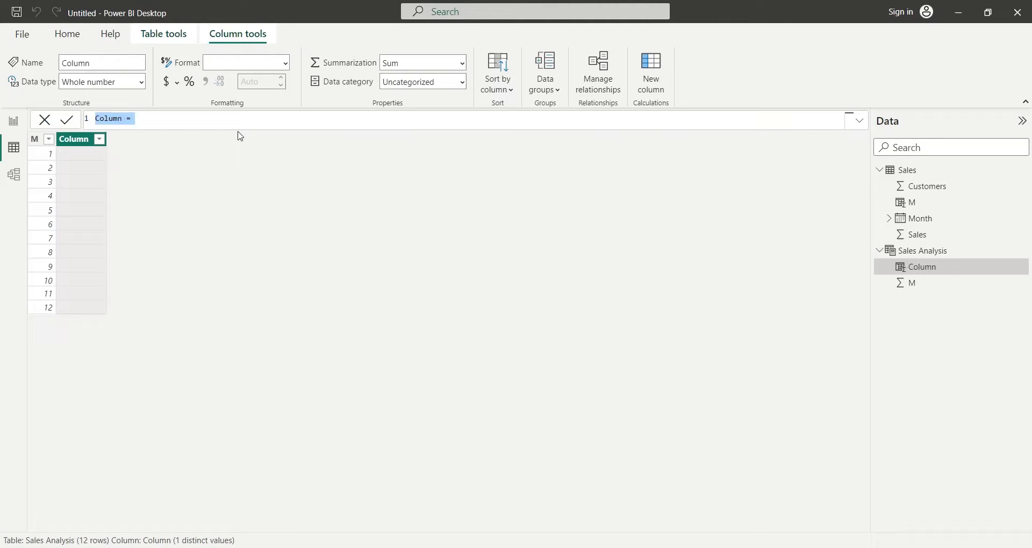
# - Begin column Average_Sales = CALCULATE(AVERAGE(Sales[Sales]) in Sales Analysis
pyautogui.write('Average')
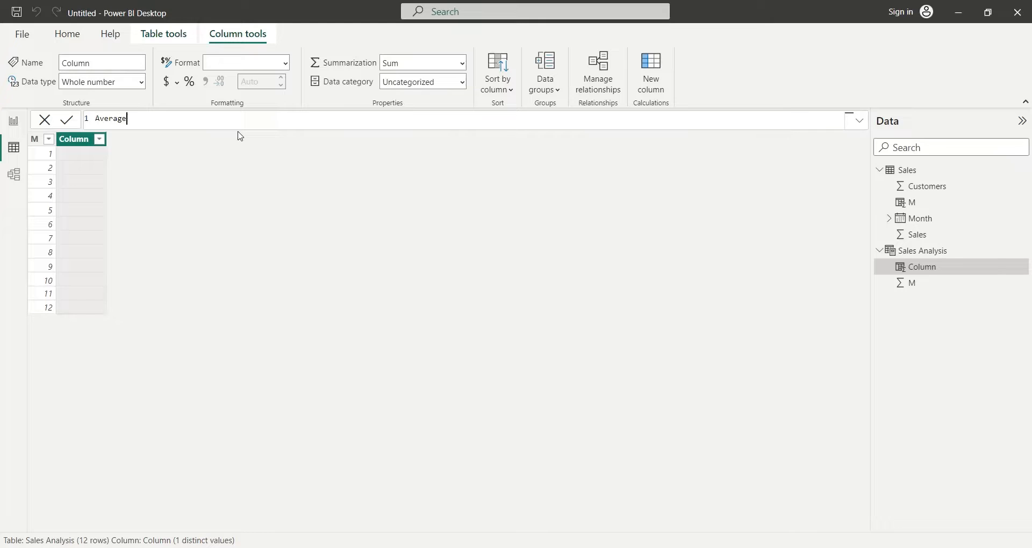
pyautogui.write('_Sales = calculate(')
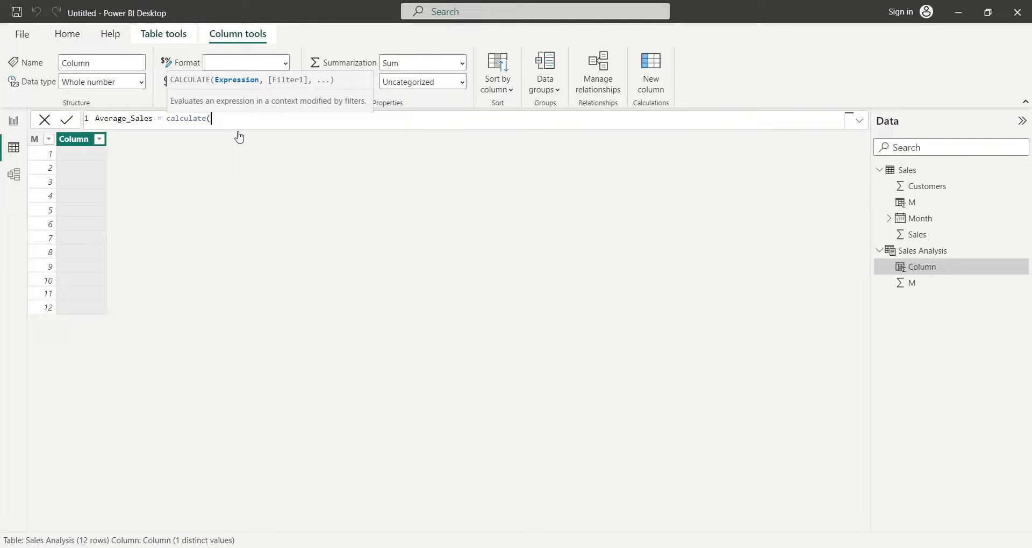
pyautogui.write('s')
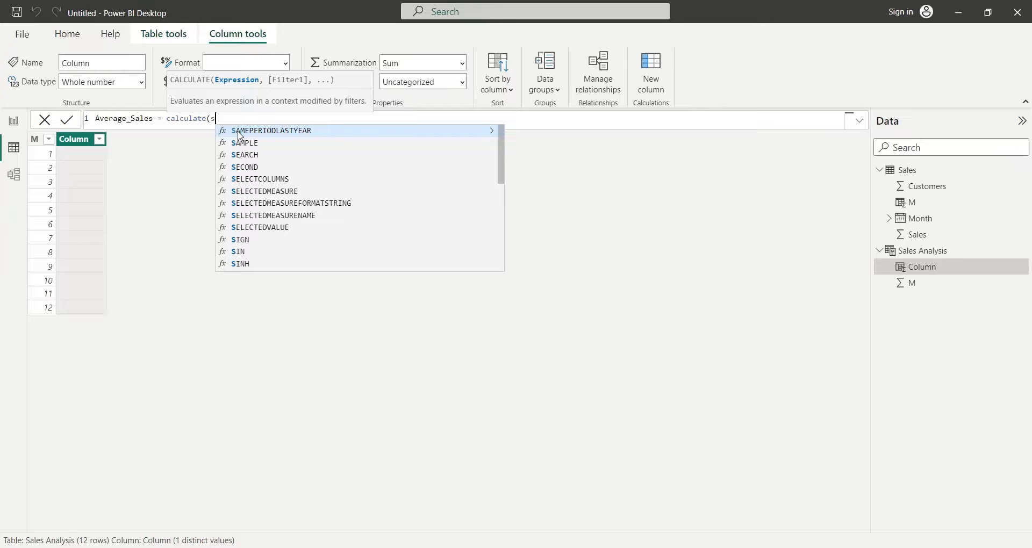
pyautogui.write('average(')
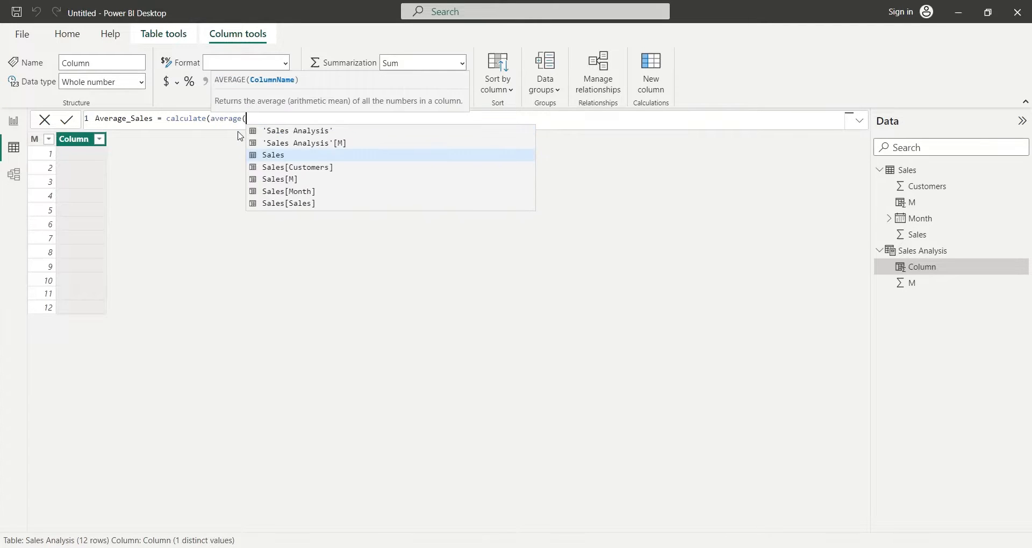
pyautogui.write('sales')
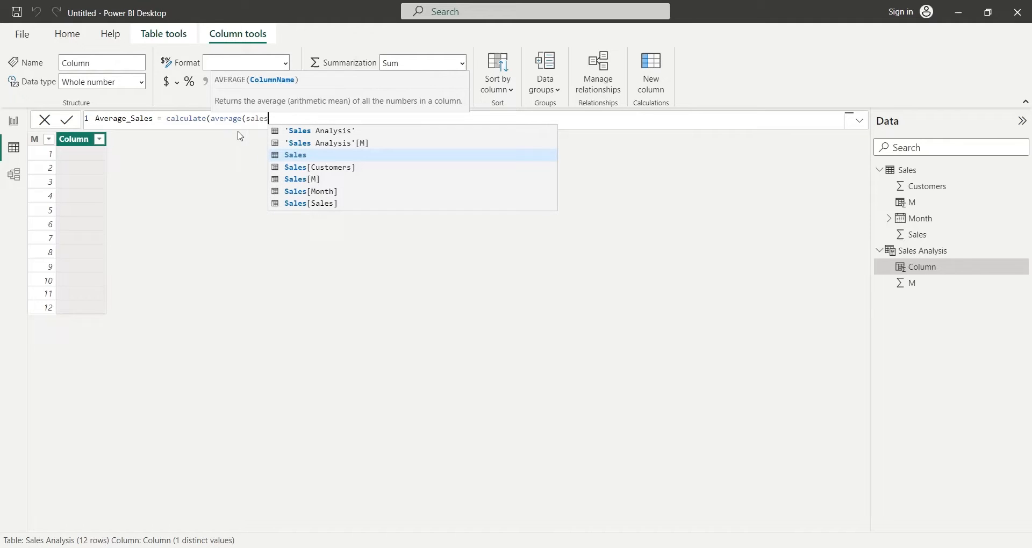
pyautogui.moveTo(291, 185)
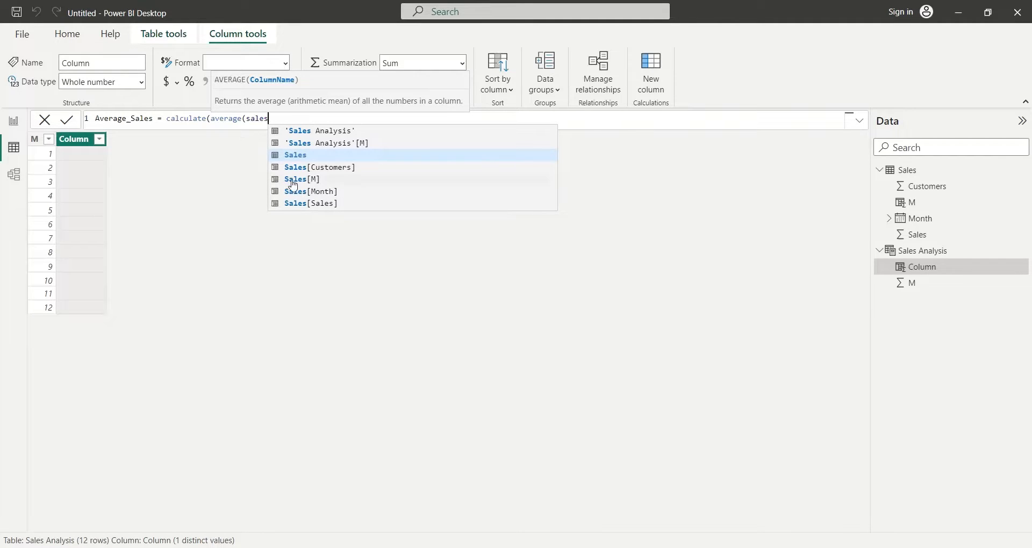
pyautogui.click(310, 203)
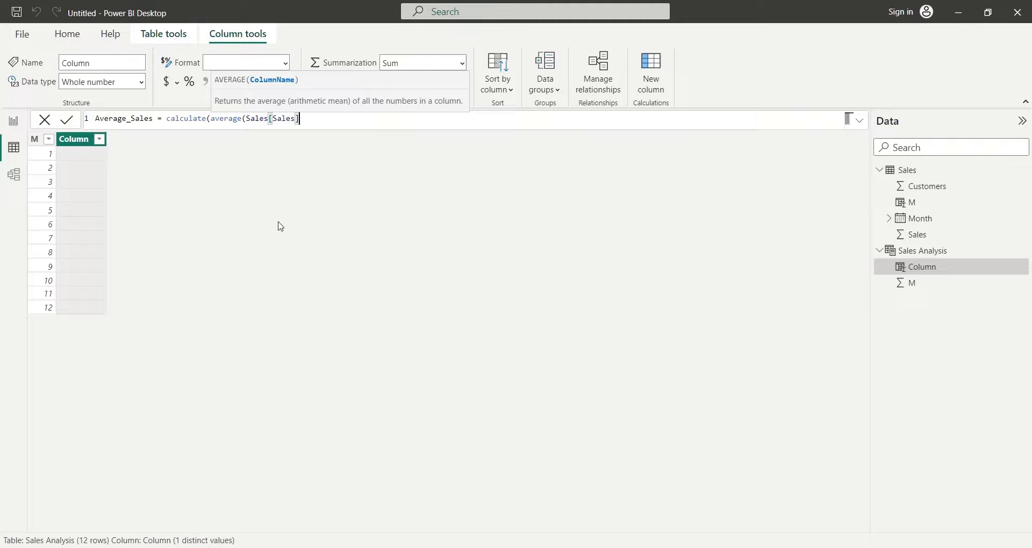
# - Complete the formula with FILTER(Sales, Sales[M] = 'Sales Analysis'[M]))
pyautogui.write(',')
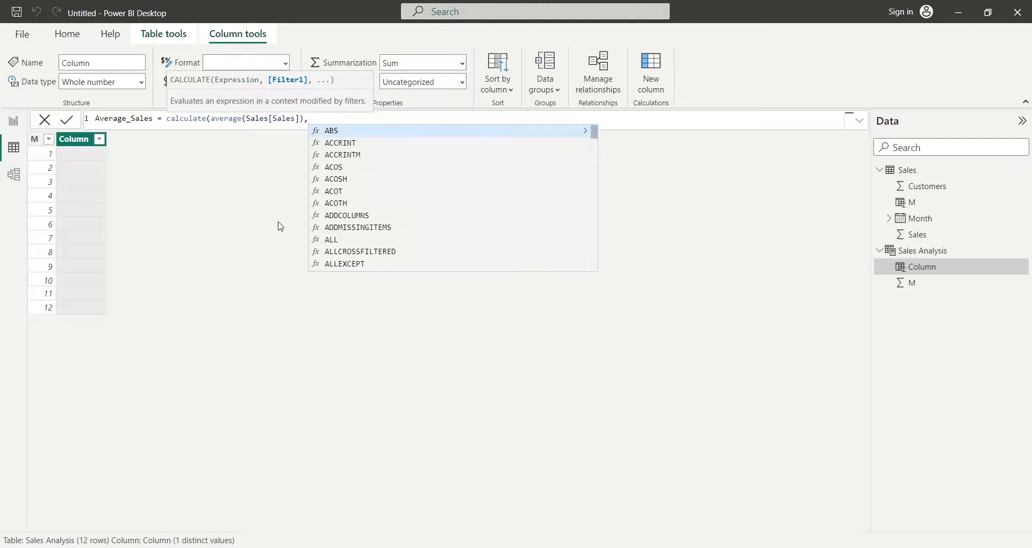
pyautogui.write('filter(')
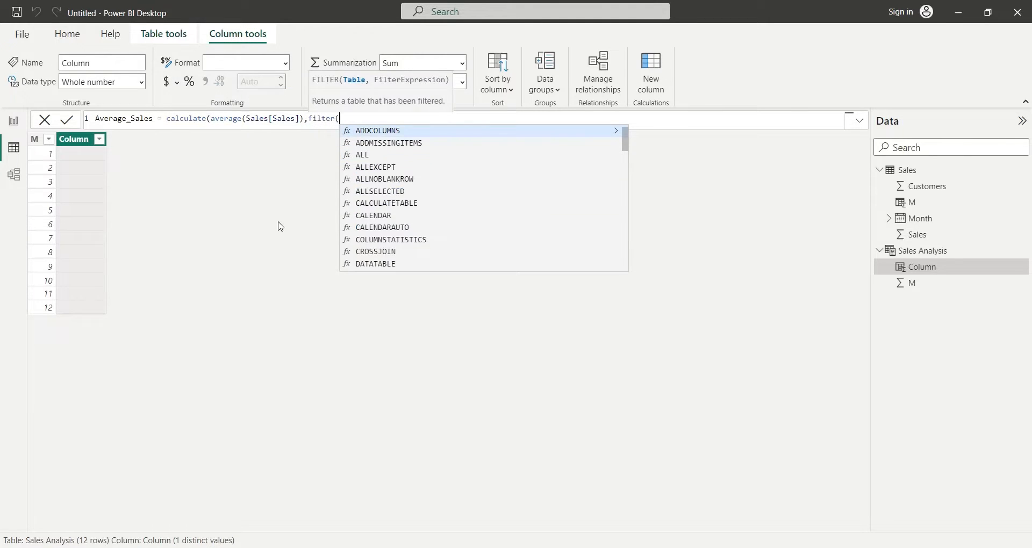
pyautogui.write('sales,')
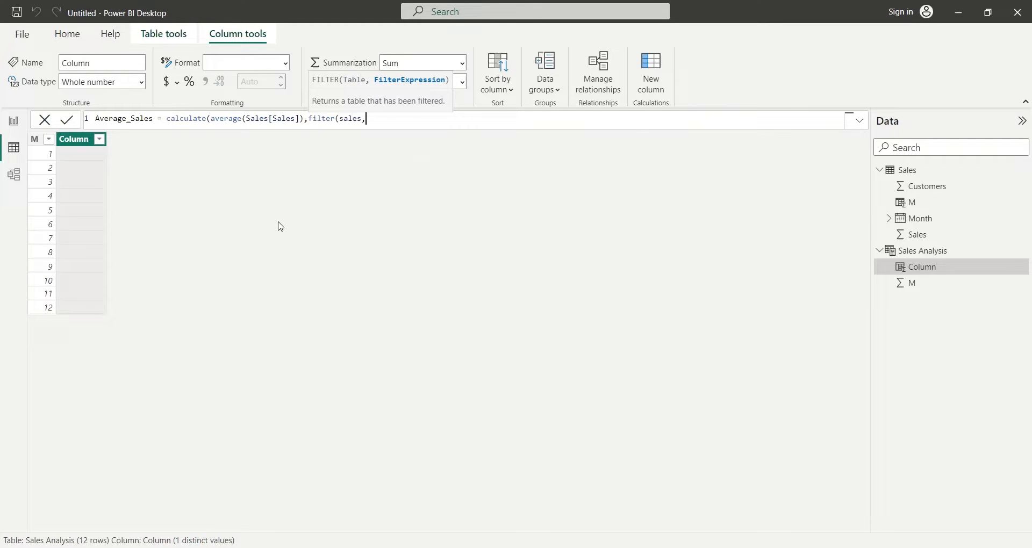
pyautogui.write('m')
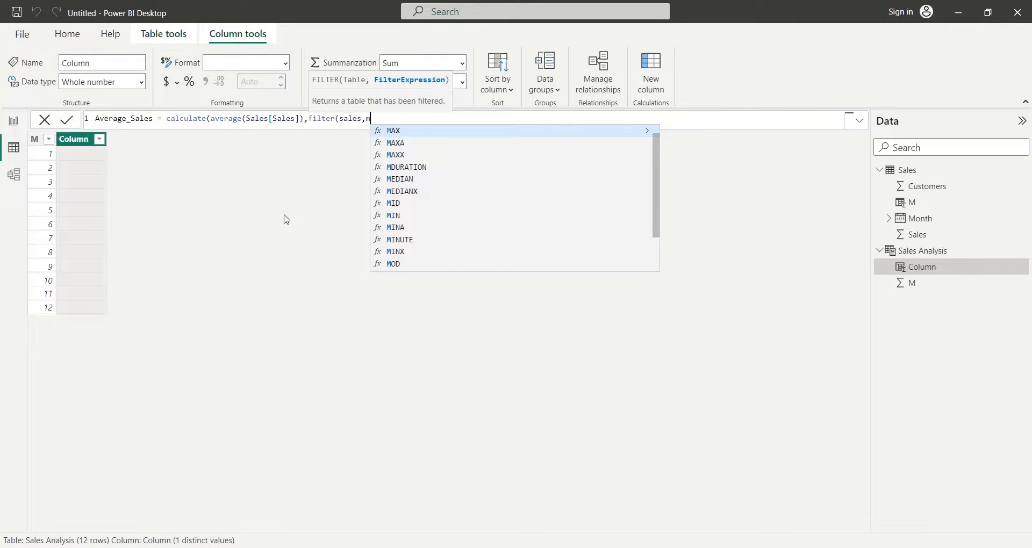
pyautogui.scroll(-3)
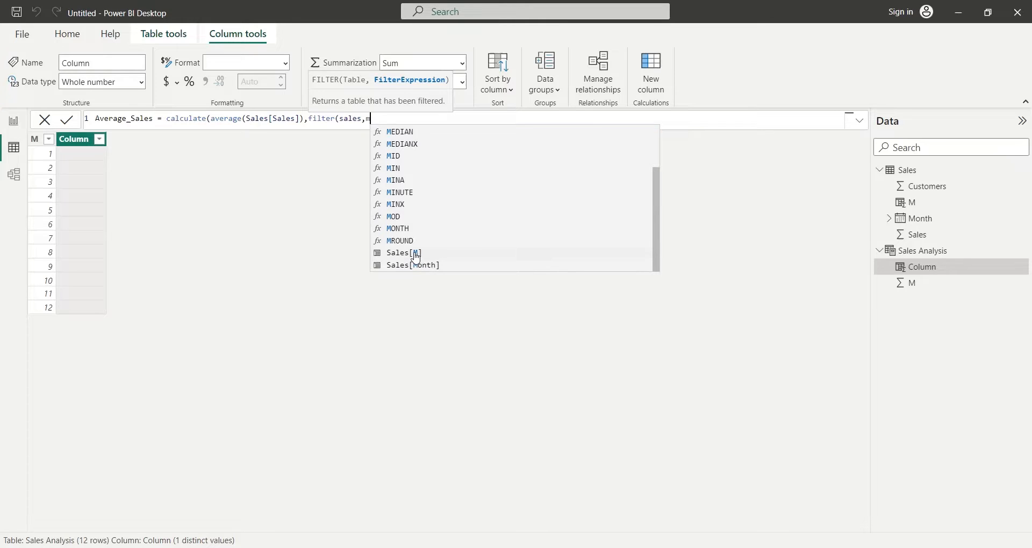
pyautogui.click(402, 253)
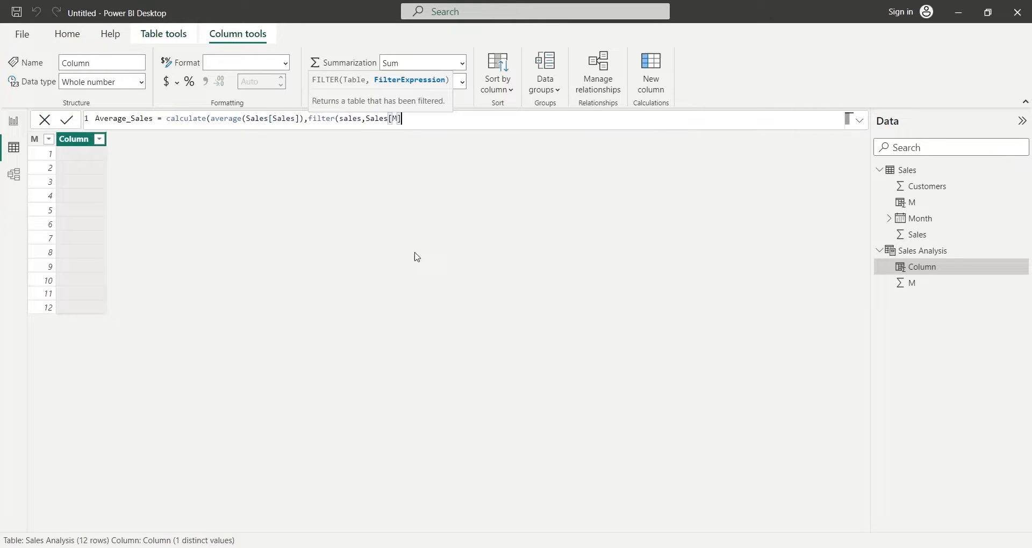
pyautogui.write('=')
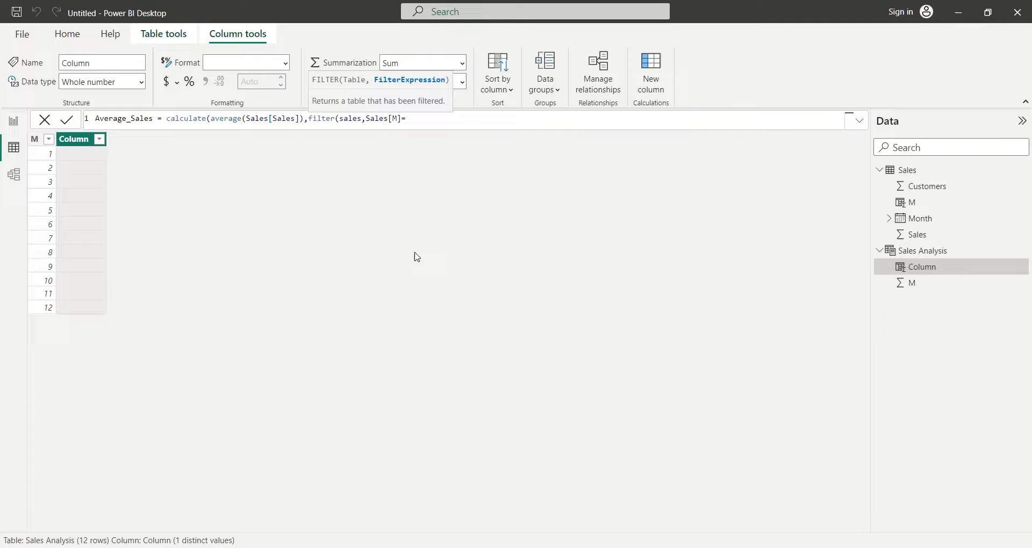
pyautogui.write('m')
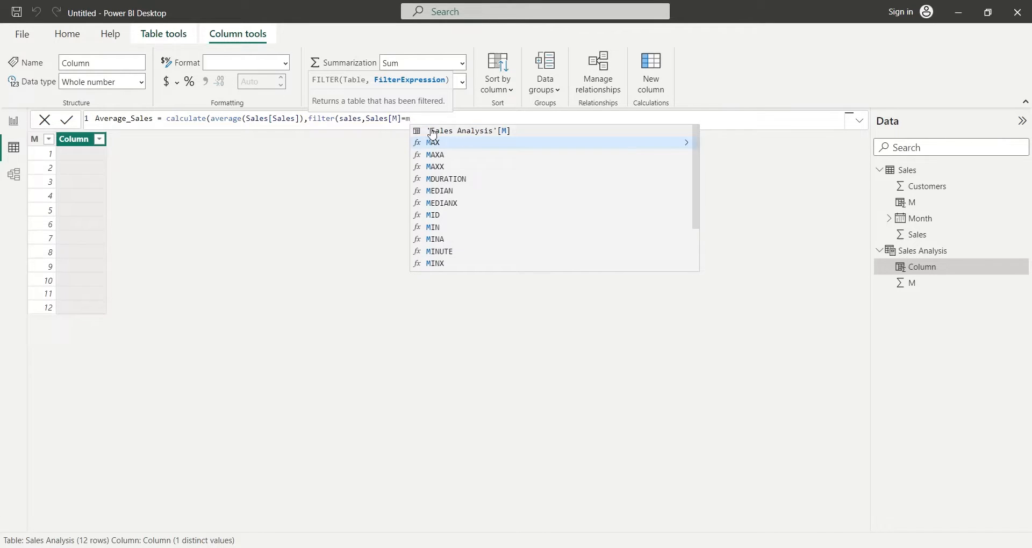
pyautogui.click(469, 130)
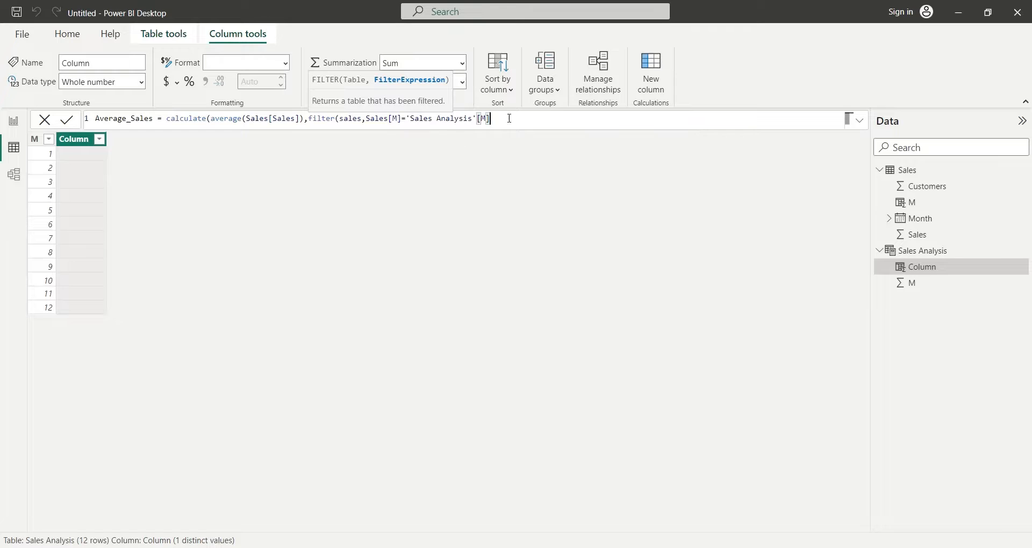
pyautogui.write('))')
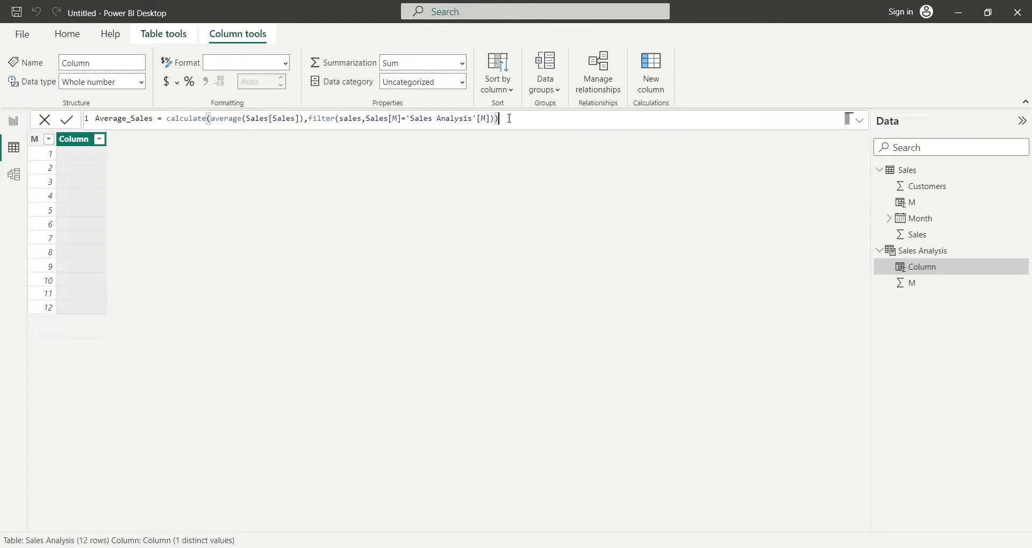
# - Commit Average_Sales, format it with thousands separators and two decimals, and copy its formula
pyautogui.click(66, 120)
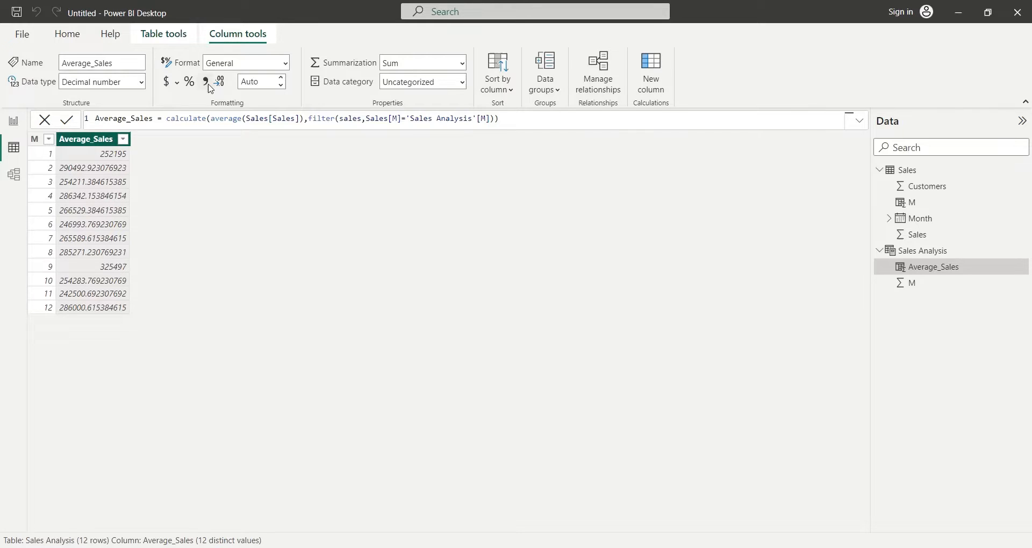
pyautogui.click(205, 82)
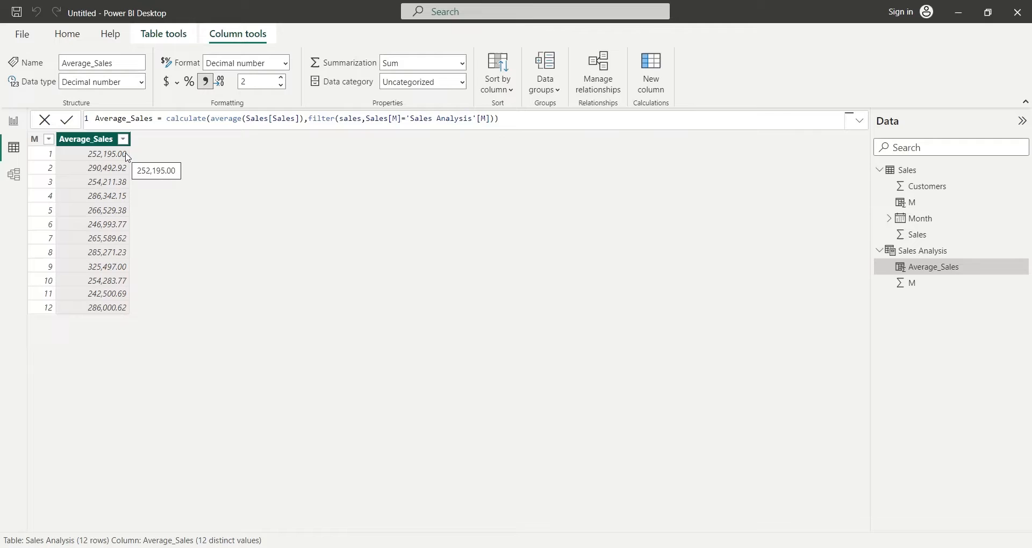
pyautogui.click(484, 118)
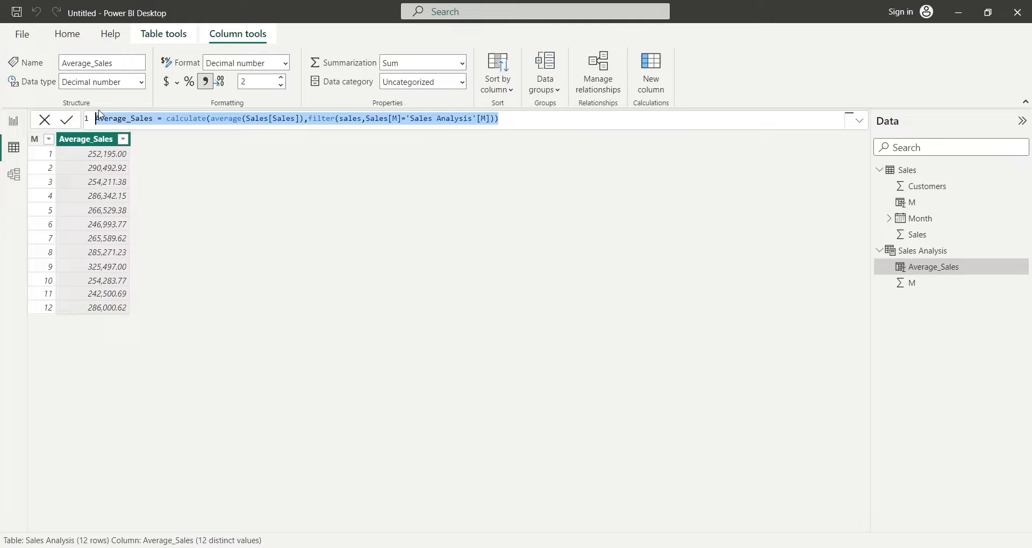
pyautogui.moveTo(328, 134)
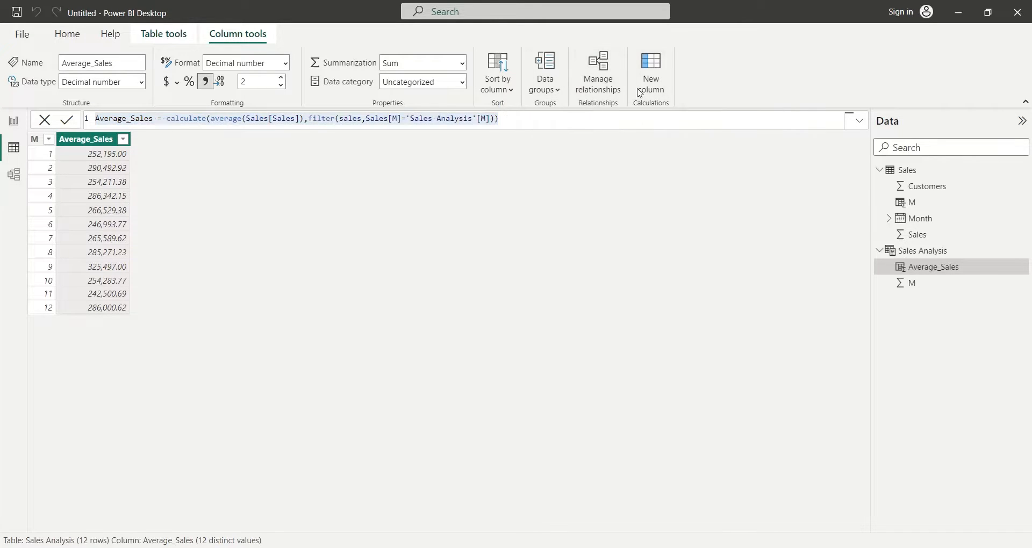
# - Add column Max_Sales = CALCULATE(MAX(Sales[Sales]), FILTER(...)) by swapping average for max
pyautogui.click(651, 70)
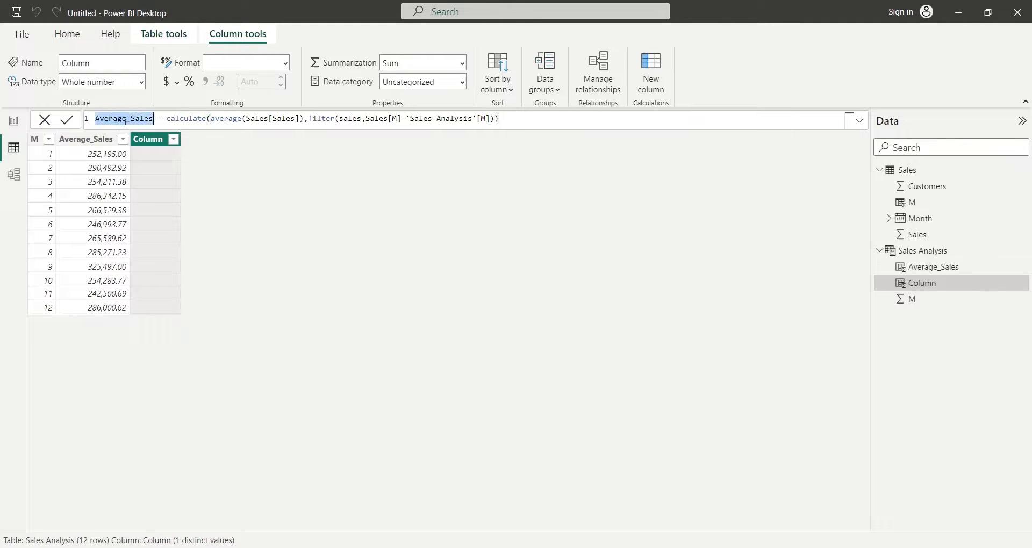
pyautogui.write('Max_Sales')
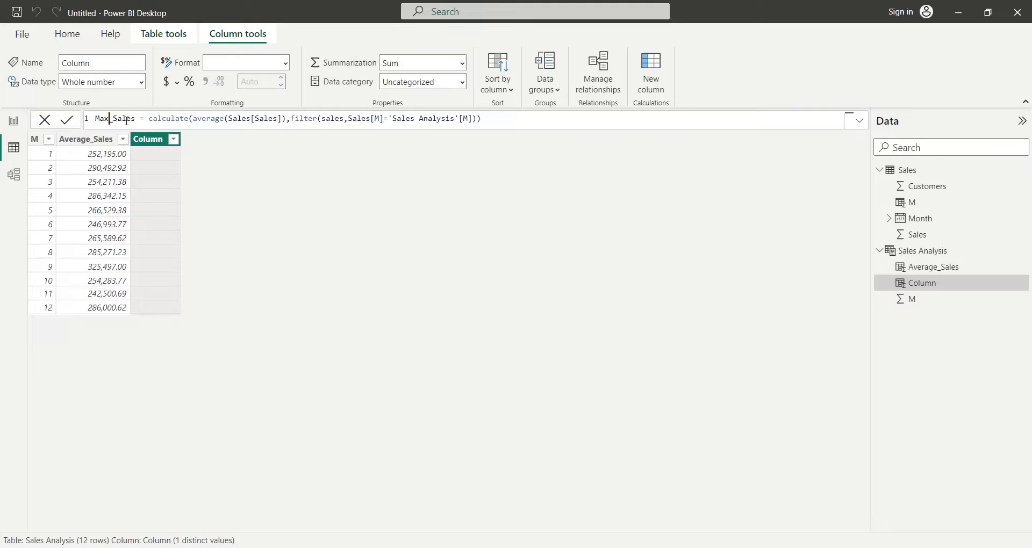
pyautogui.doubleClick(206, 118)
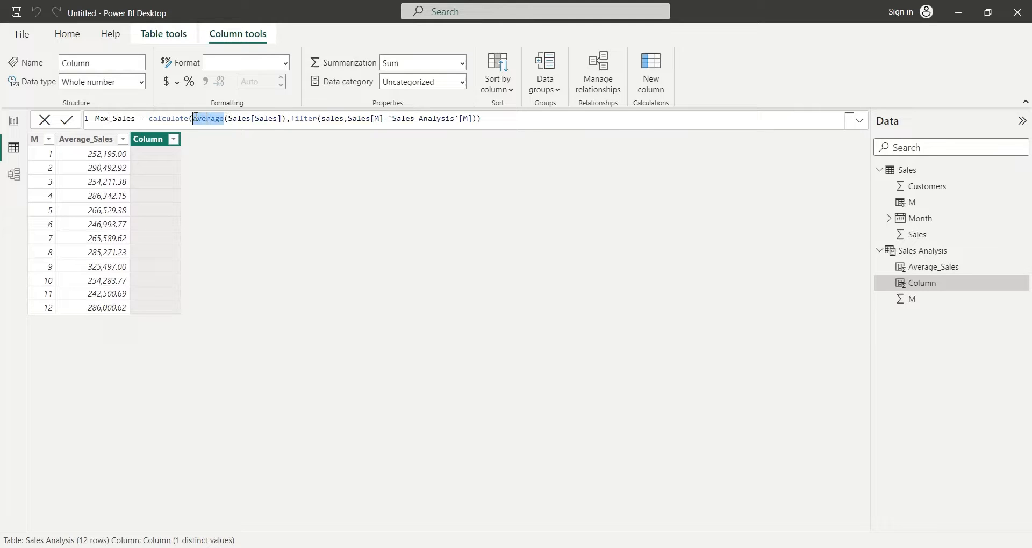
pyautogui.write('max')
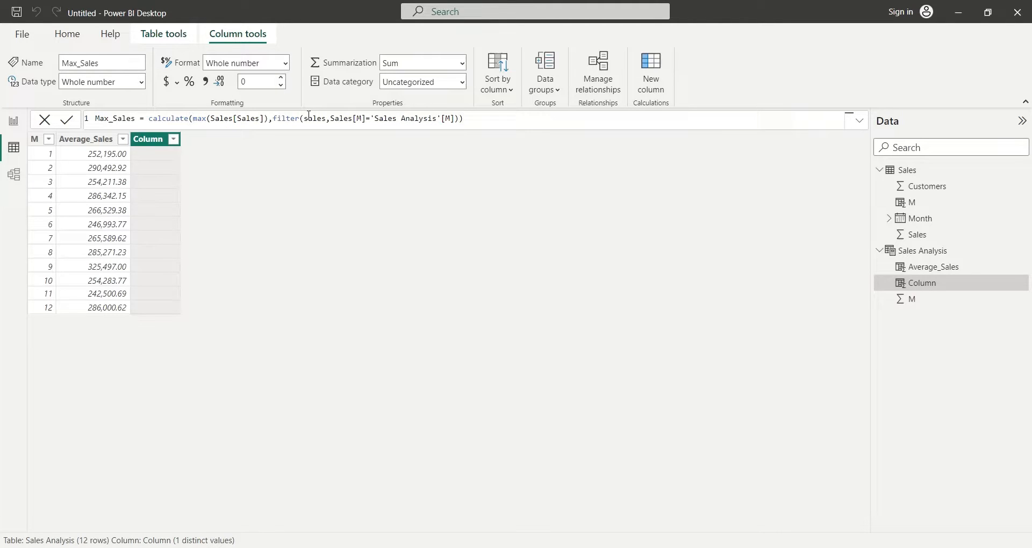
pyautogui.click(66, 119)
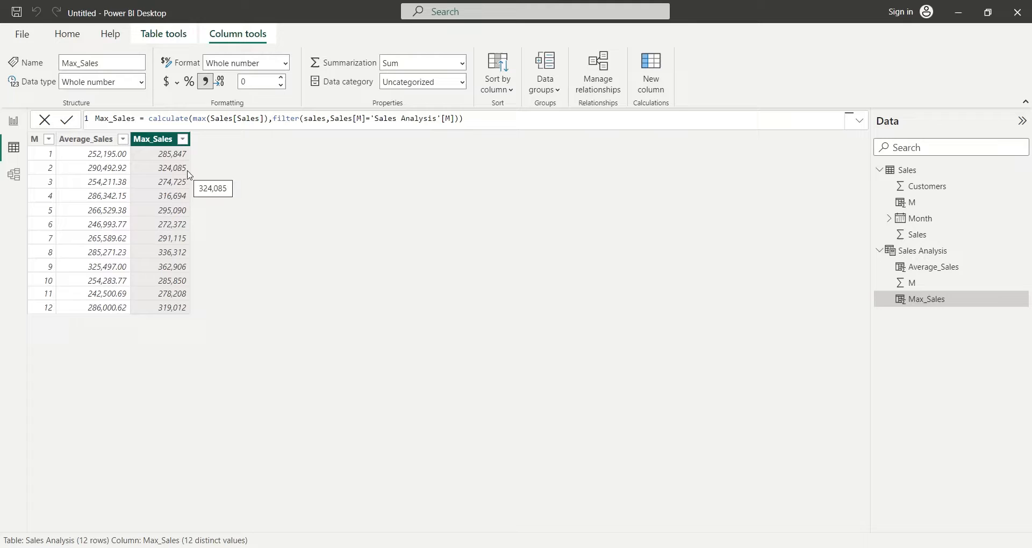
pyautogui.moveTo(498, 105)
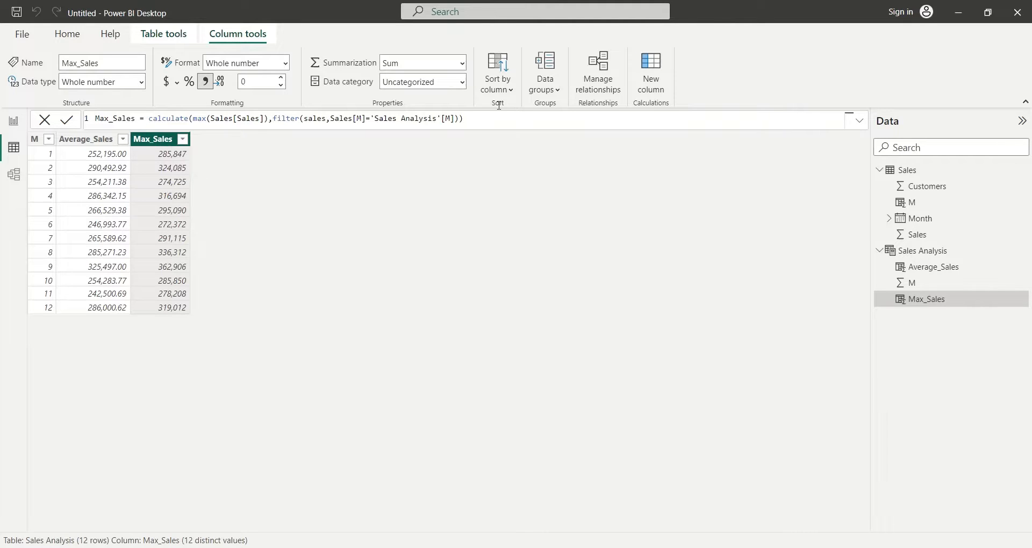
# - Add column Min_Sales using MIN in the same formula, shown with thousands separators
pyautogui.click(651, 72)
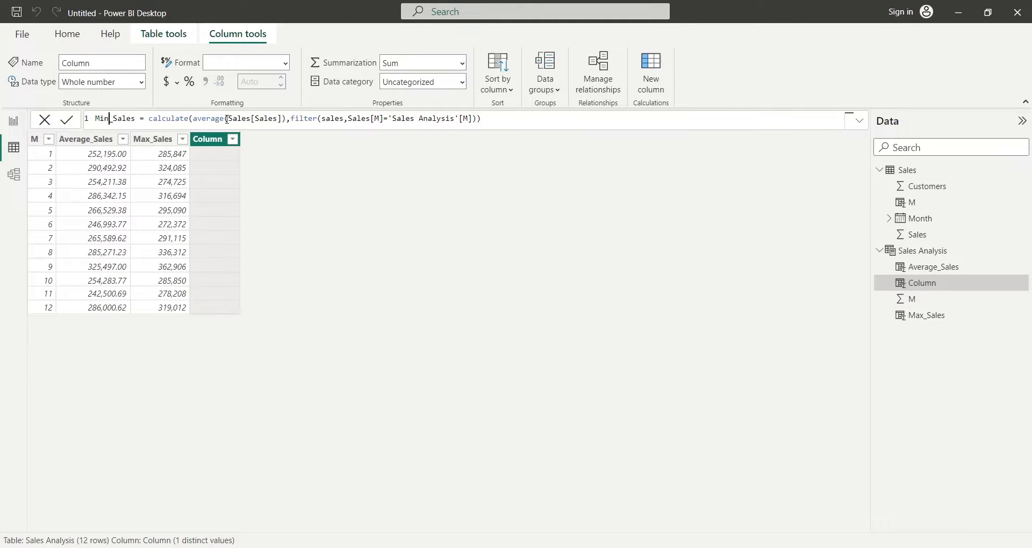
pyautogui.doubleClick(208, 118)
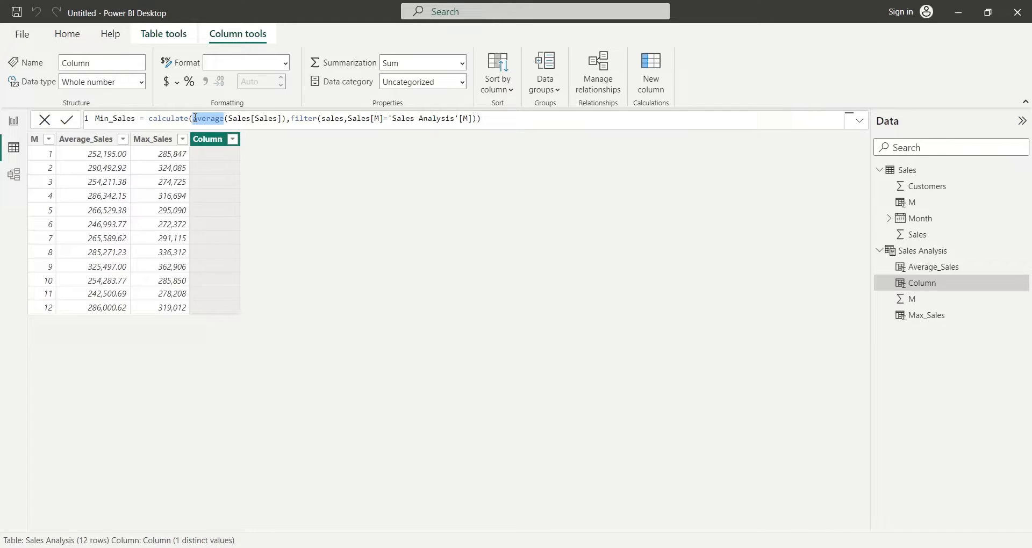
pyautogui.write('min')
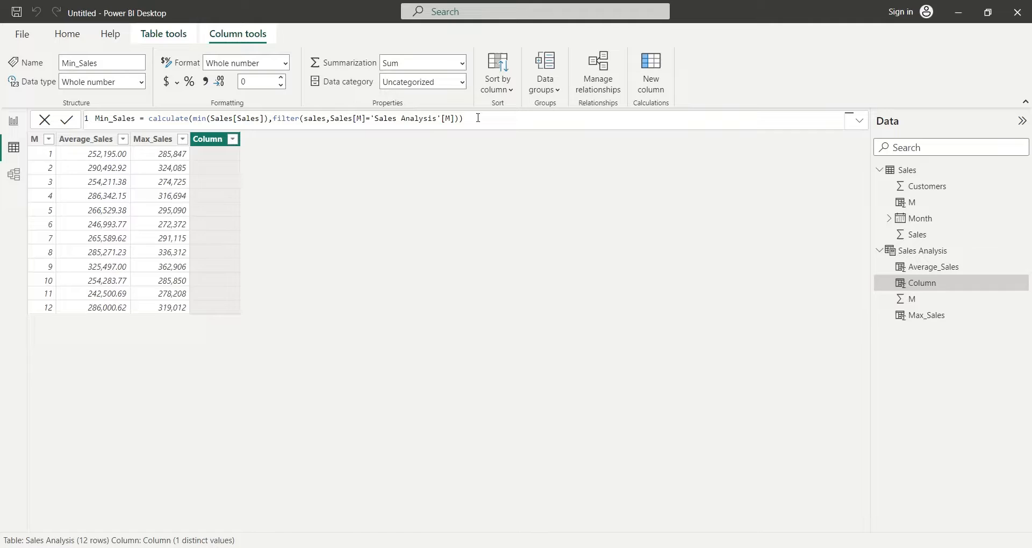
pyautogui.click(67, 120)
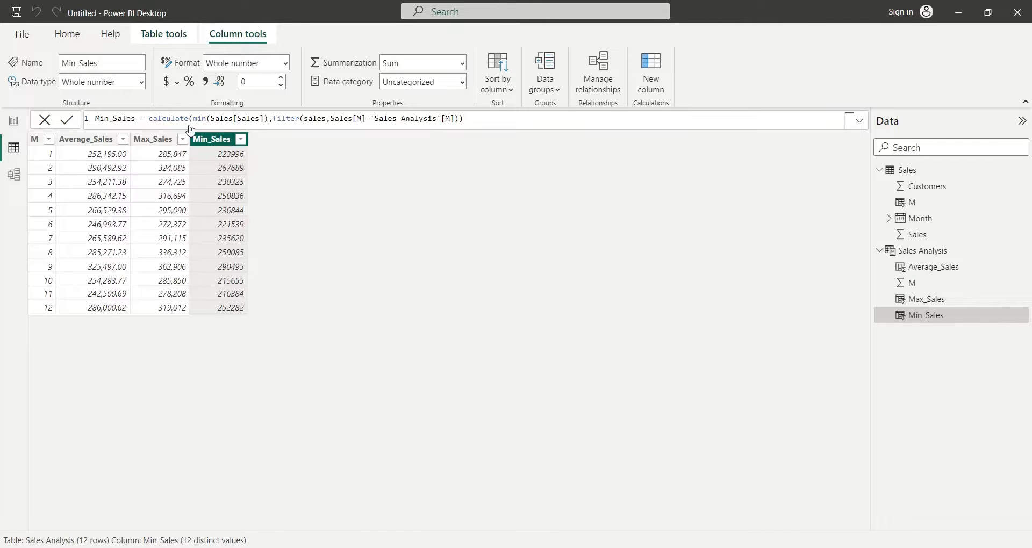
pyautogui.click(206, 81)
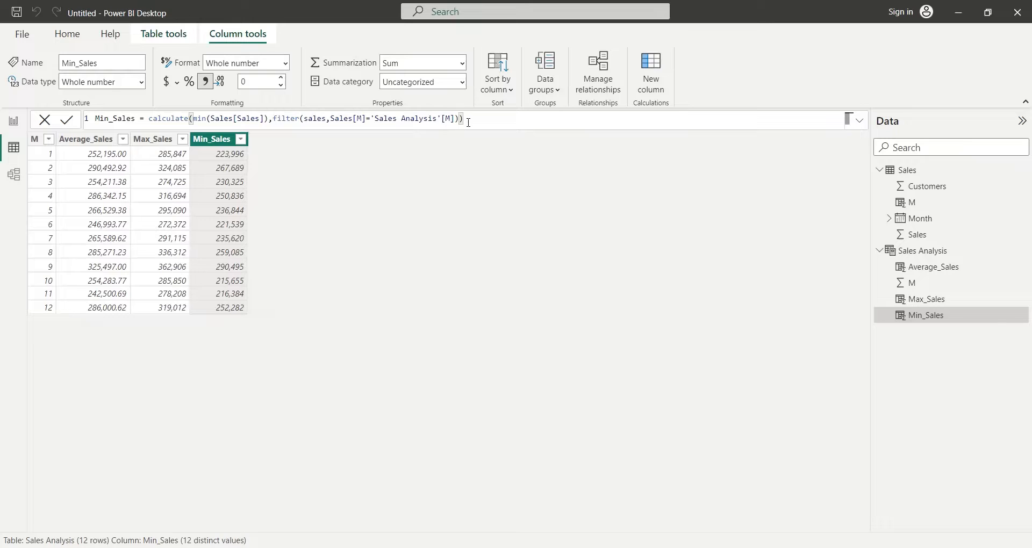
pyautogui.press('ctrl+a')
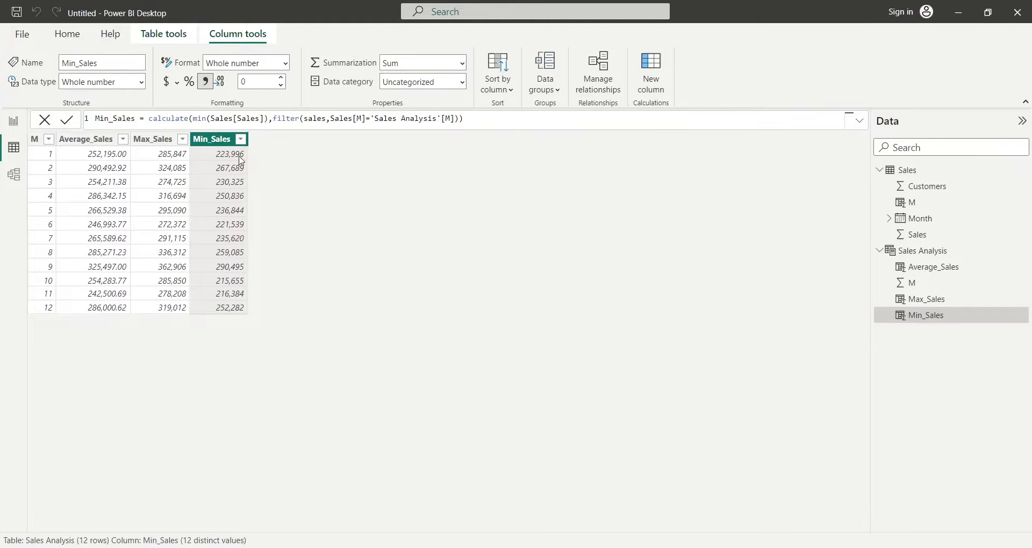
pyautogui.moveTo(457, 108)
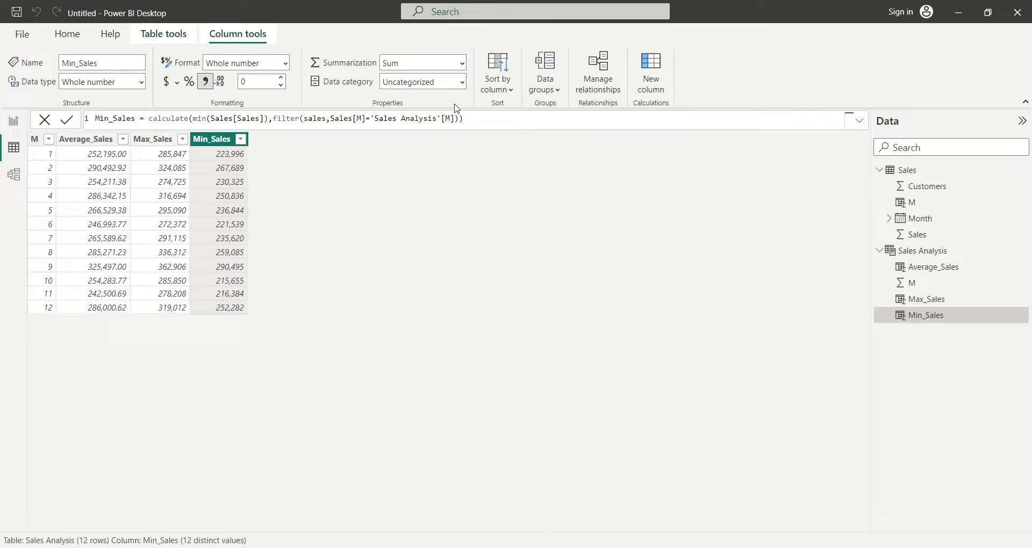
# - Begin 2022_Sales as calculate(sum(Sales[Sales]), filter(sales, Sales[M]='Sales Analysis'[M]))
pyautogui.click(651, 72)
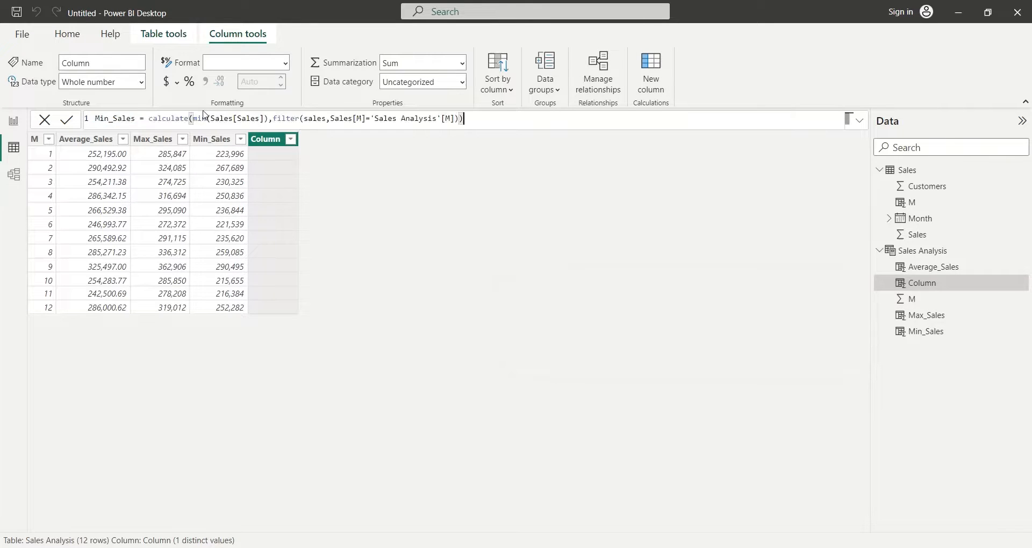
pyautogui.moveTo(68, 120)
pyautogui.write('2022')
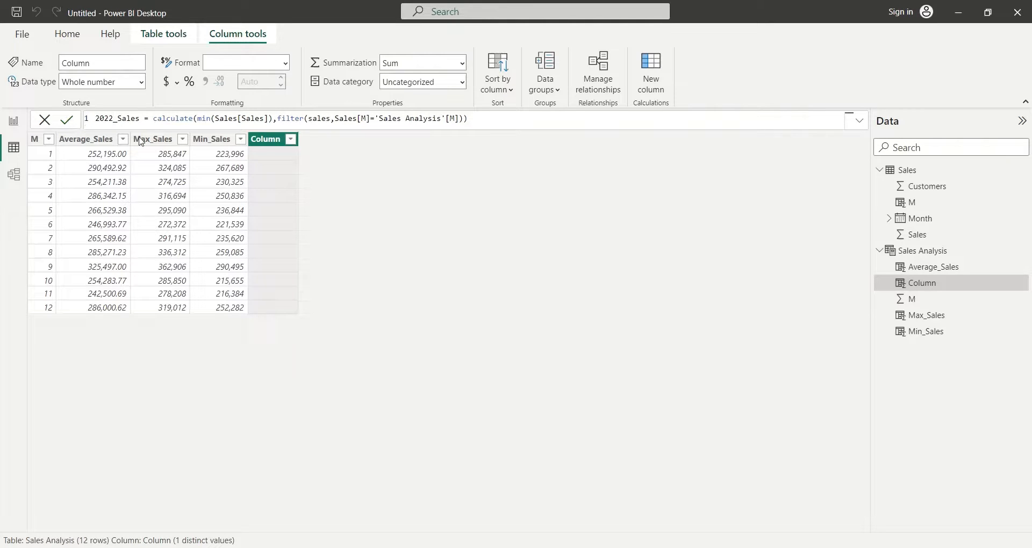
pyautogui.doubleClick(200, 119)
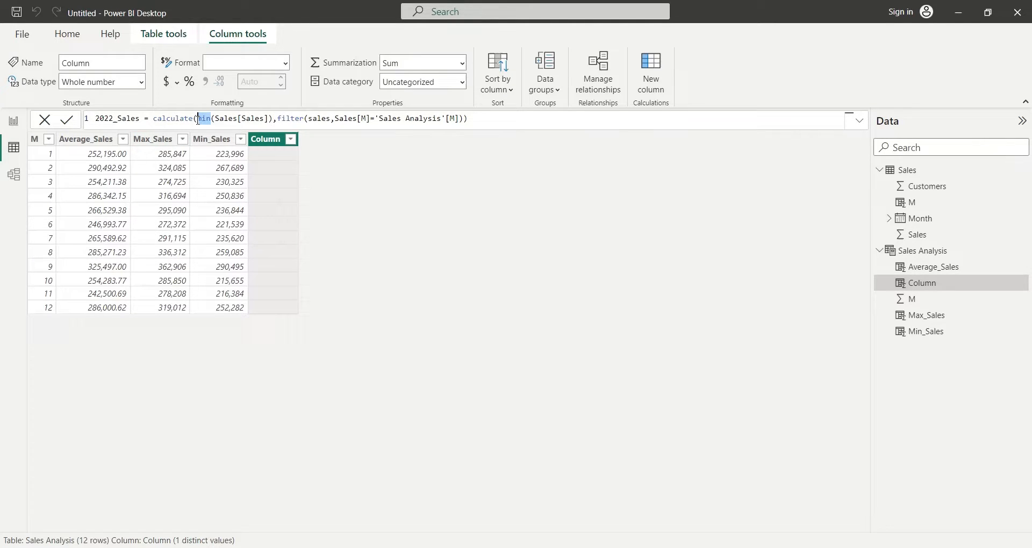
pyautogui.write('Su')
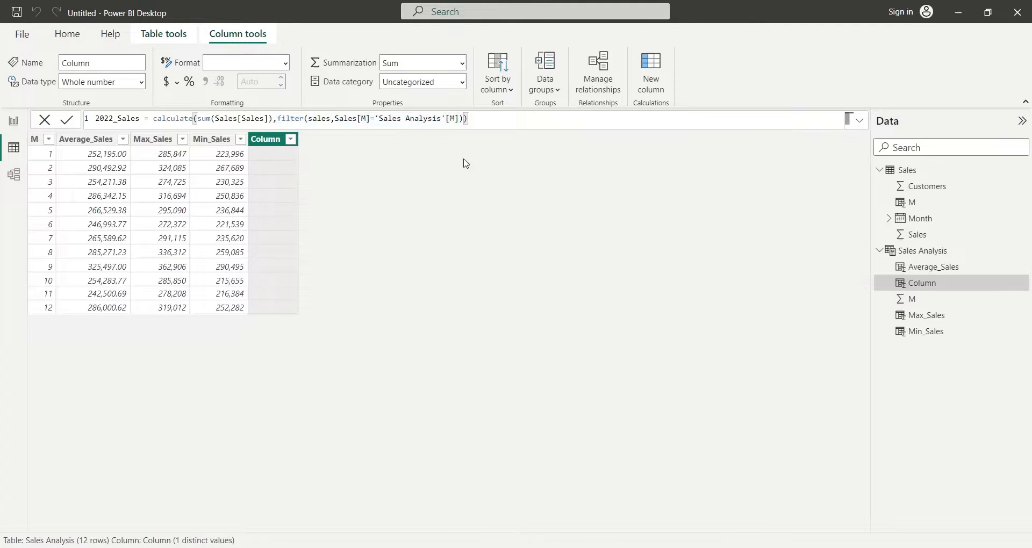
pyautogui.write(",filter(sales,Sales[M]='Sales Analysis'[M])")
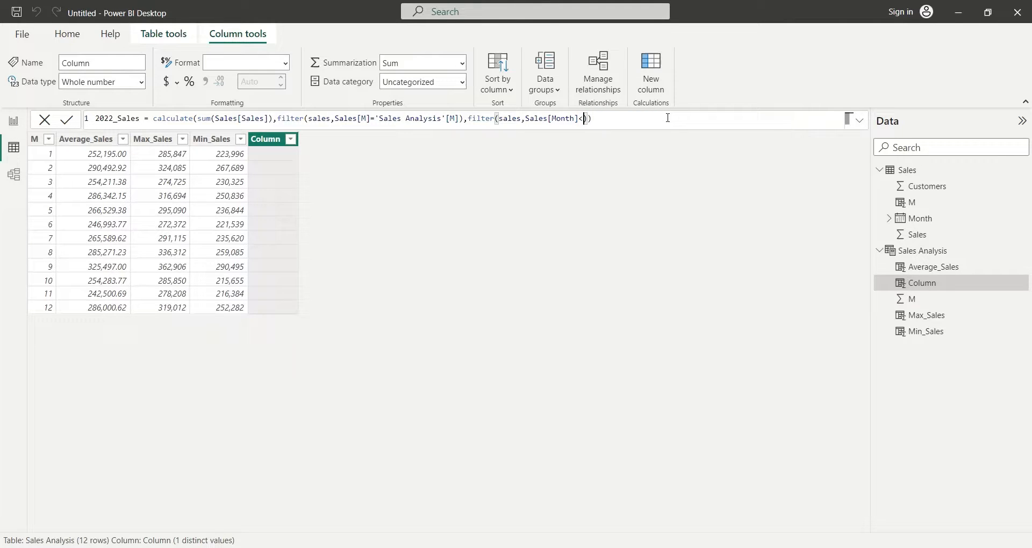
# - Add the filter Sales[Month] > date(2022,01,01) and commit the 2022_Sales column
pyautogui.write('date')
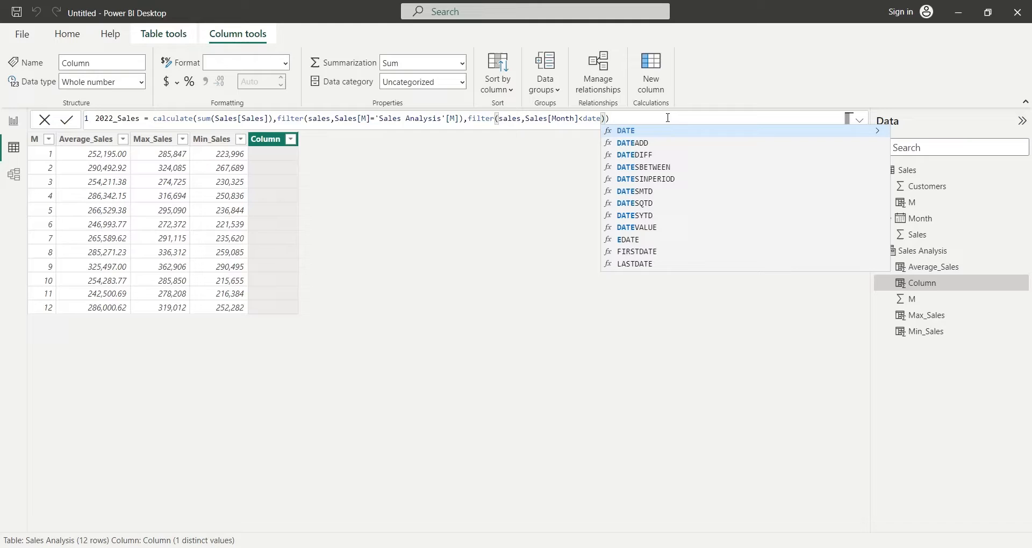
pyautogui.click(626, 130)
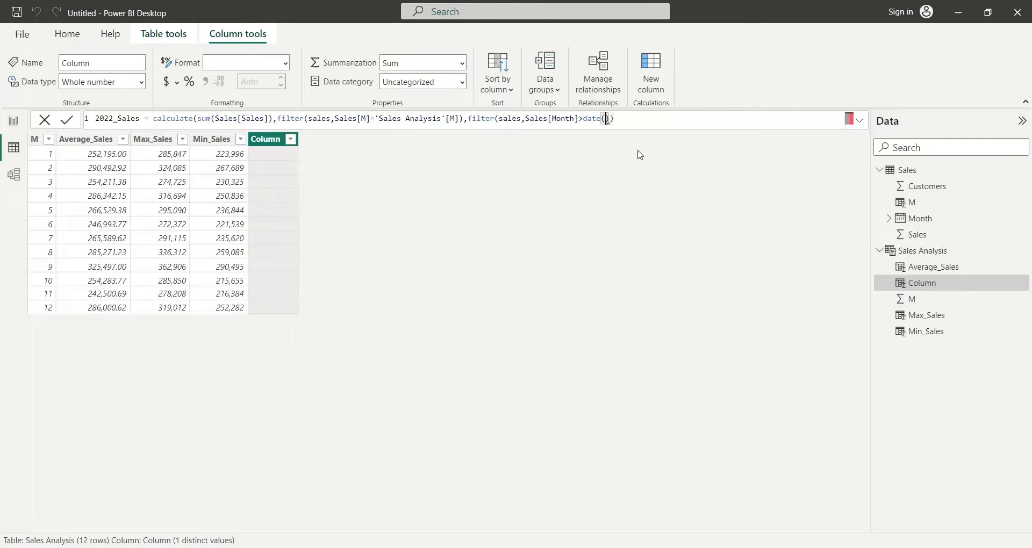
pyautogui.write('20')
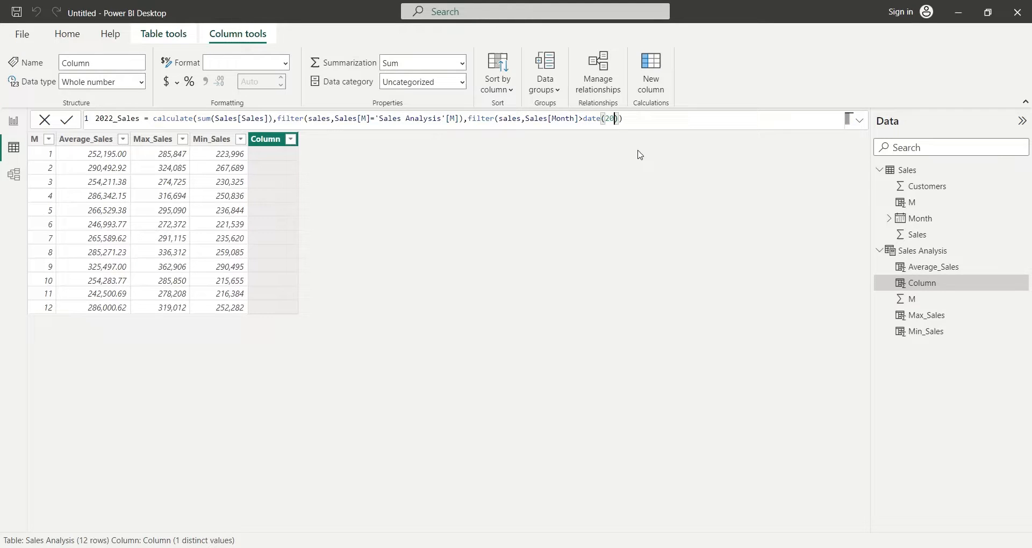
pyautogui.write('22,01,01')
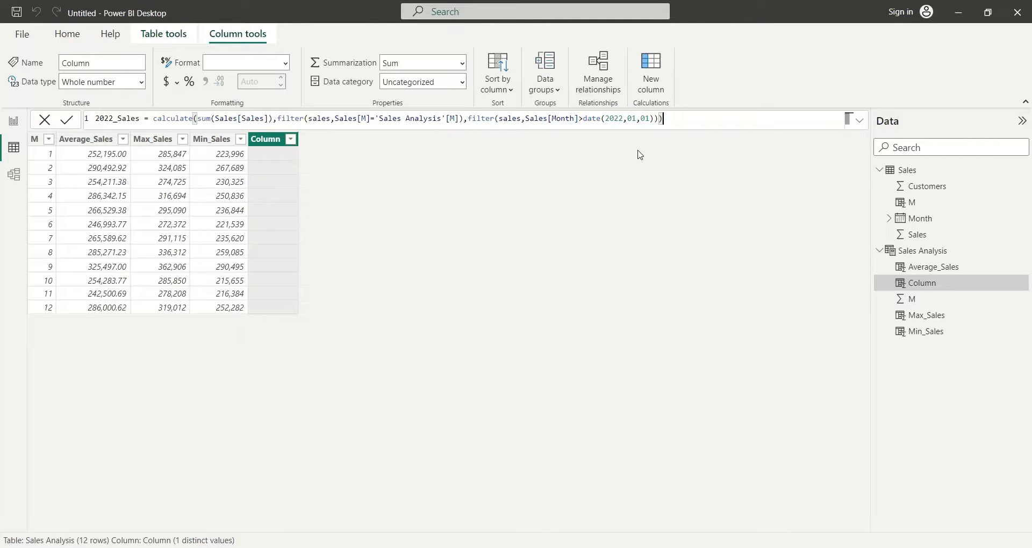
pyautogui.click(65, 120)
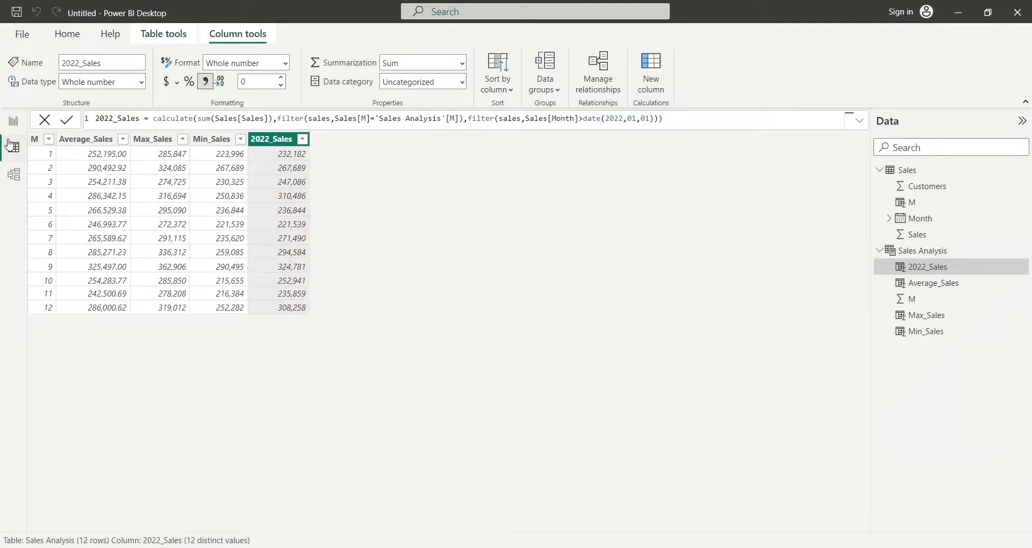
# - Build a line chart of 2022_Sales by M with Average_Sales on the secondary axis
pyautogui.click(13, 120)
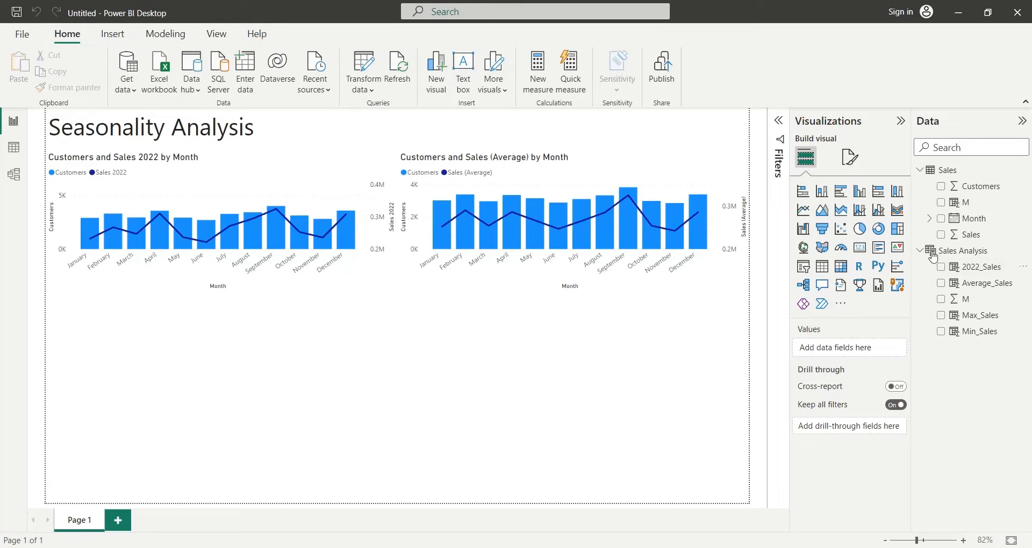
pyautogui.moveTo(804, 209)
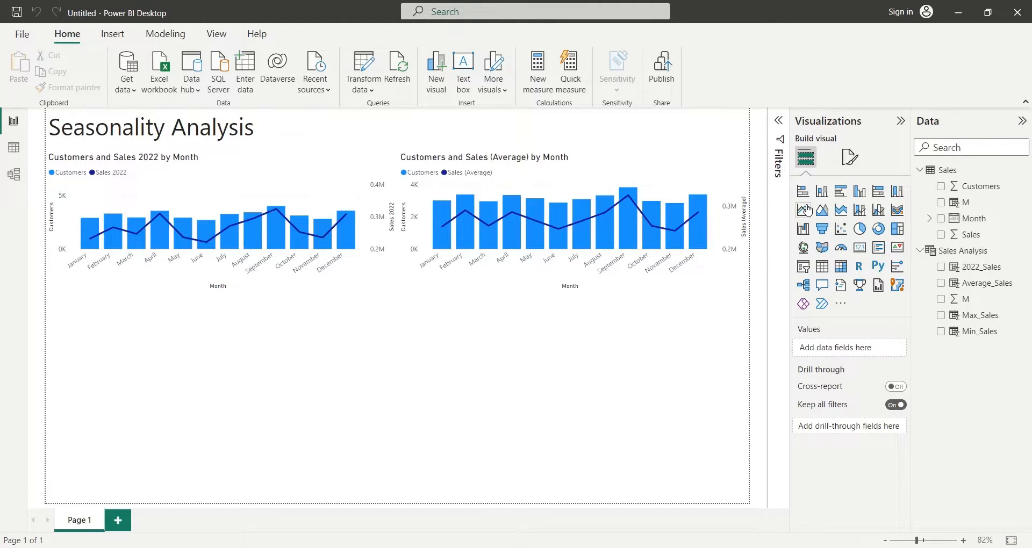
pyautogui.click(803, 211)
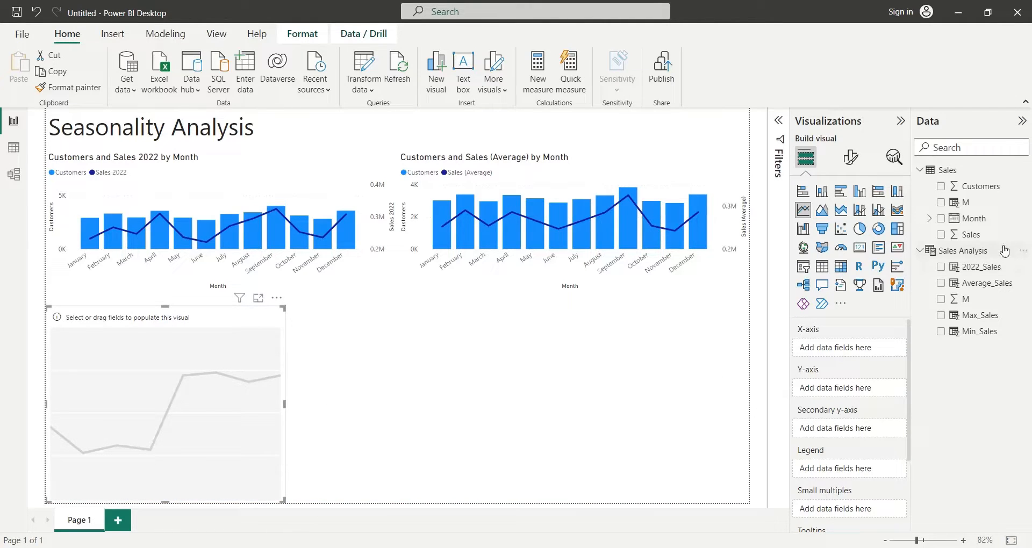
pyautogui.moveTo(984, 284)
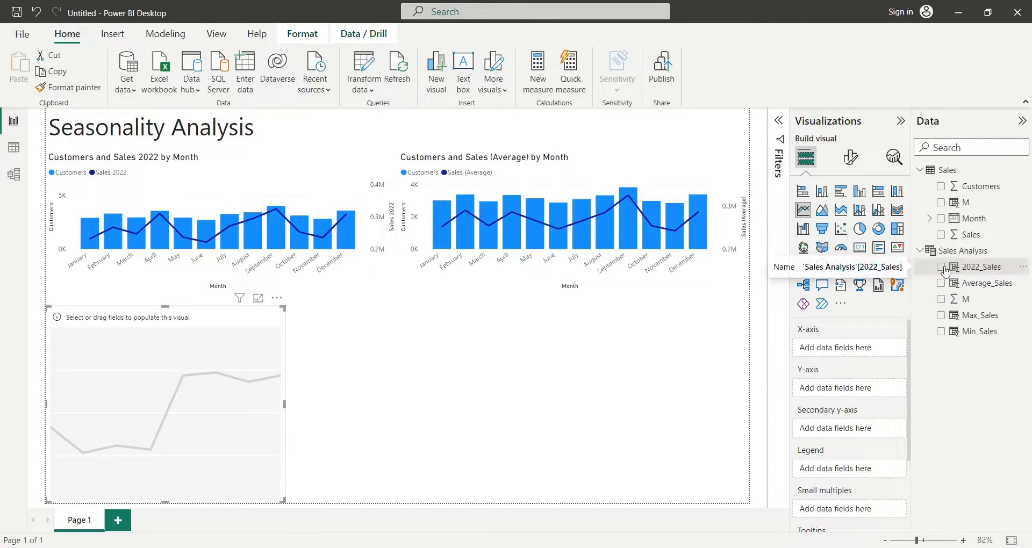
pyautogui.click(941, 266)
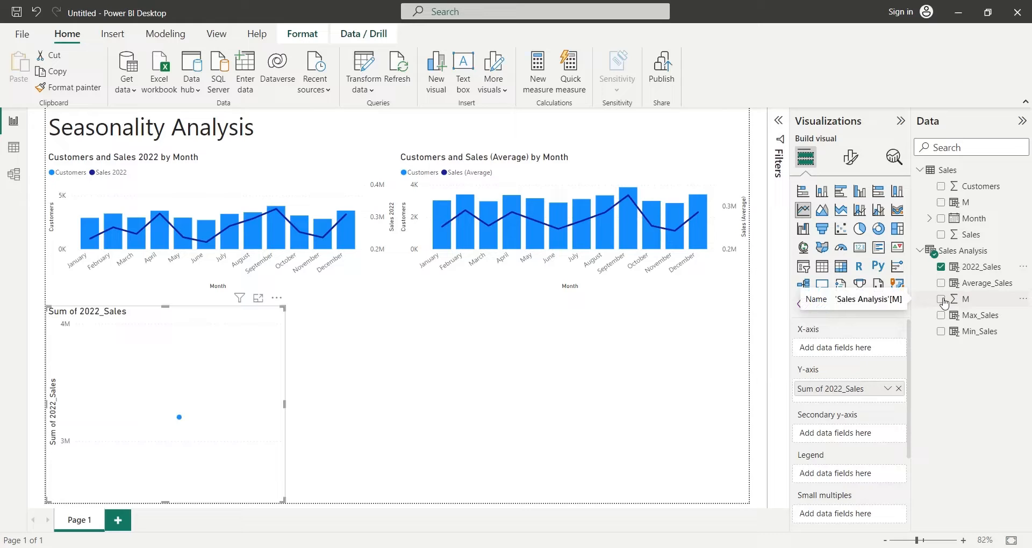
pyautogui.click(942, 300)
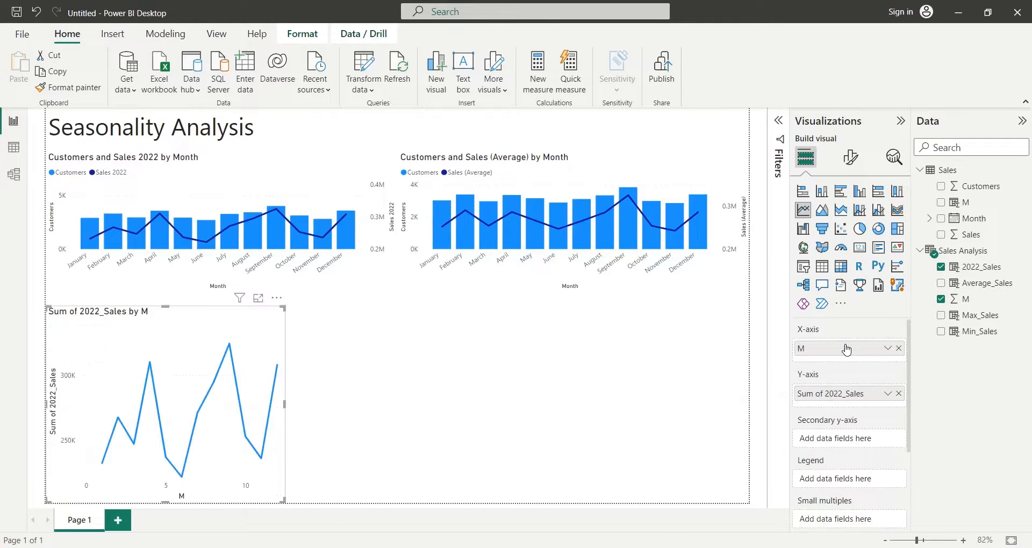
pyautogui.moveTo(859, 367)
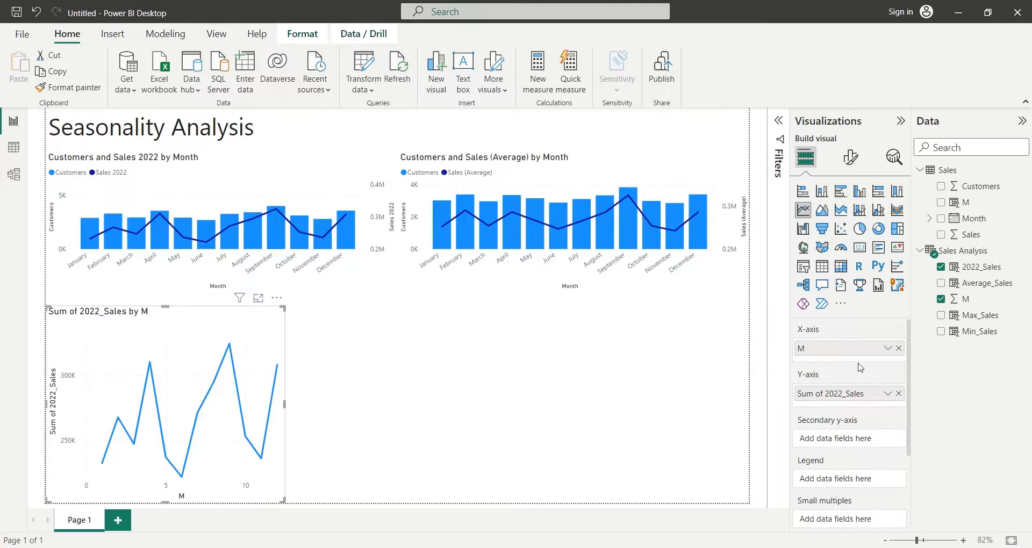
pyautogui.moveTo(850, 401)
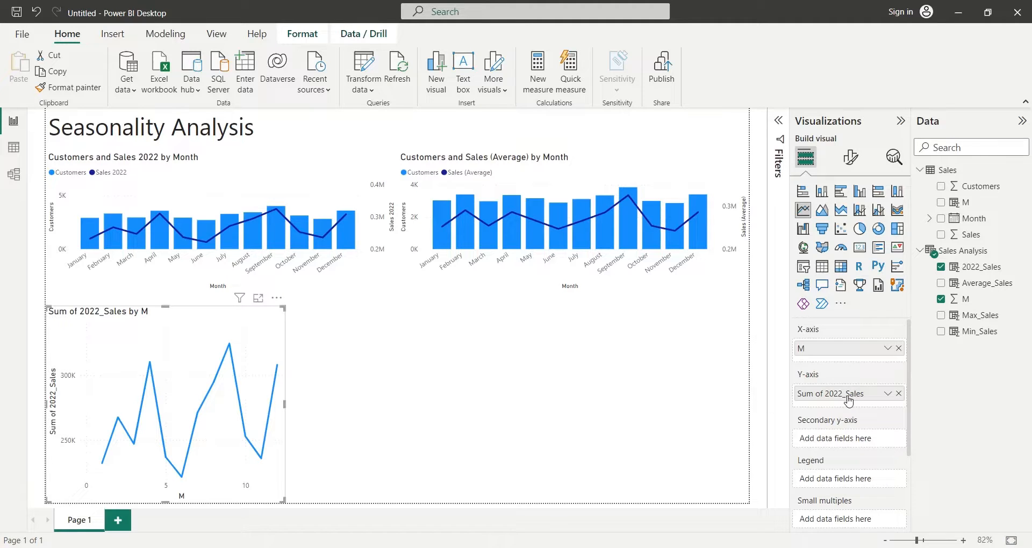
pyautogui.moveTo(849, 394)
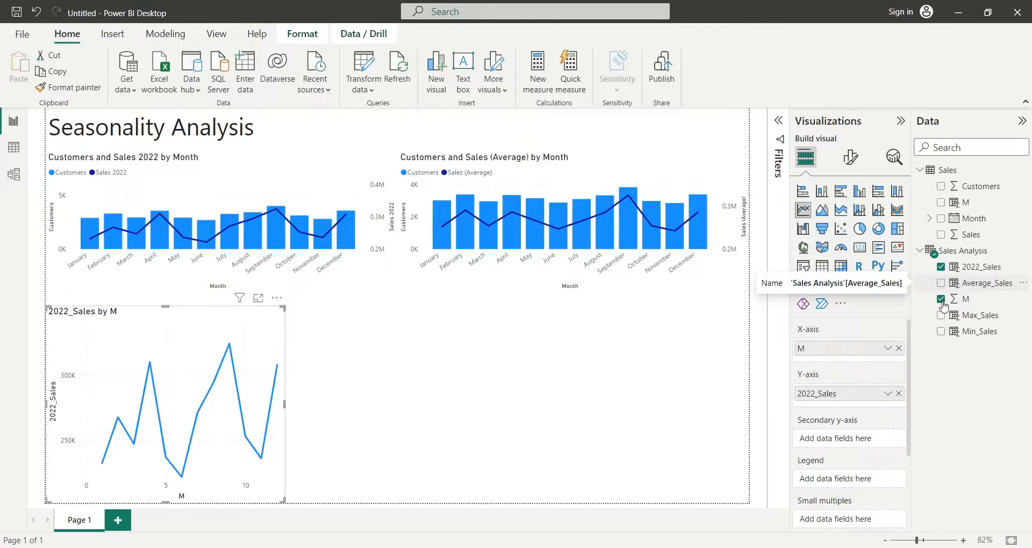
pyautogui.click(941, 283)
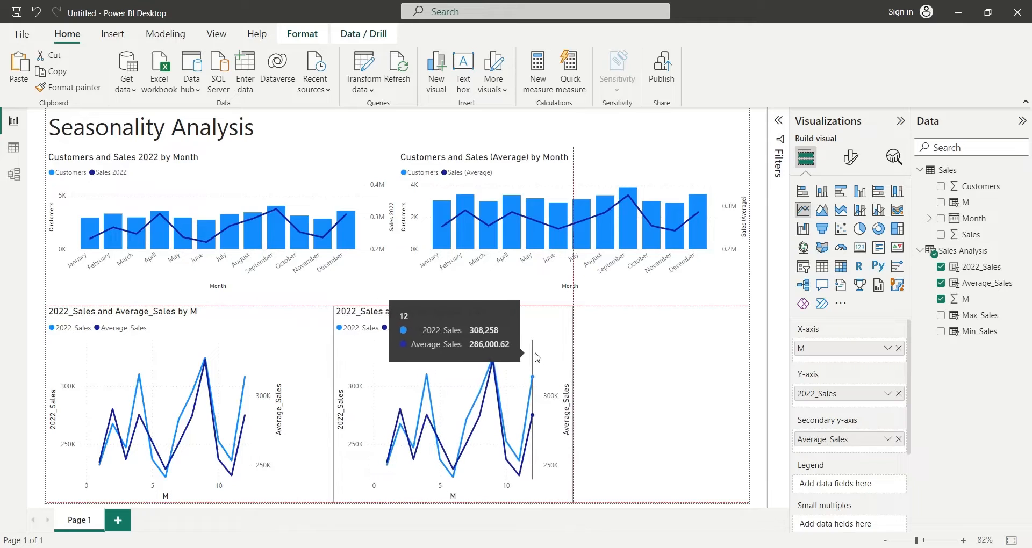
# - Convert the copied chart to a 2022_Sales vs Average_Sales scatter with a trend line
pyautogui.click(310, 382)
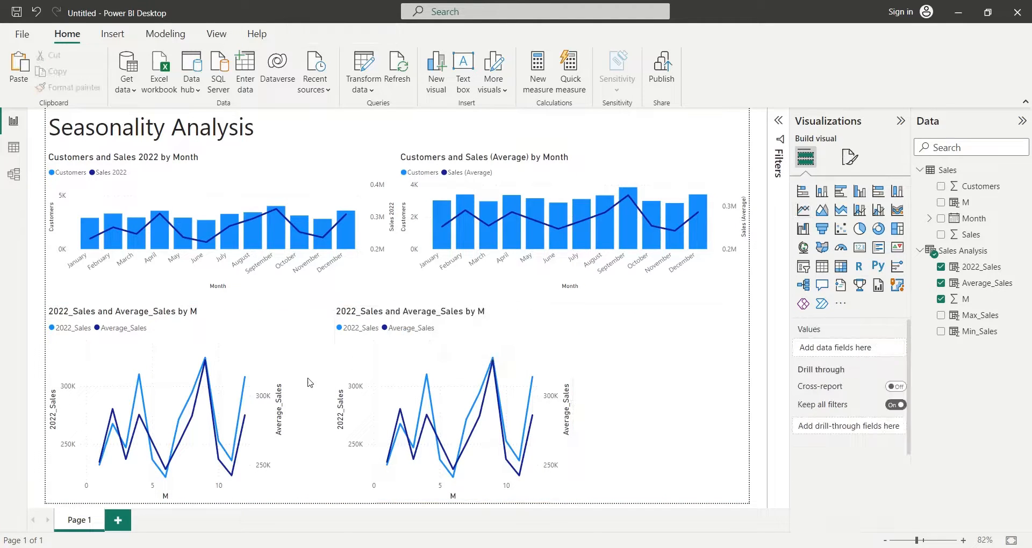
pyautogui.click(165, 396)
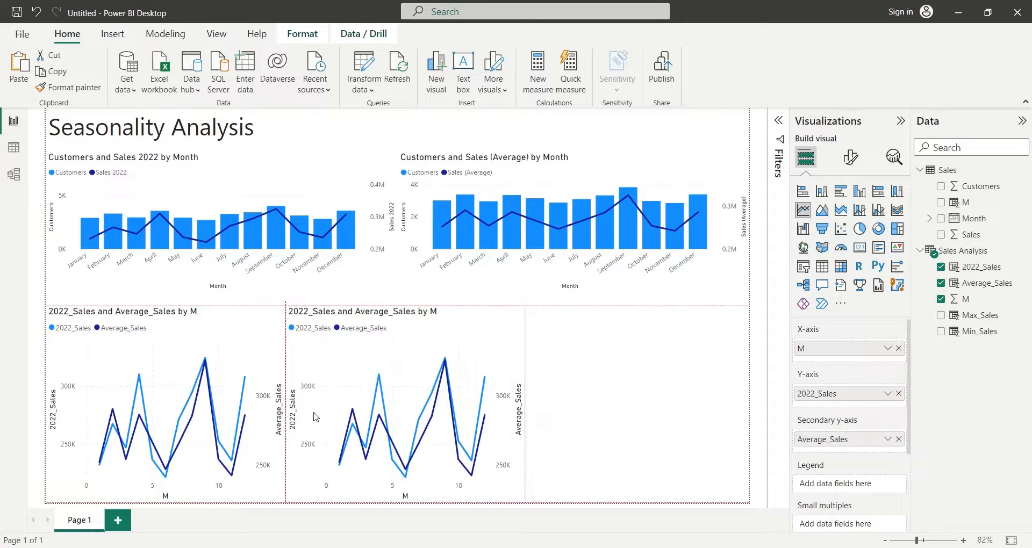
pyautogui.click(405, 421)
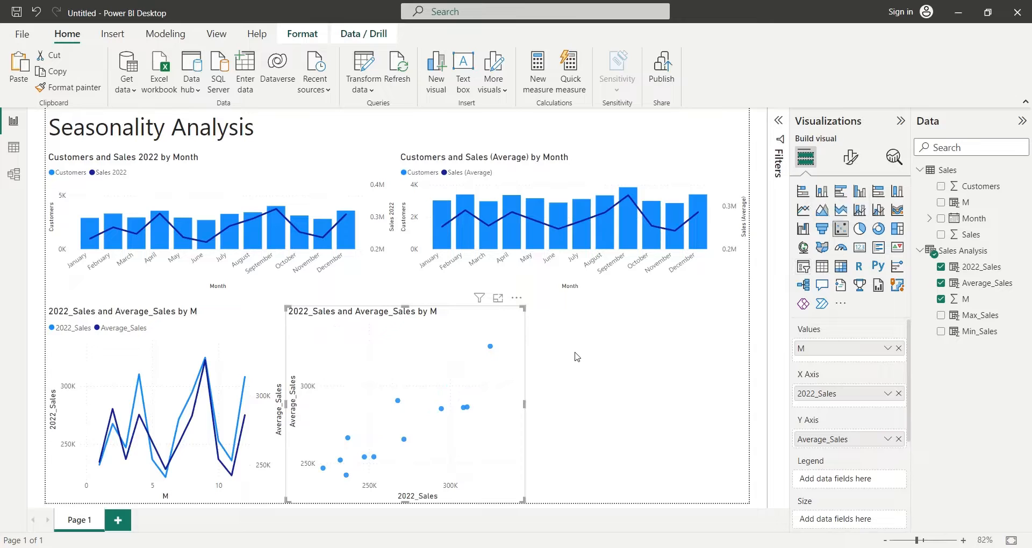
pyautogui.click(894, 158)
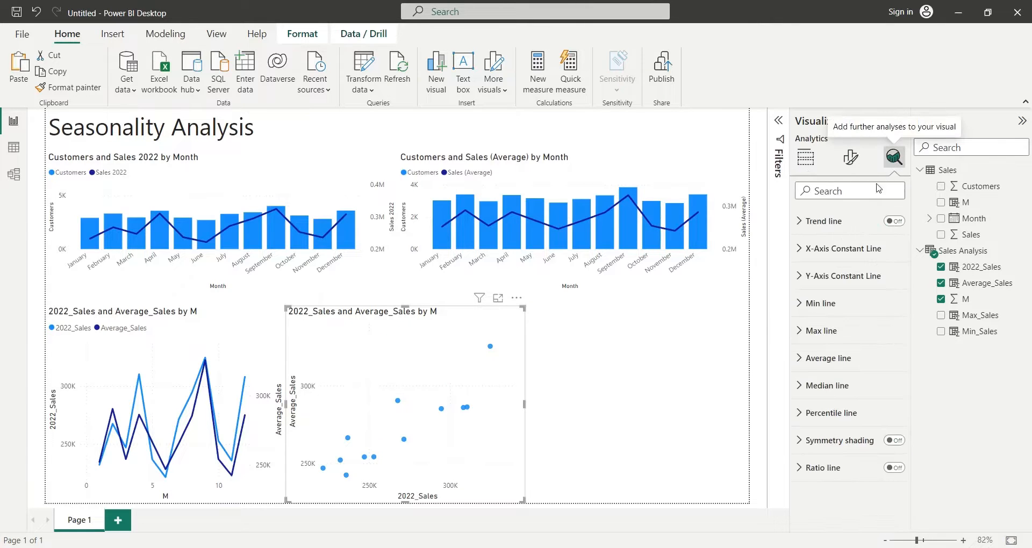
pyautogui.click(894, 221)
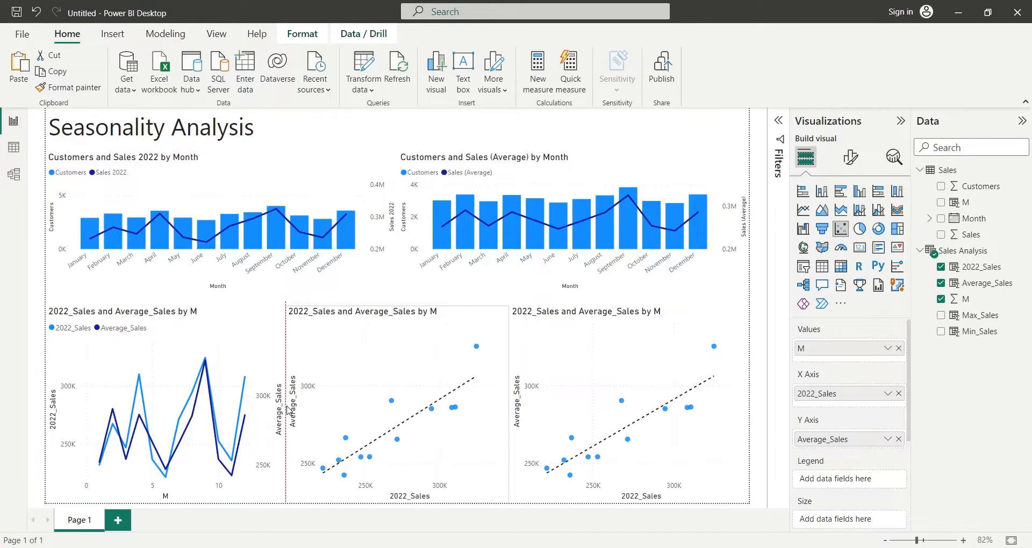
# - Make the third chart a stacked area of Average_Sales, Max_Sales and Min_Sales by M, dropping 2022_Sales
pyautogui.click(658, 365)
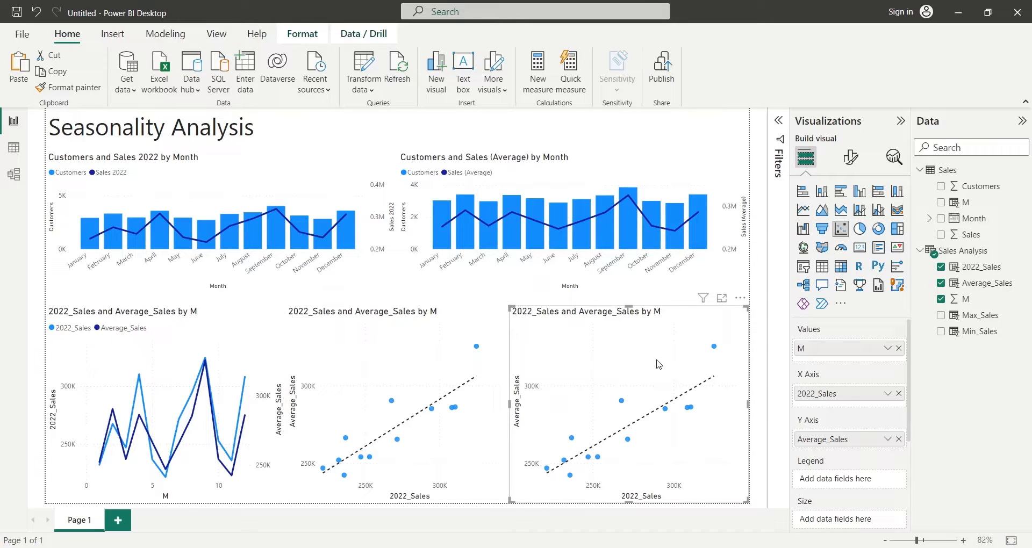
pyautogui.moveTo(692, 364)
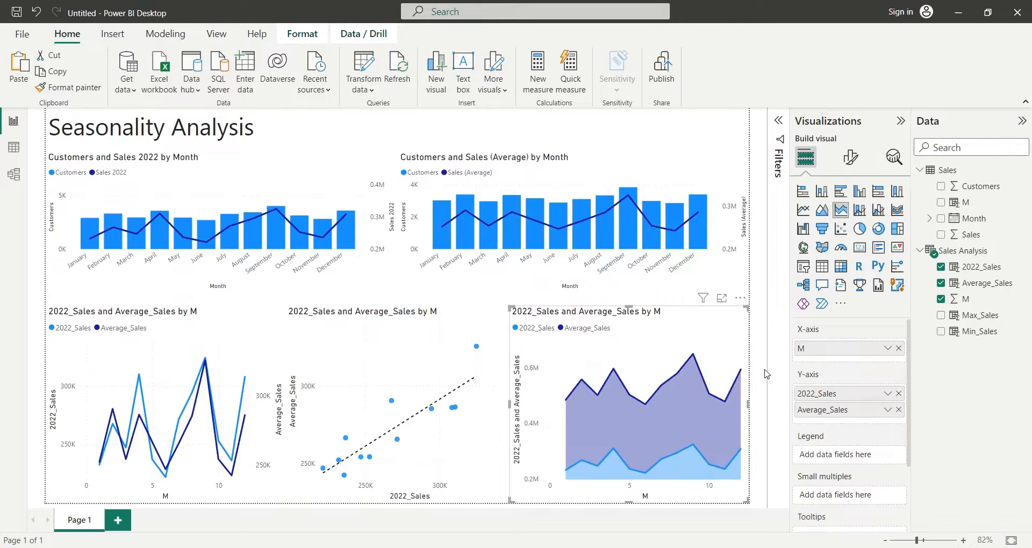
pyautogui.moveTo(822, 410)
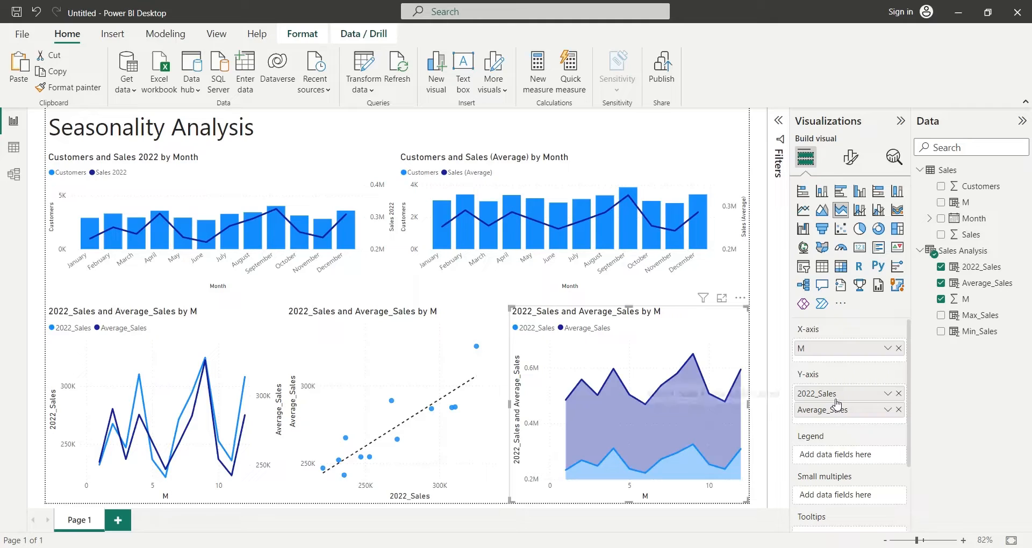
pyautogui.click(898, 394)
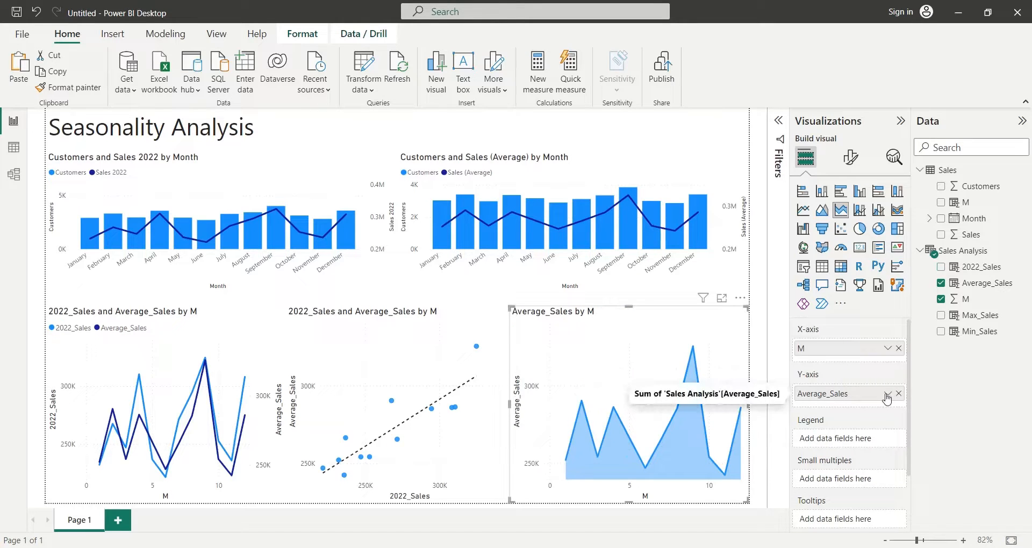
pyautogui.moveTo(973, 315)
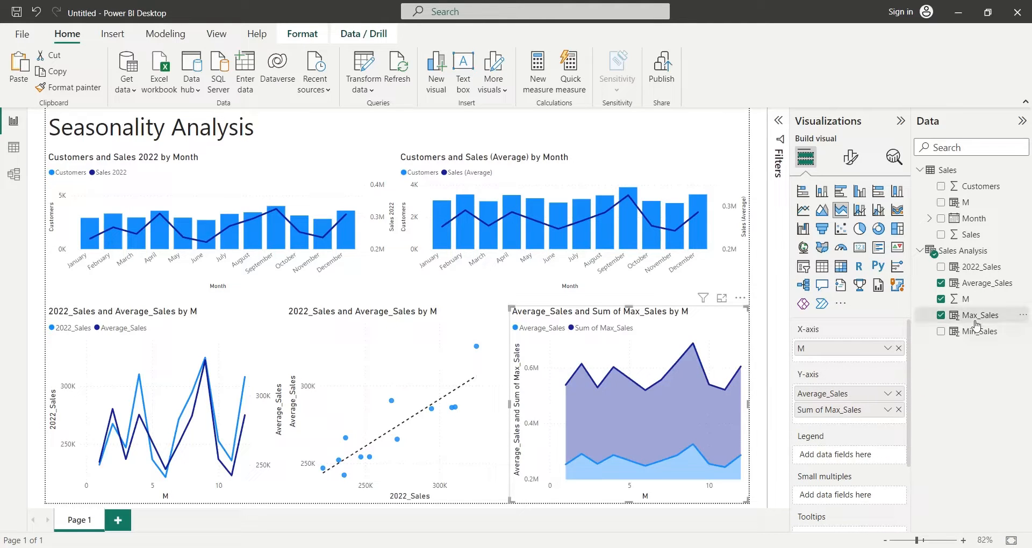
pyautogui.click(941, 331)
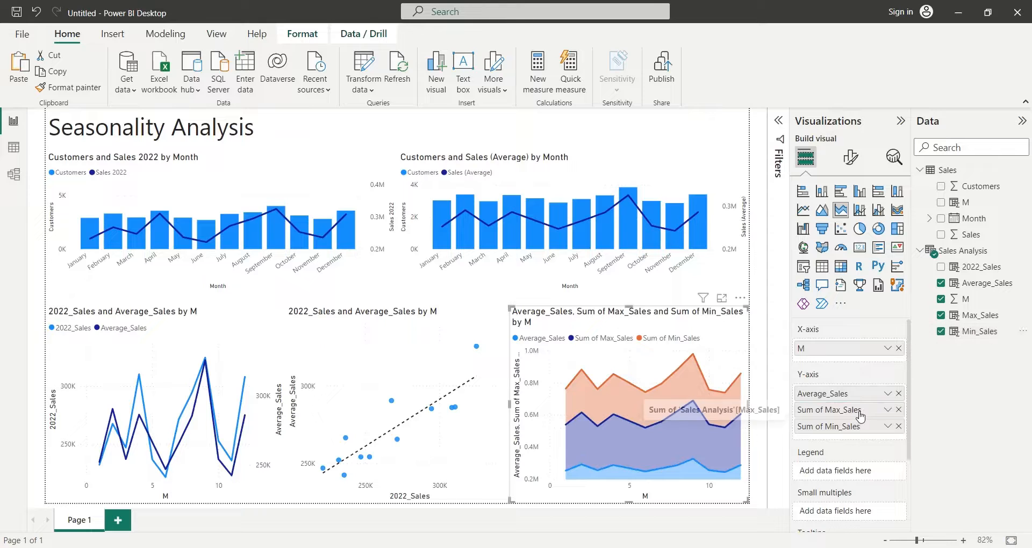
pyautogui.moveTo(828, 427)
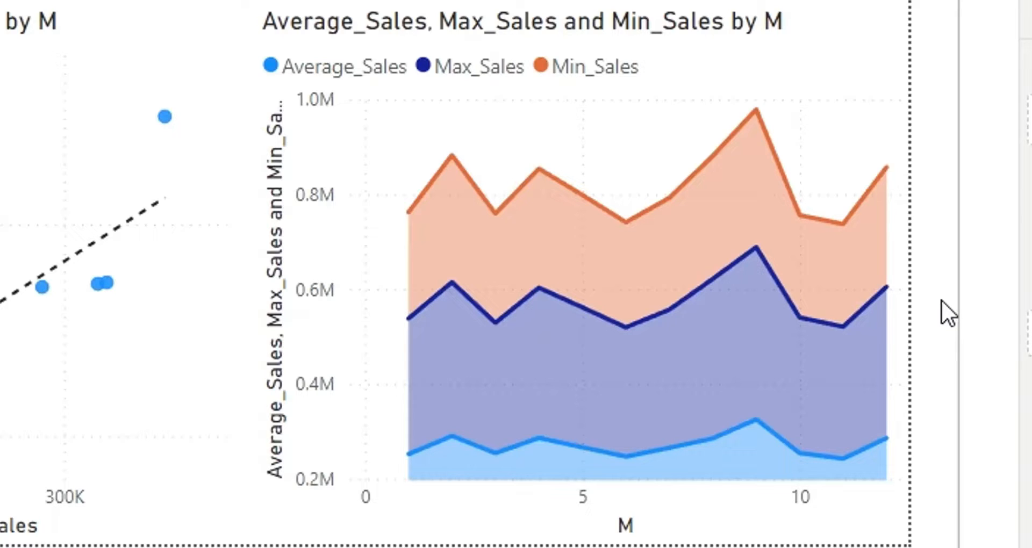
pyautogui.moveTo(996, 483)
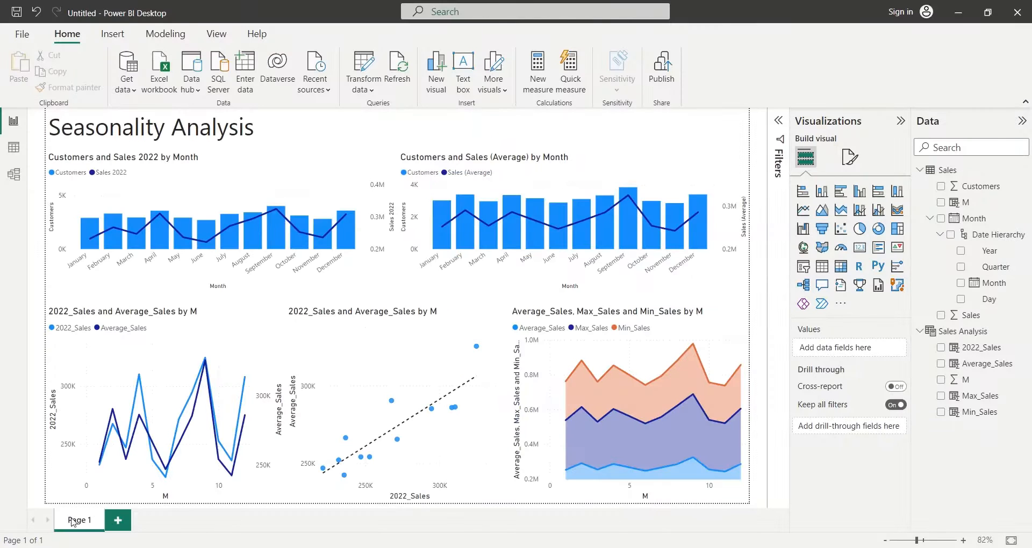
# - Add Page 2 with a line chart of Sum of Sales by Month
pyautogui.click(117, 520)
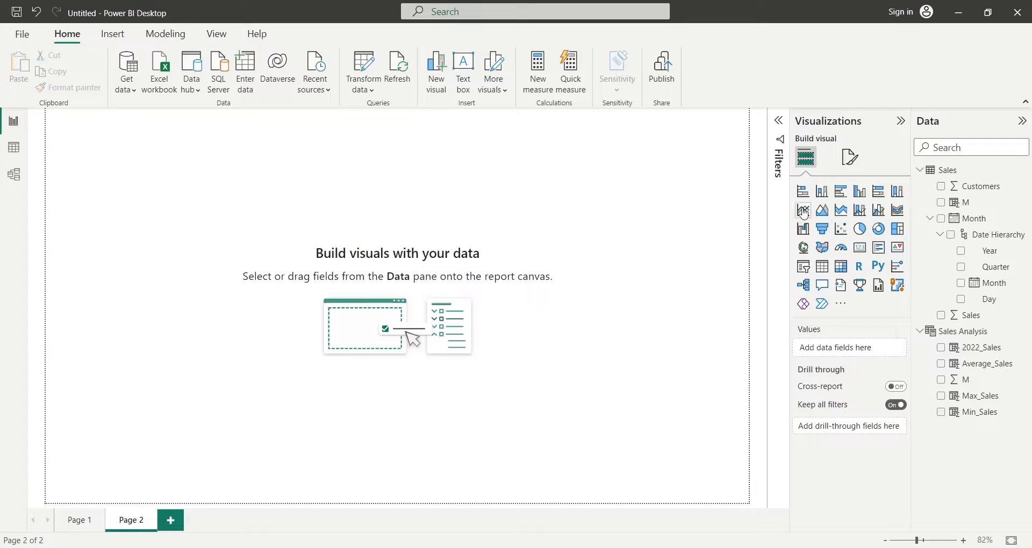
pyautogui.click(803, 209)
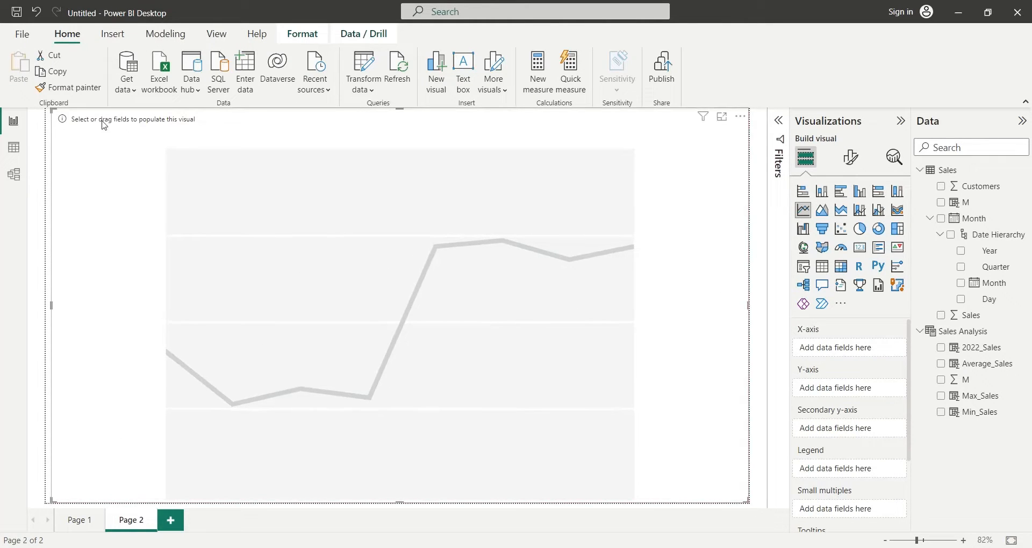
pyautogui.moveTo(604, 291)
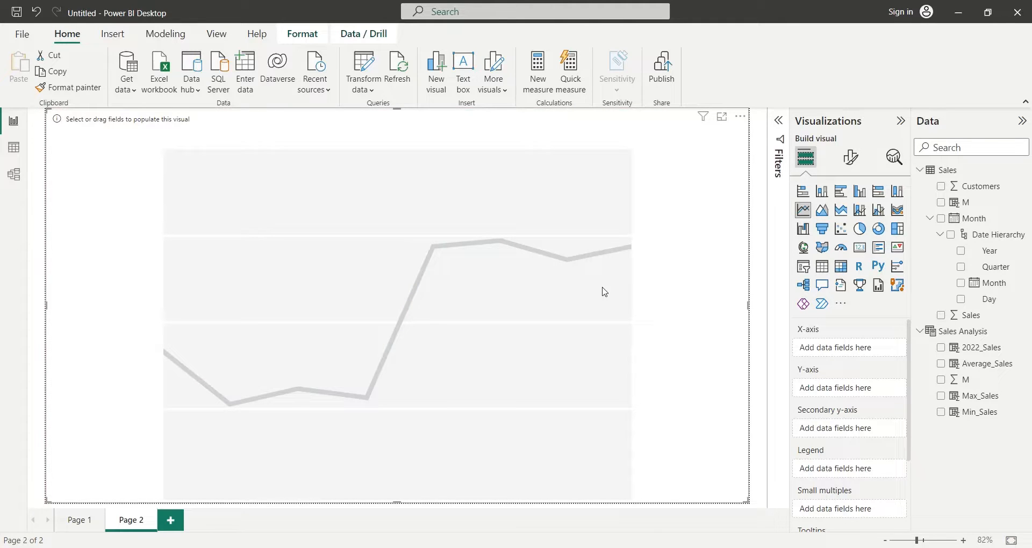
pyautogui.moveTo(991, 251)
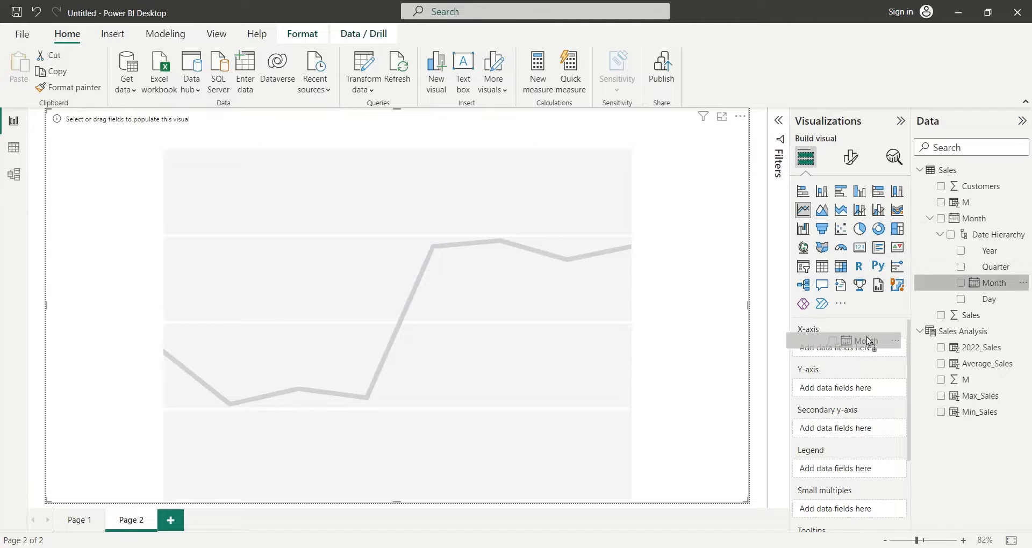
pyautogui.click(941, 282)
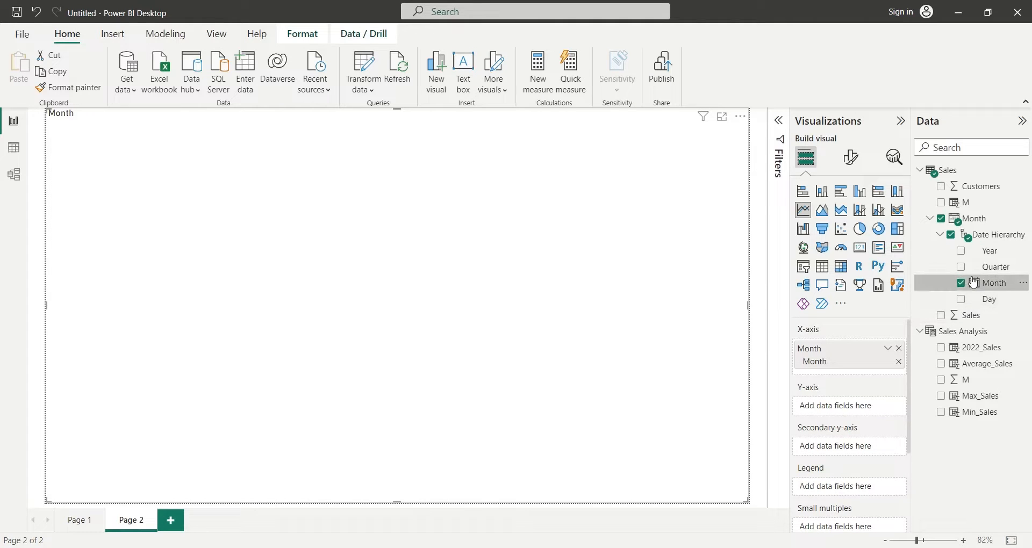
pyautogui.click(941, 316)
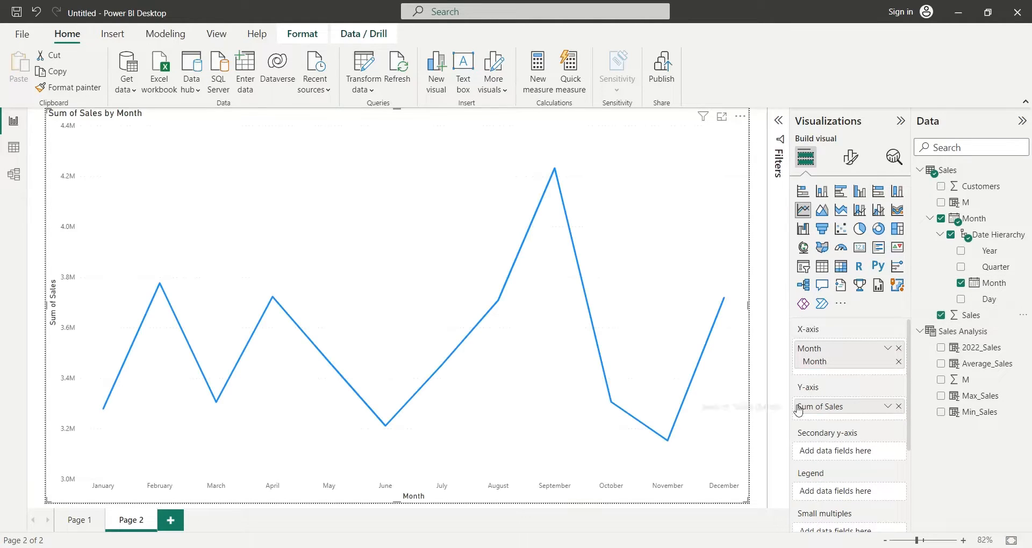
pyautogui.moveTo(667, 408)
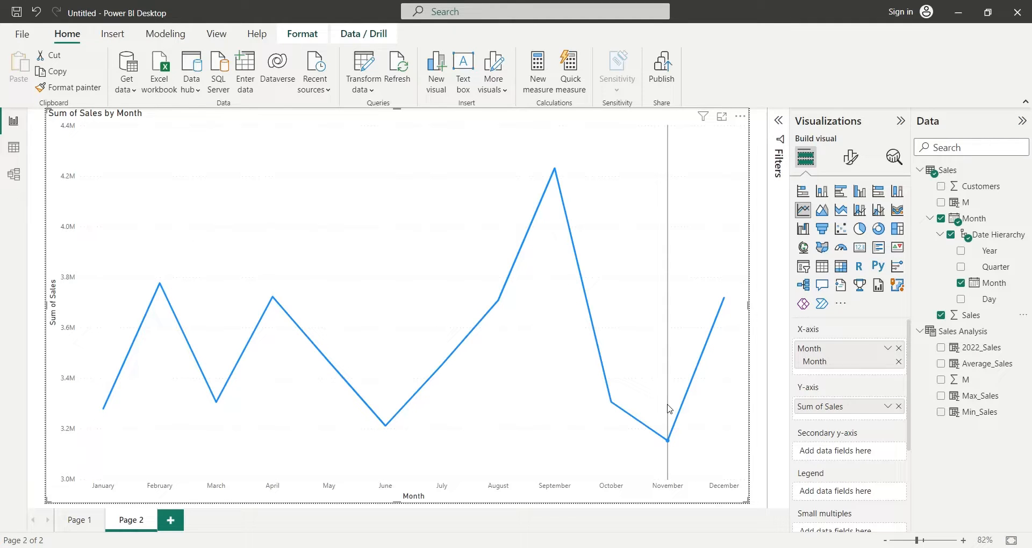
pyautogui.moveTo(981, 258)
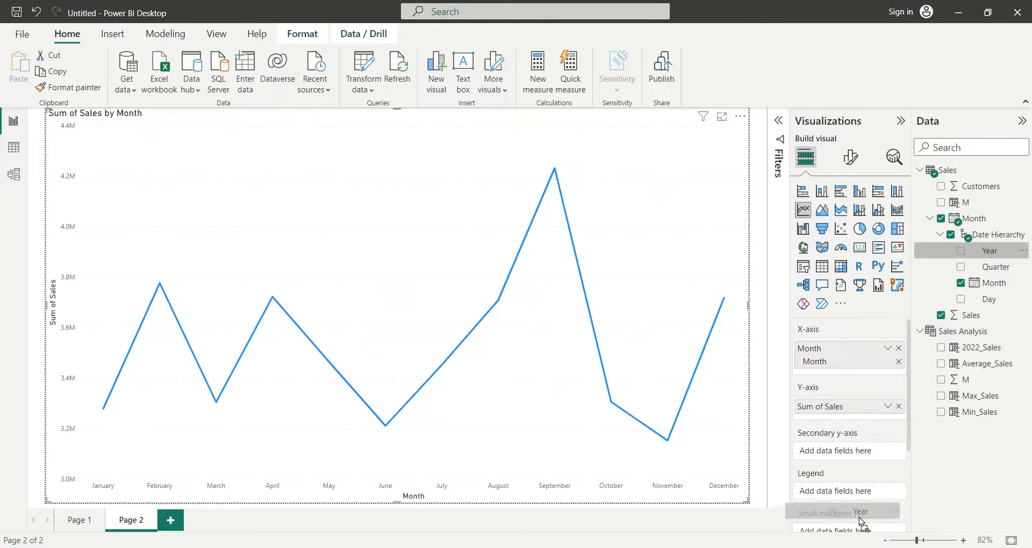
# - Scroll through the per-Year small-multiple panels from 2010 to 2022
pyautogui.scroll(-3)
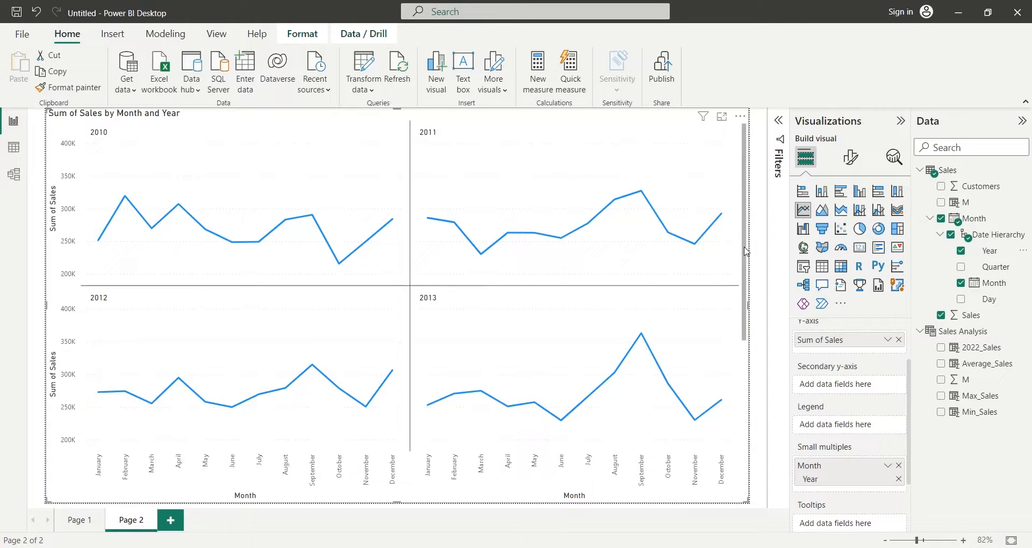
pyautogui.scroll(-3)
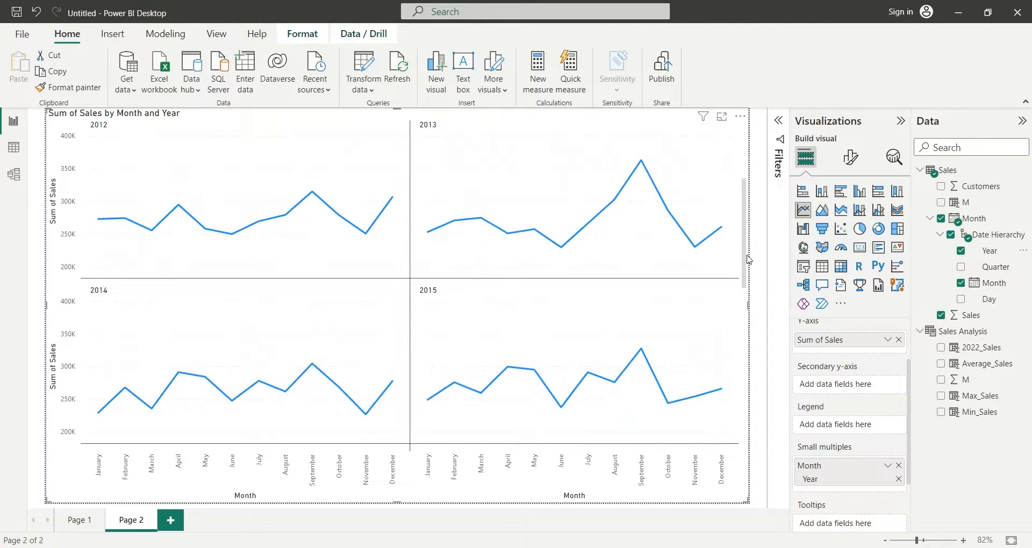
pyautogui.scroll(-3)
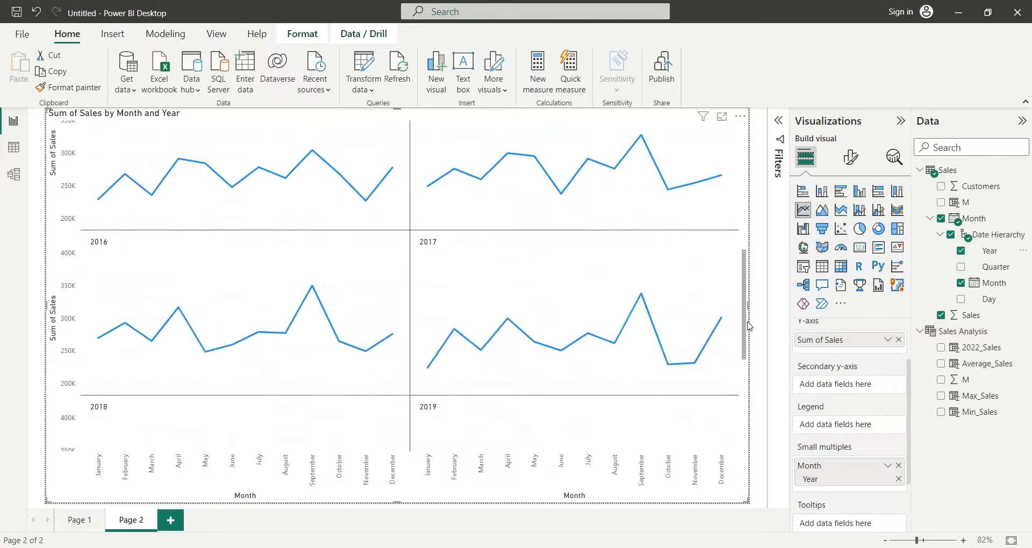
pyautogui.scroll(-3)
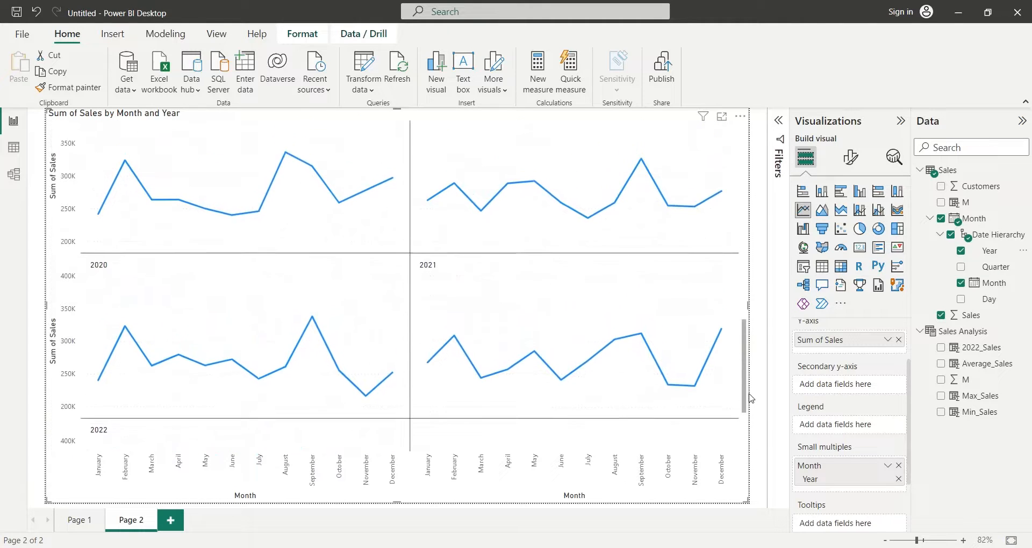
pyautogui.scroll(3)
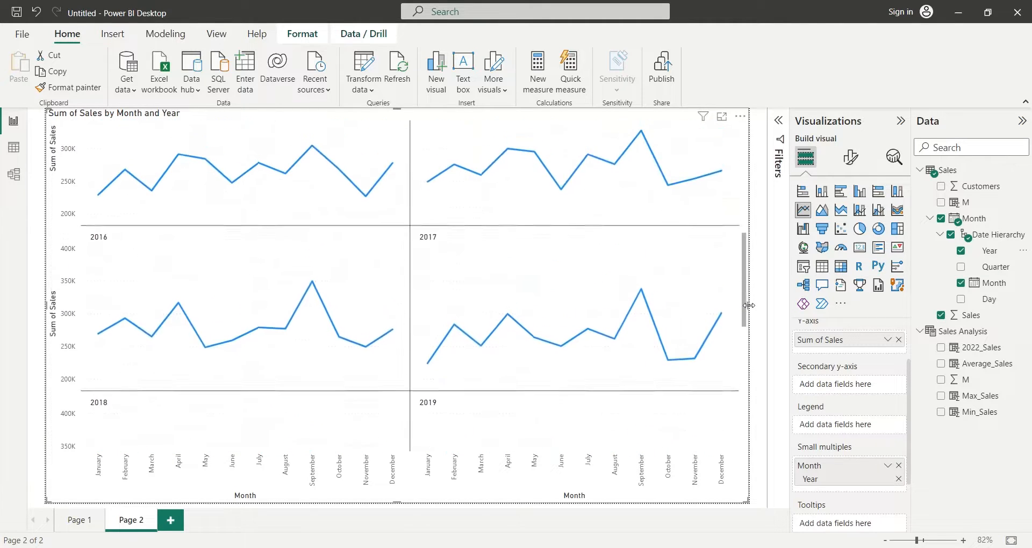